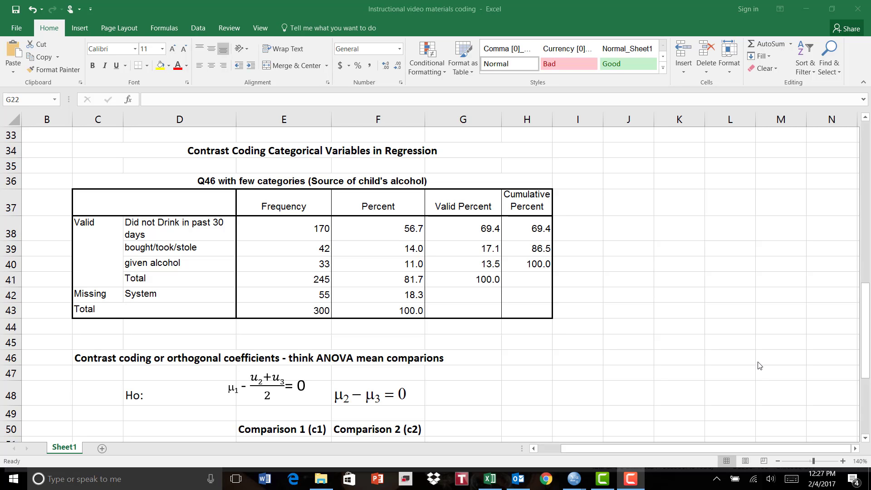
mouse_move(769, 366)
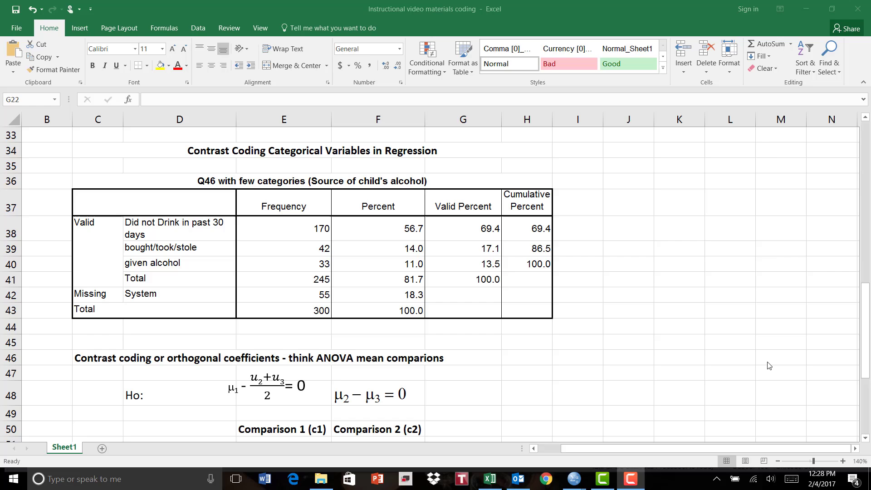
mouse_move(147, 237)
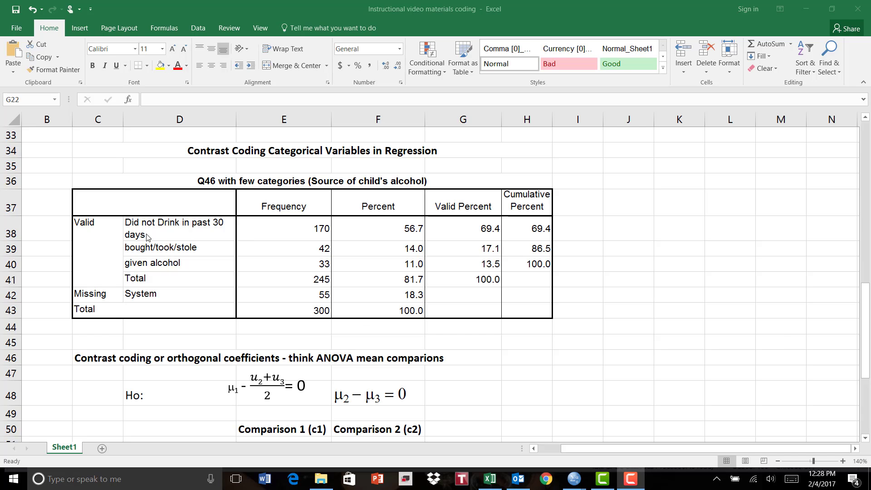
mouse_move(164, 261)
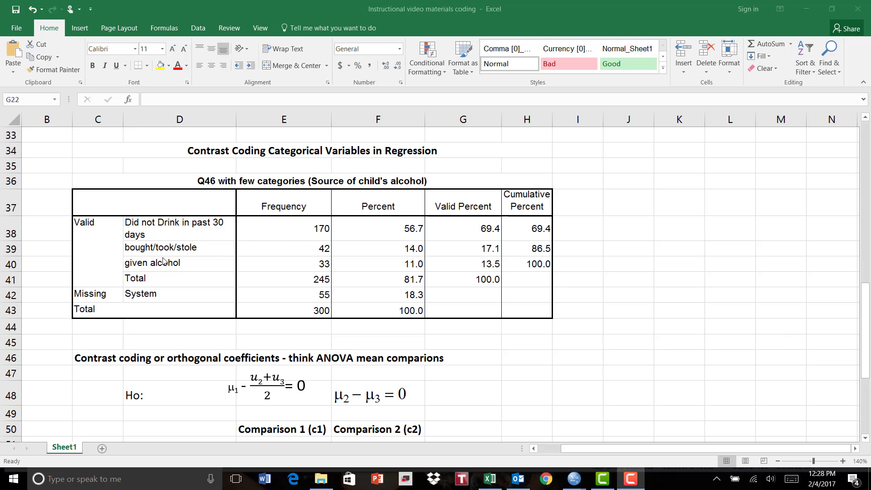
mouse_move(187, 273)
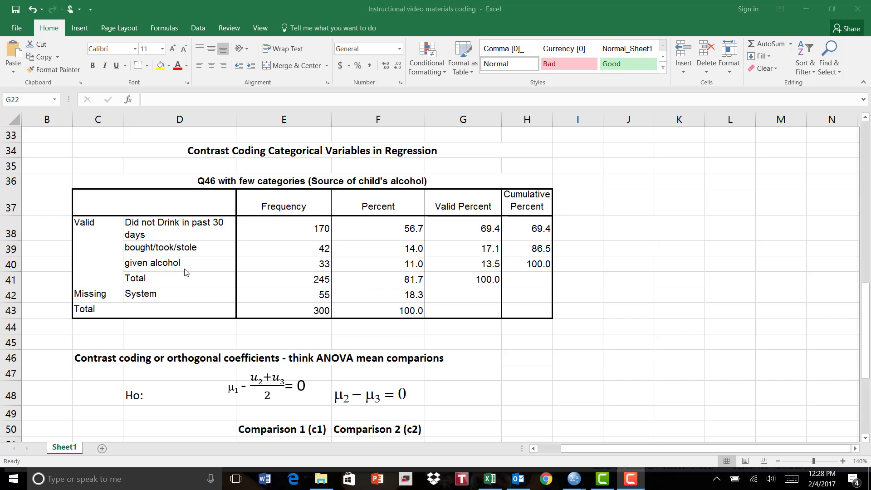
mouse_move(146, 257)
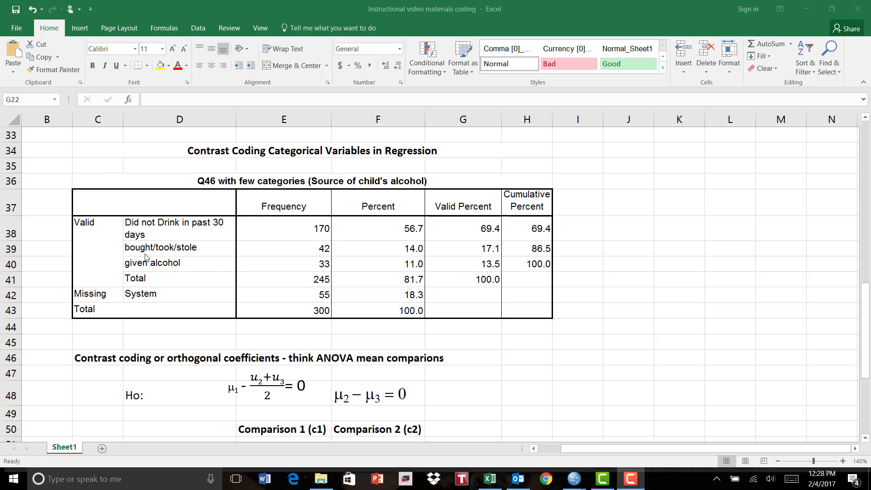
mouse_move(522, 329)
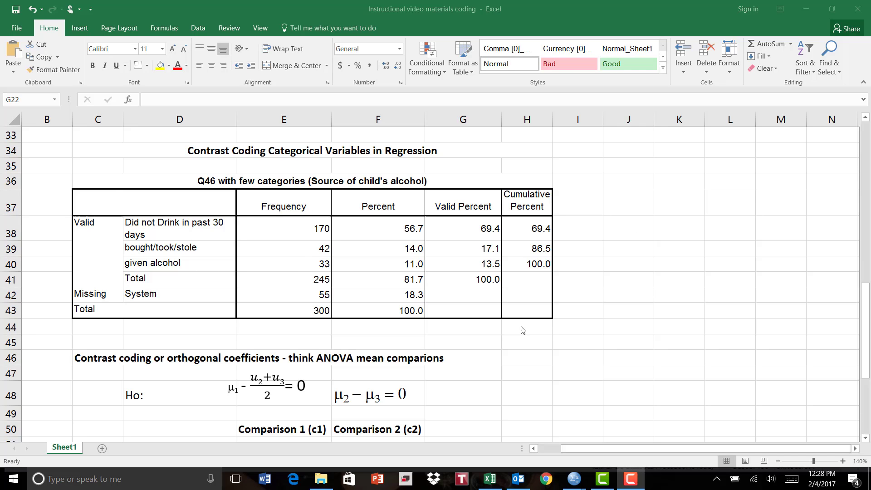
mouse_move(868, 350)
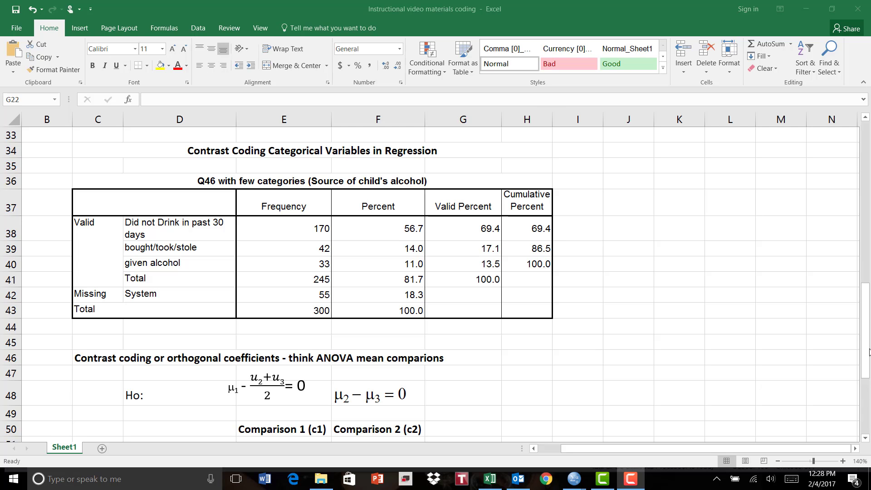
Step: Scroll down to the contrast coding section below the frequency table
left_click(462, 119)
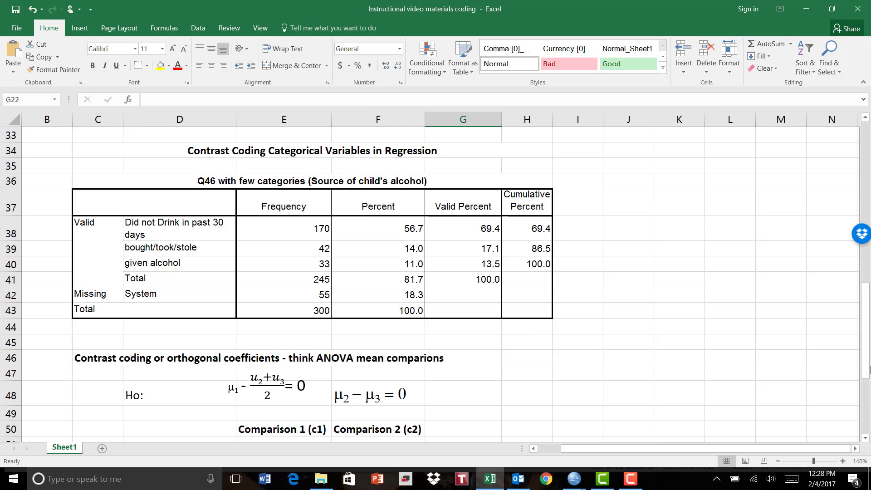
scroll("down", 3)
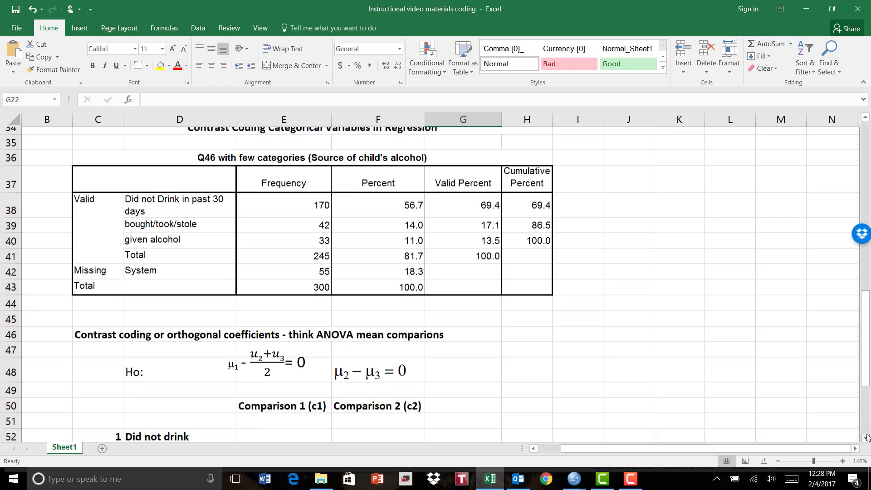
scroll("down", 3)
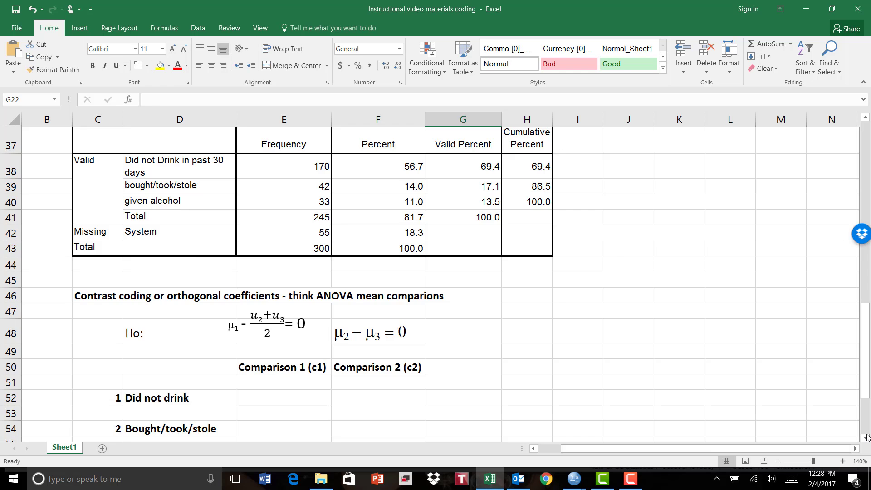
scroll("down", 3)
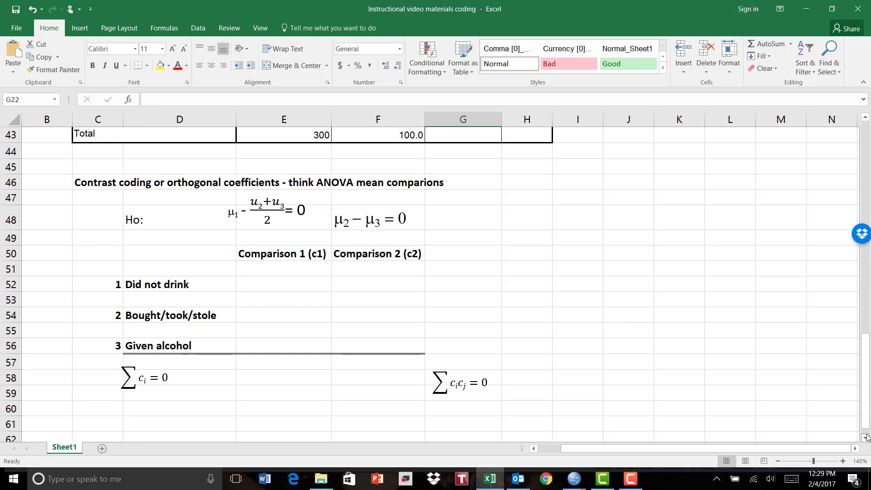
mouse_move(205, 299)
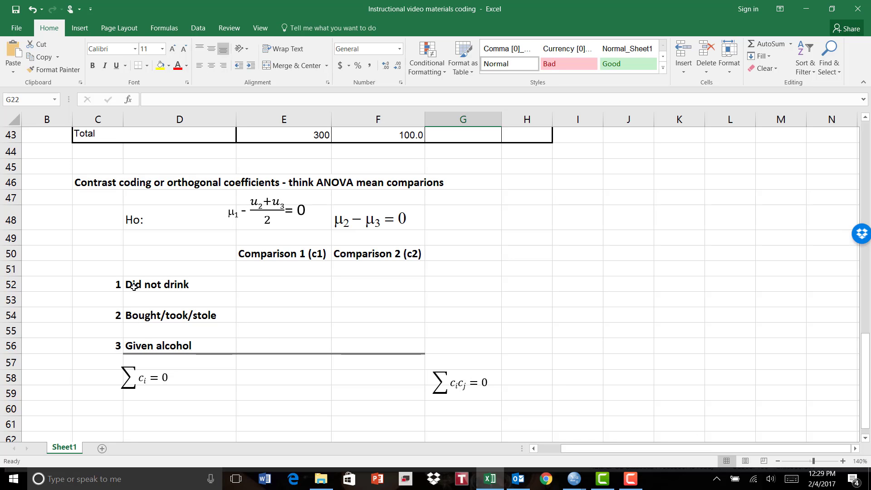
mouse_move(140, 286)
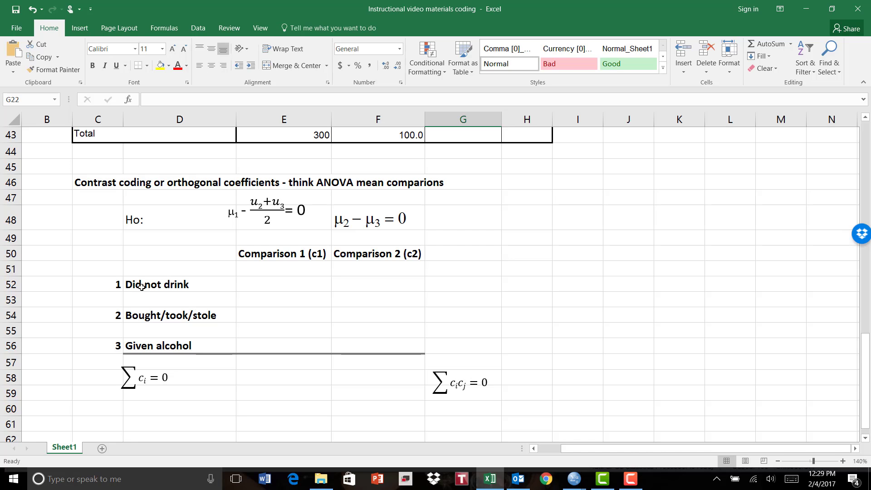
mouse_move(174, 284)
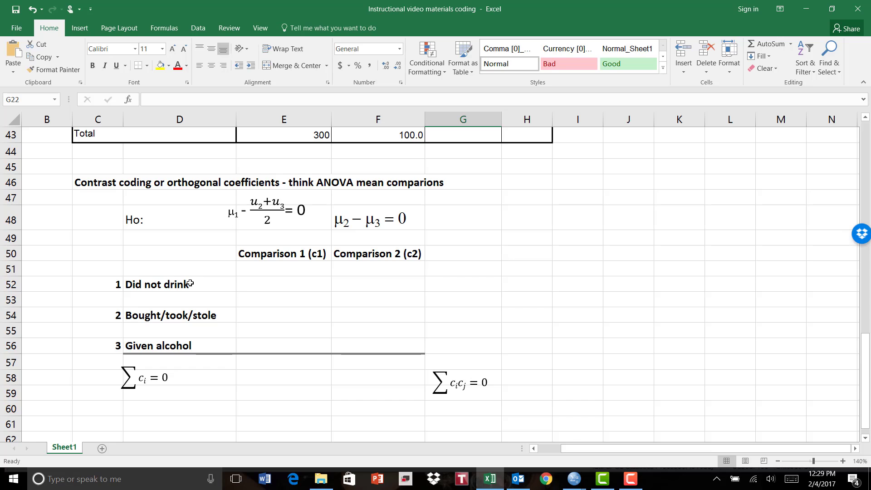
mouse_move(150, 287)
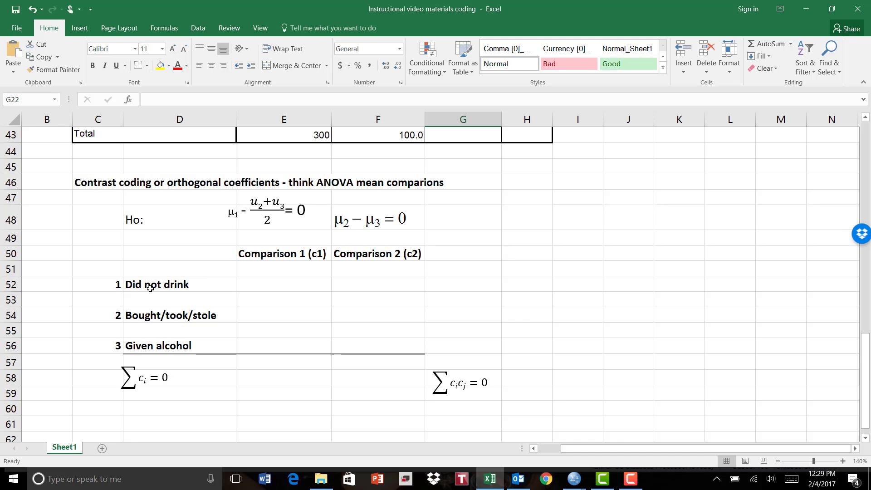
mouse_move(135, 286)
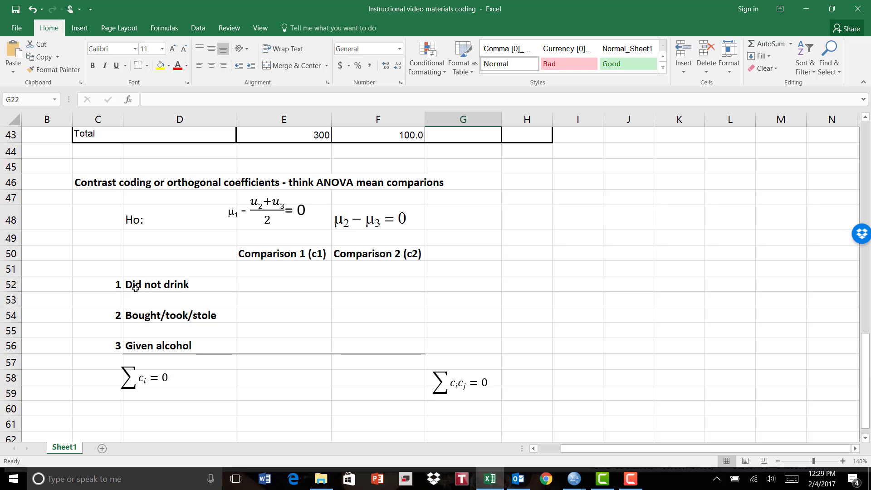
mouse_move(127, 276)
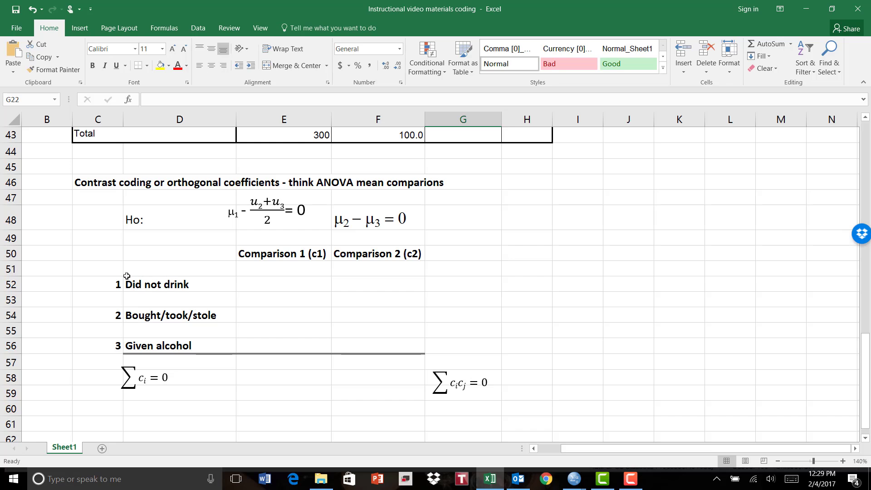
mouse_move(120, 312)
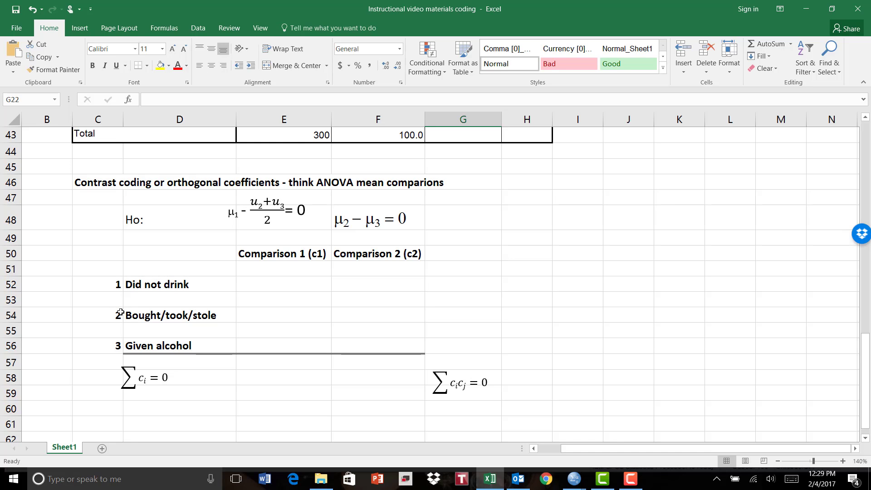
mouse_move(192, 358)
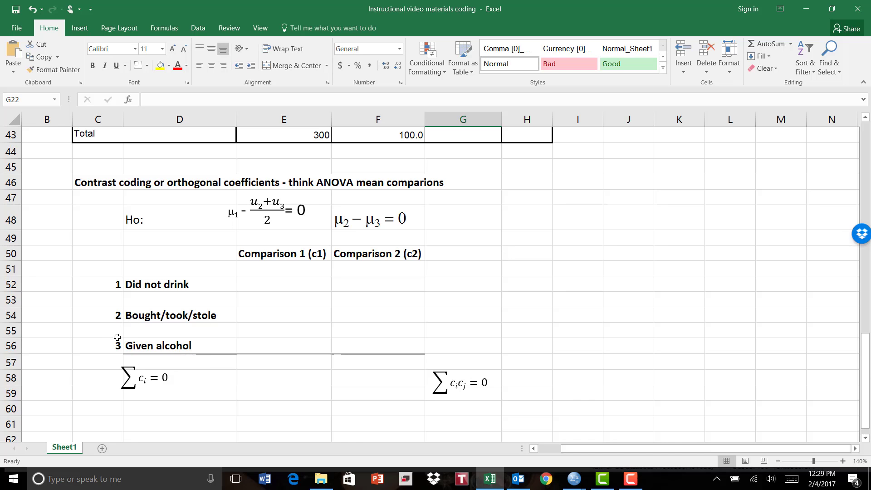
mouse_move(94, 353)
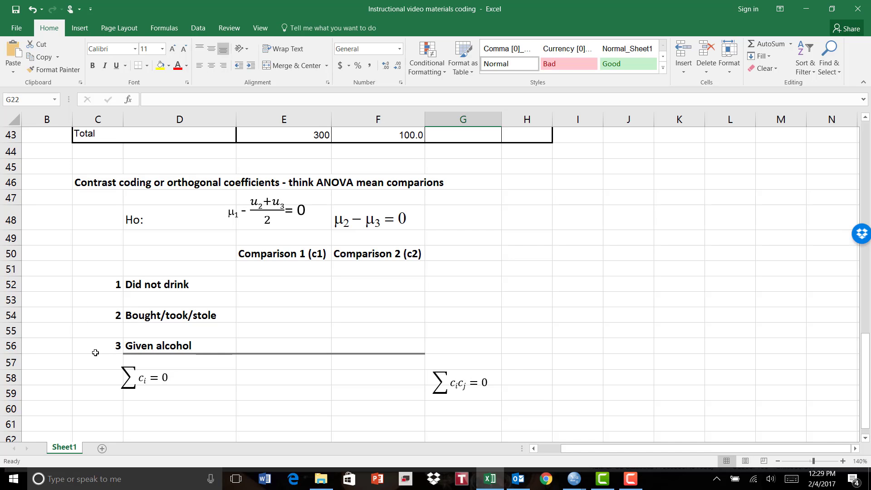
mouse_move(174, 349)
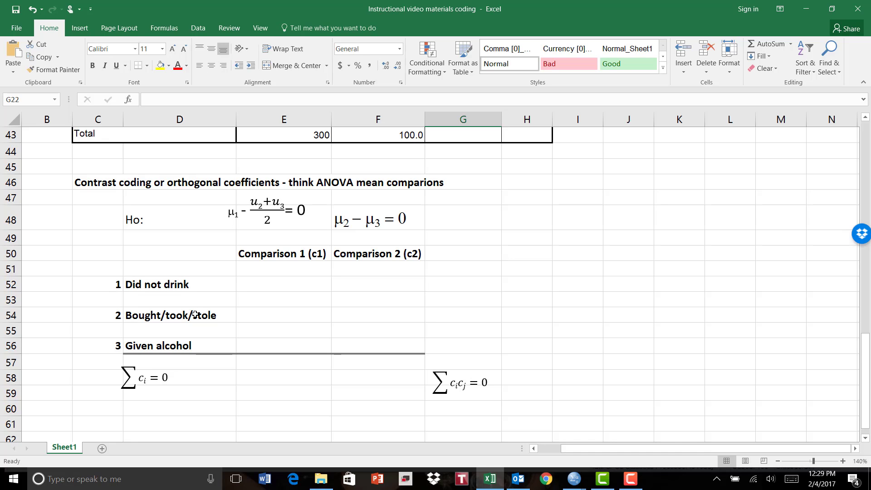
mouse_move(195, 329)
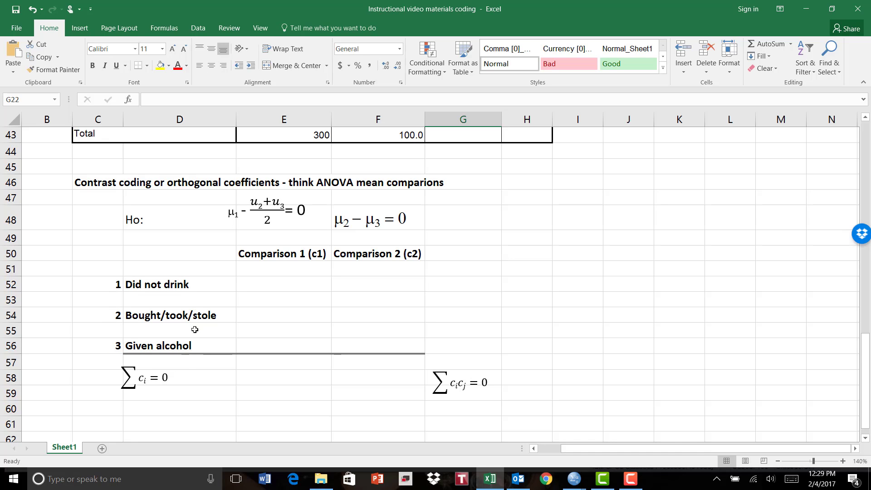
mouse_move(74, 329)
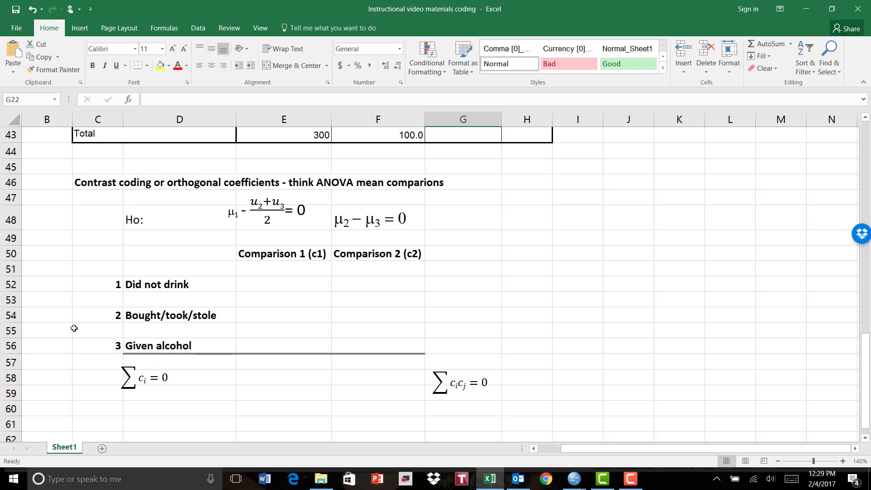
mouse_move(78, 322)
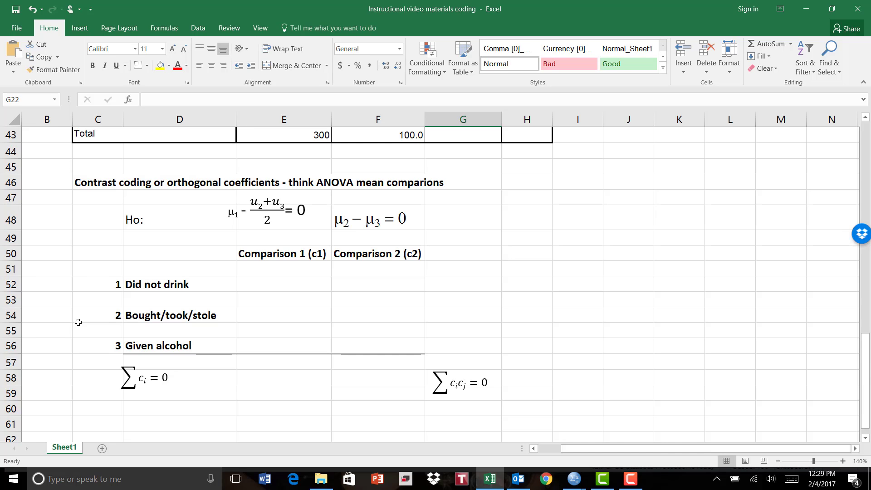
mouse_move(135, 333)
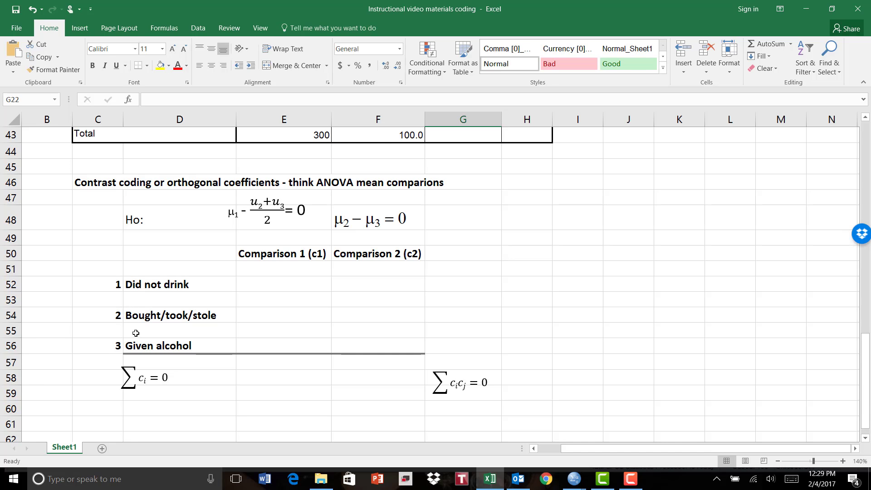
mouse_move(68, 317)
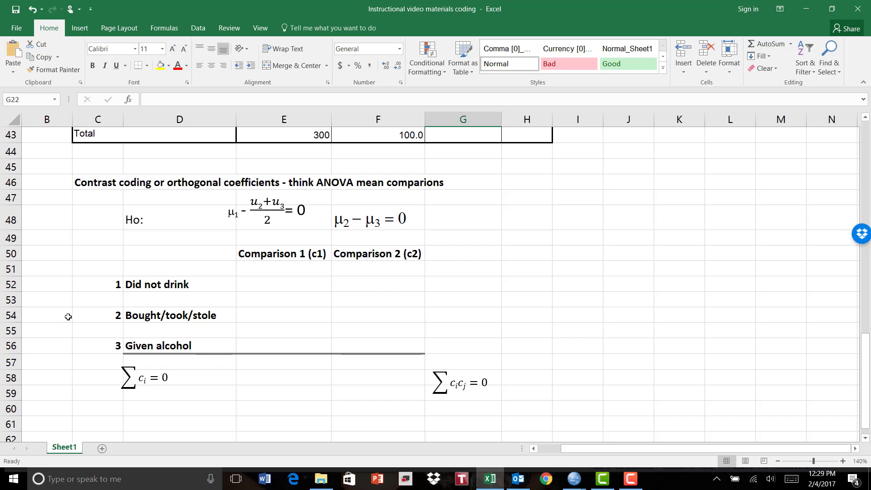
mouse_move(124, 271)
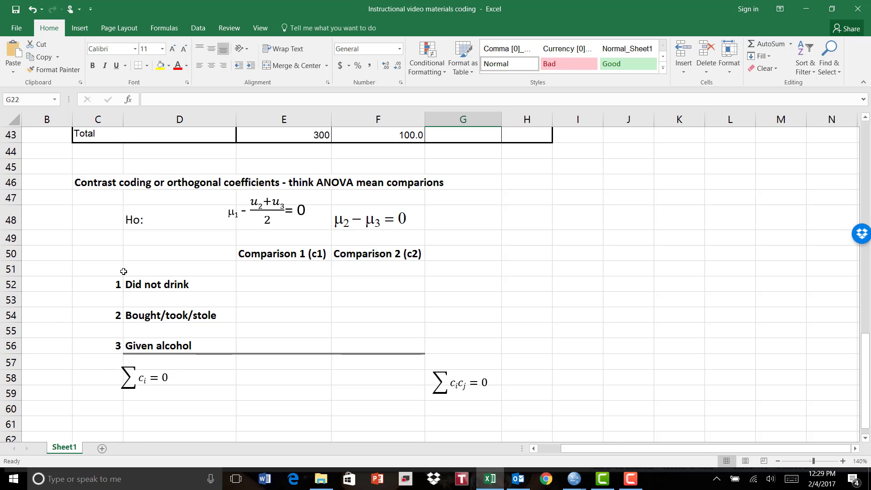
mouse_move(200, 267)
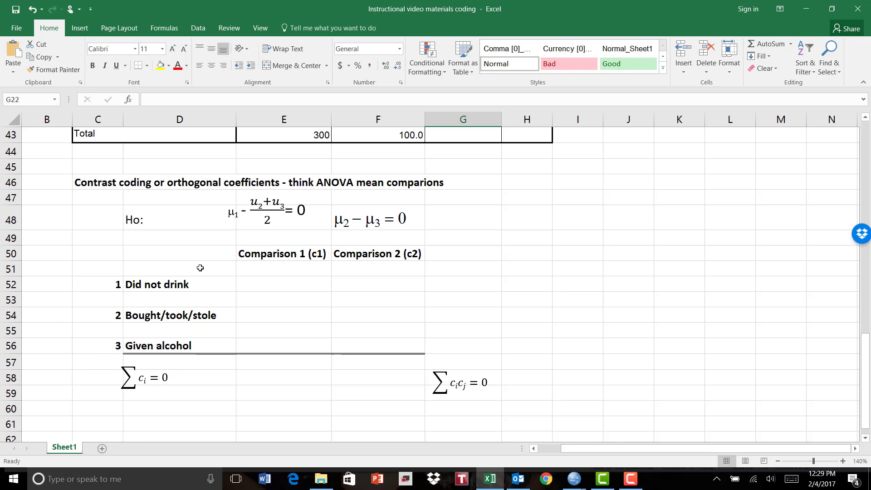
mouse_move(246, 228)
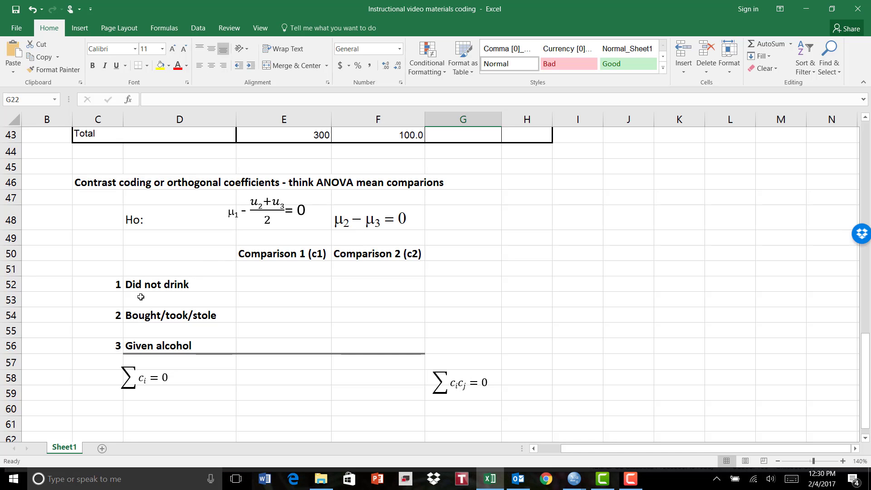
mouse_move(237, 227)
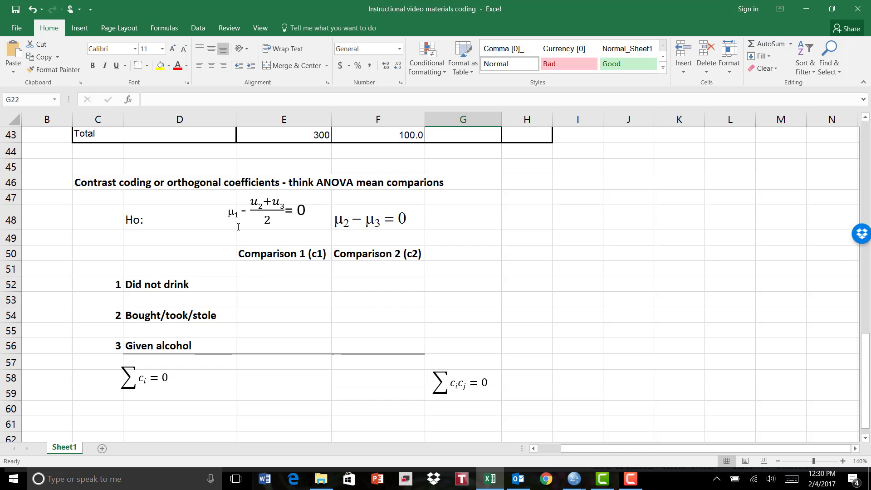
mouse_move(250, 224)
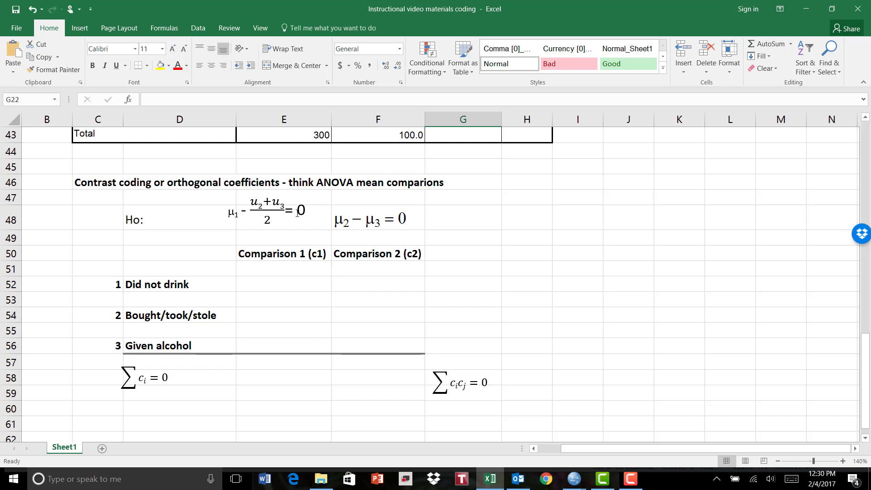
mouse_move(123, 267)
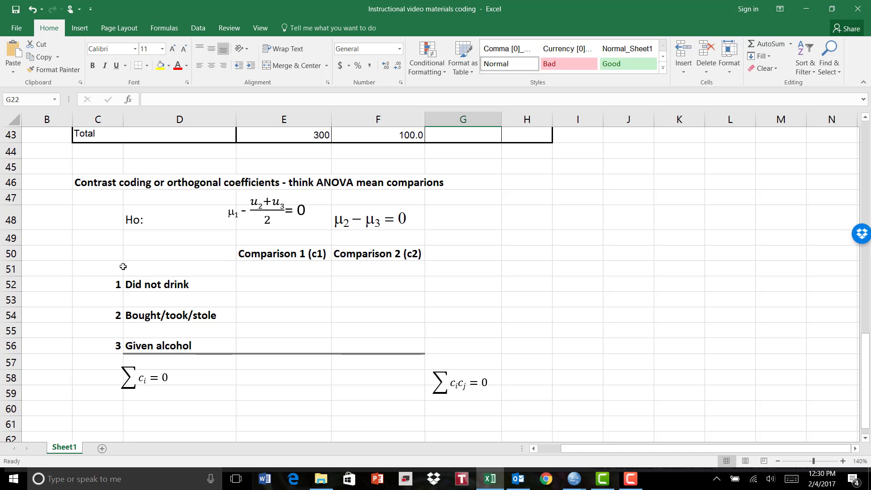
mouse_move(180, 284)
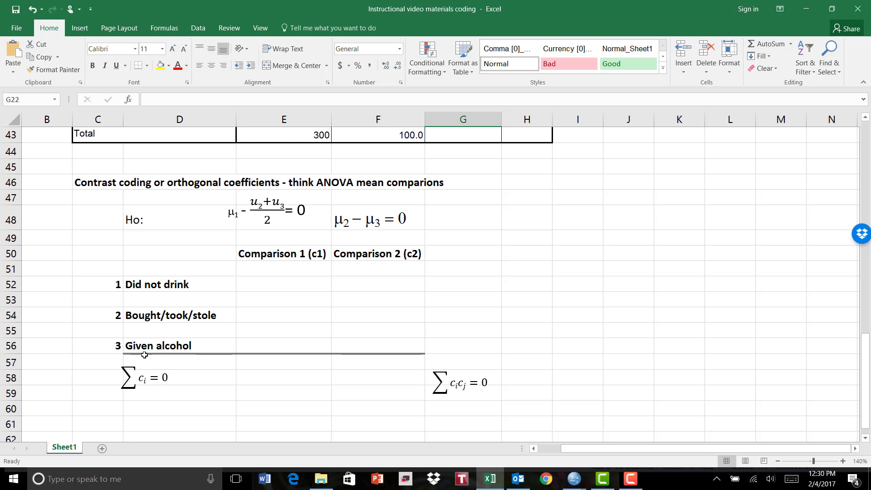
mouse_move(311, 218)
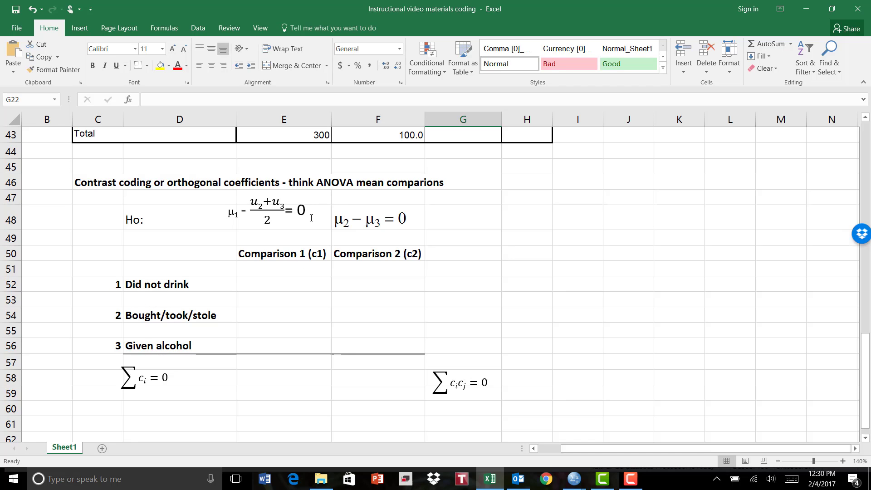
mouse_move(226, 215)
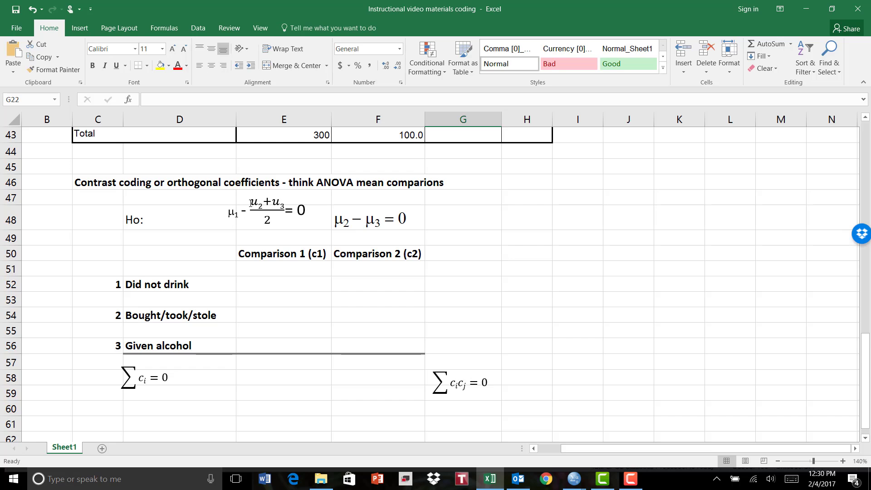
mouse_move(281, 271)
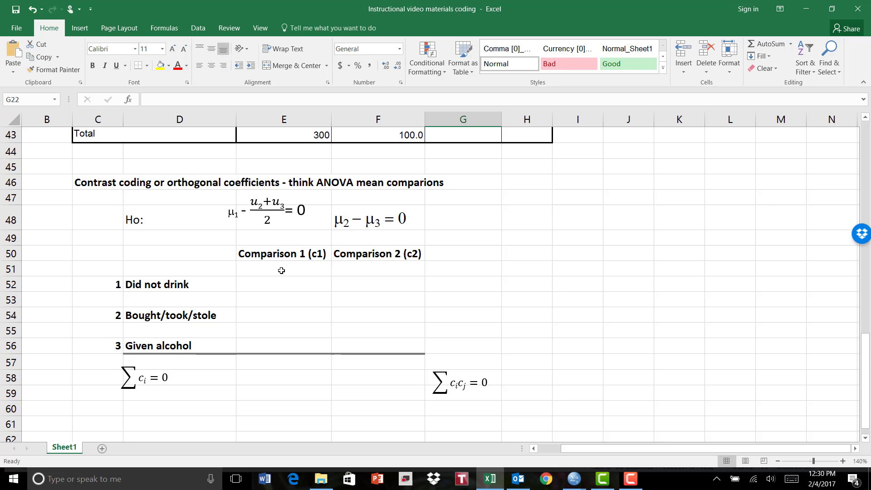
mouse_move(283, 281)
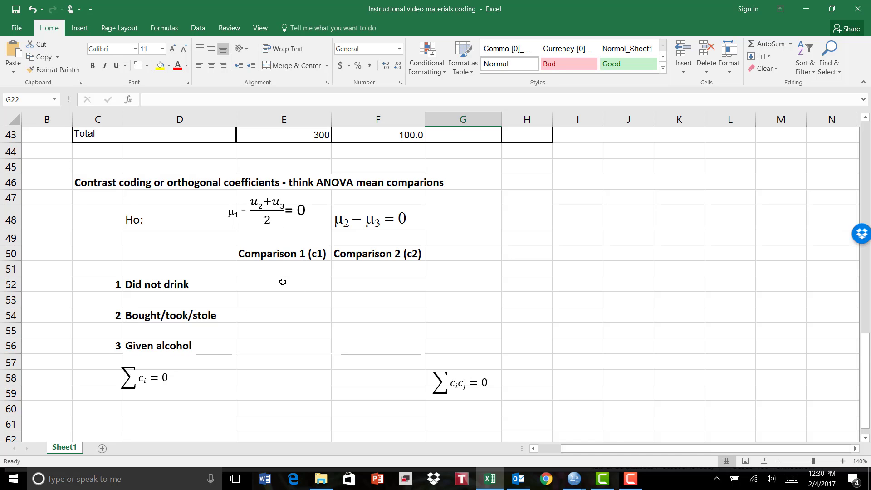
Step: Enter Comparison 1 codes 2, -1, -1 in E52, E54 and E56 for the three groups
left_click(283, 284)
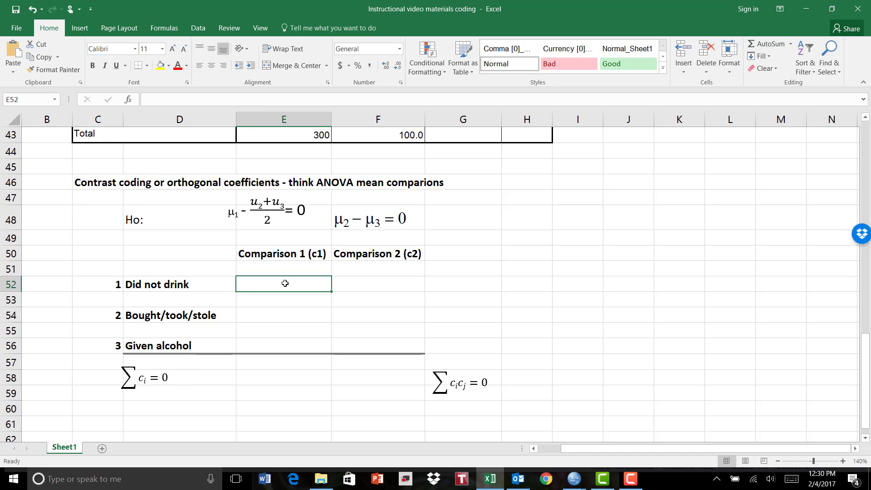
type("2")
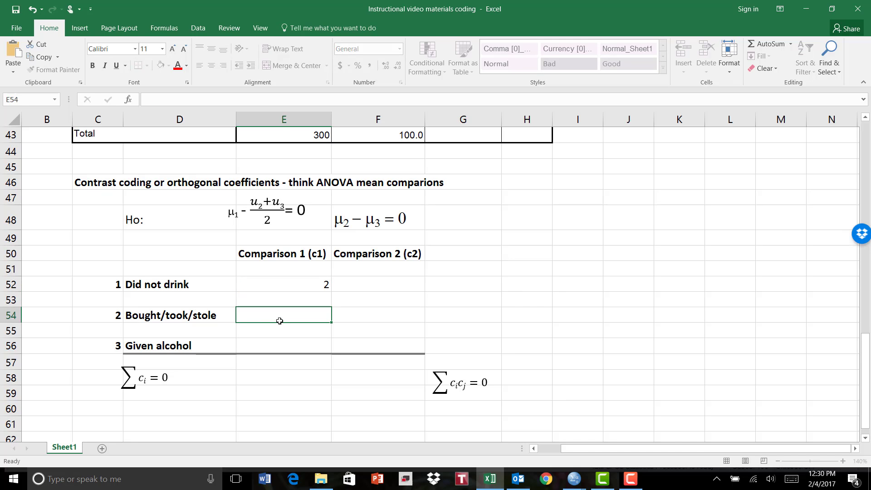
type("-1")
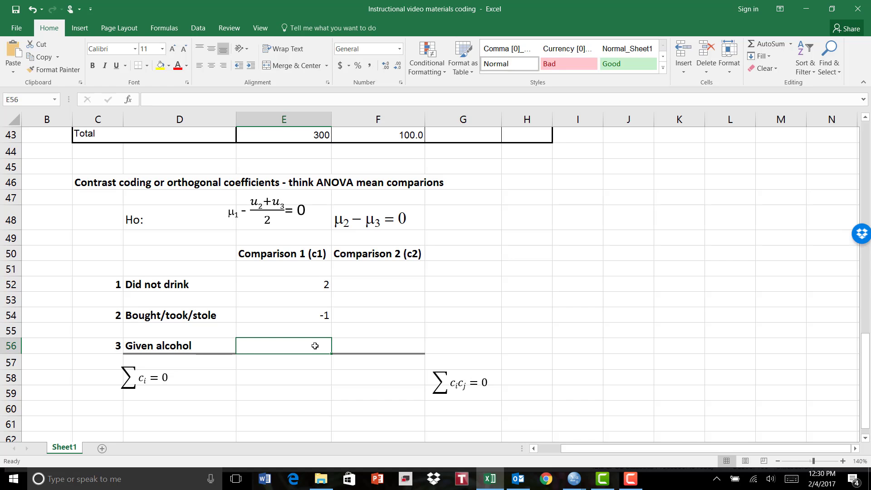
type("-1")
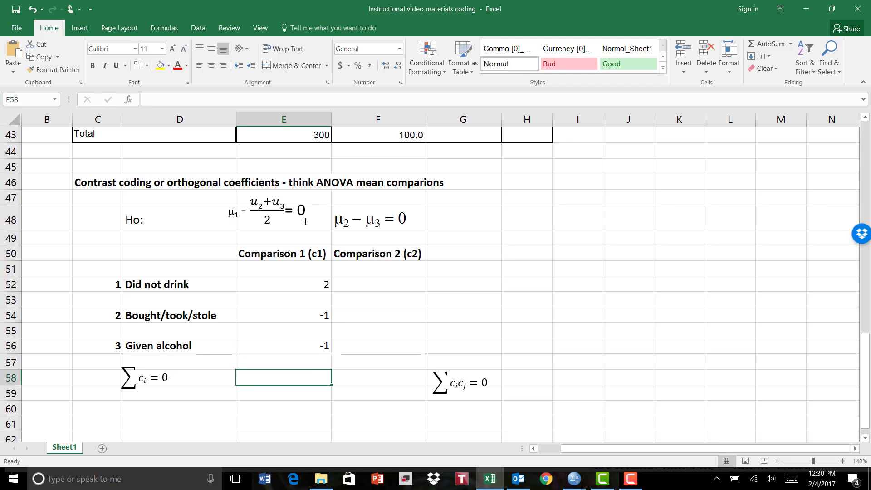
mouse_move(264, 227)
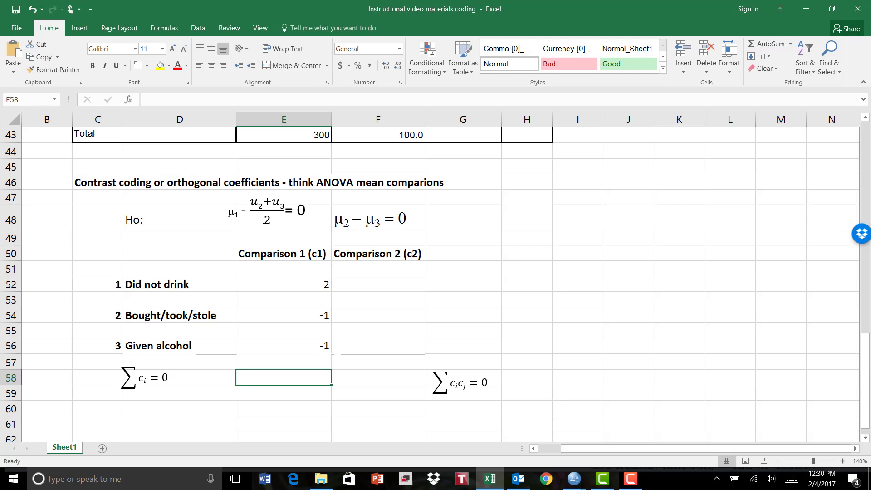
mouse_move(202, 338)
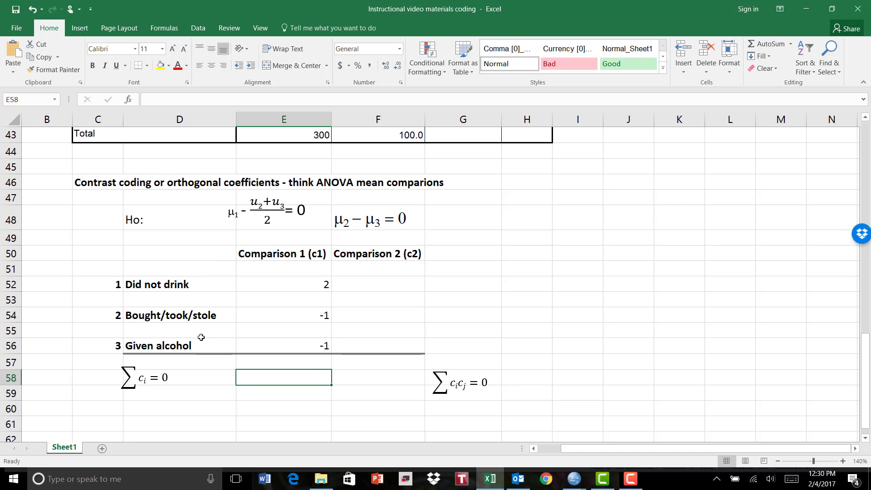
mouse_move(220, 354)
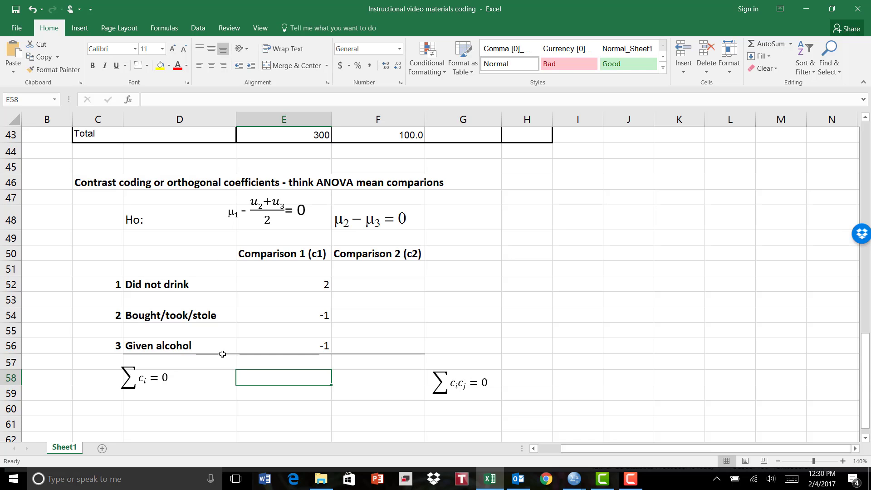
mouse_move(154, 291)
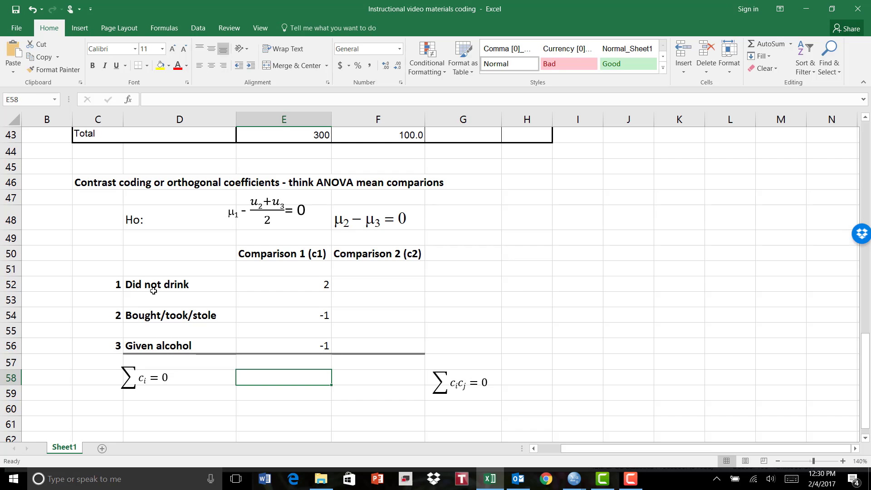
mouse_move(140, 333)
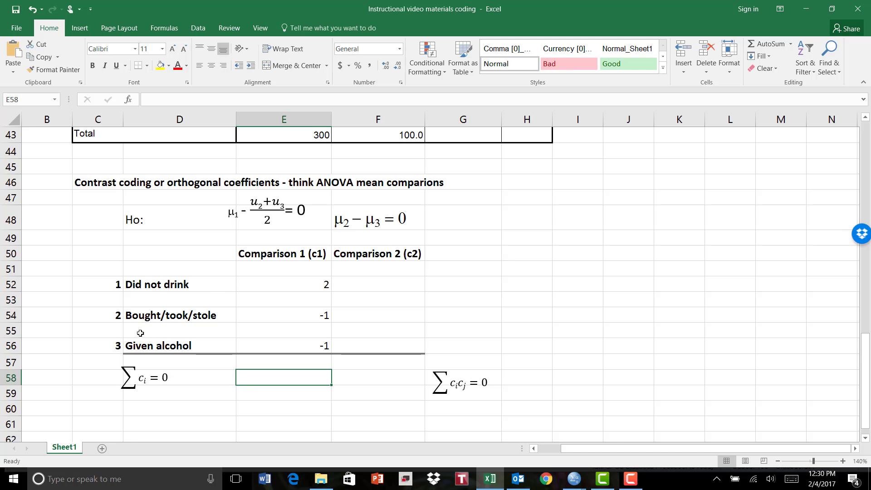
mouse_move(160, 356)
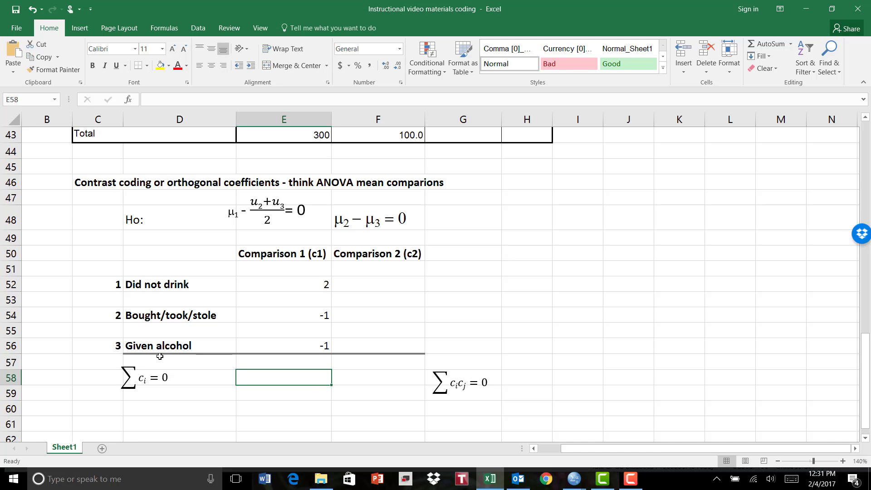
mouse_move(149, 329)
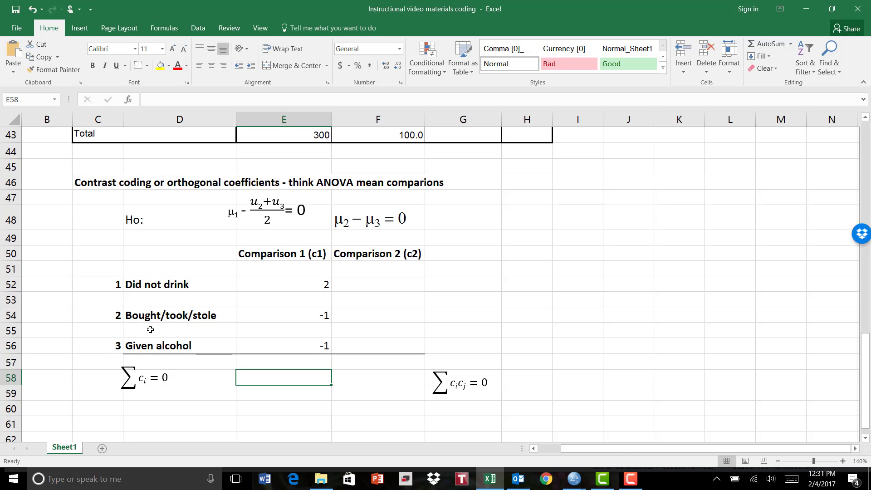
mouse_move(173, 332)
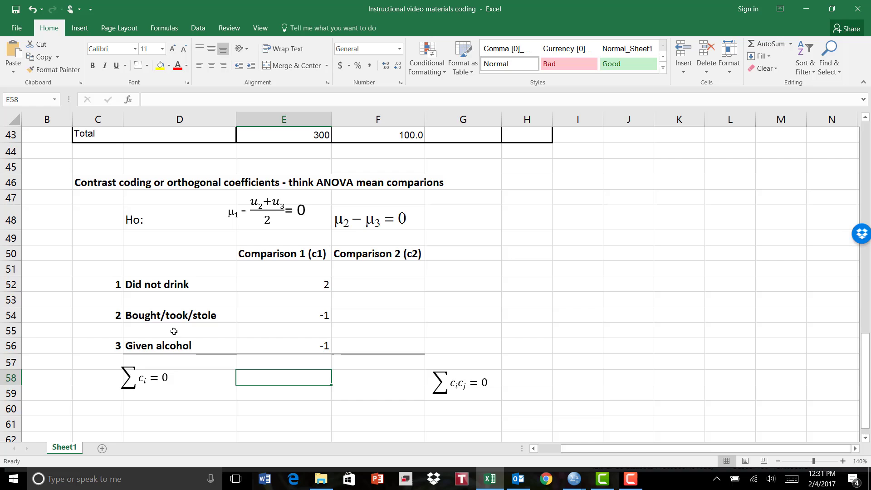
mouse_move(210, 346)
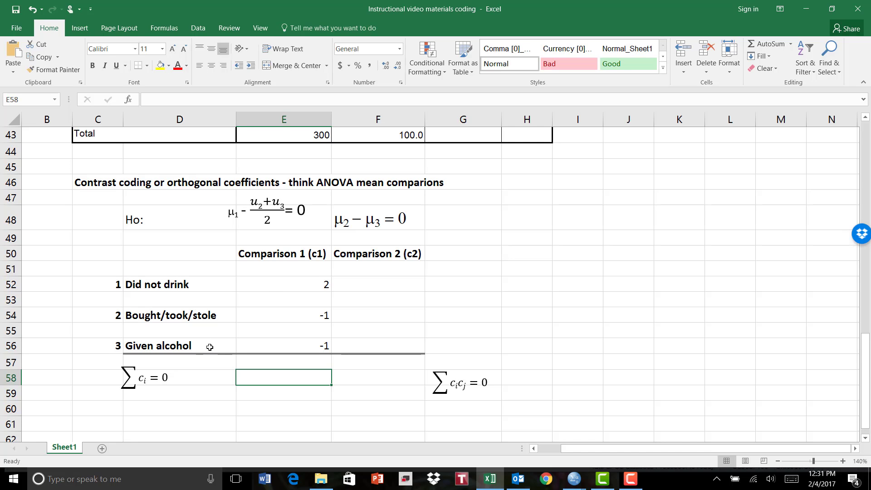
mouse_move(158, 391)
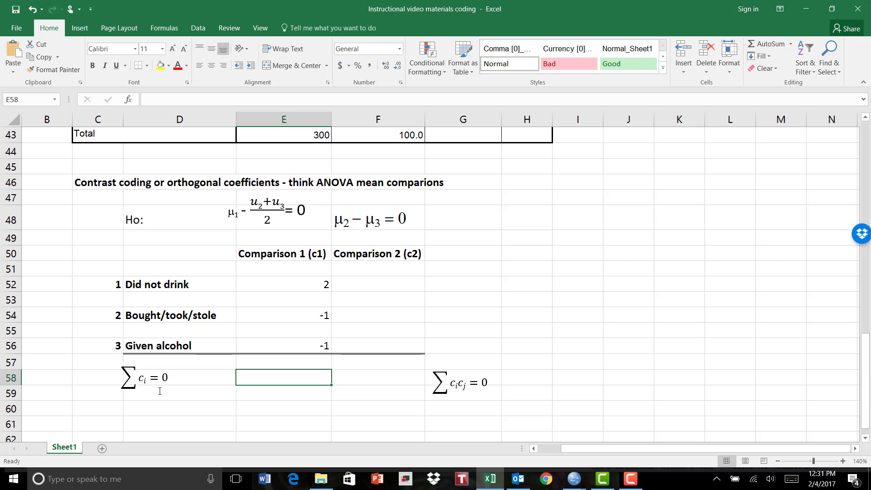
mouse_move(128, 393)
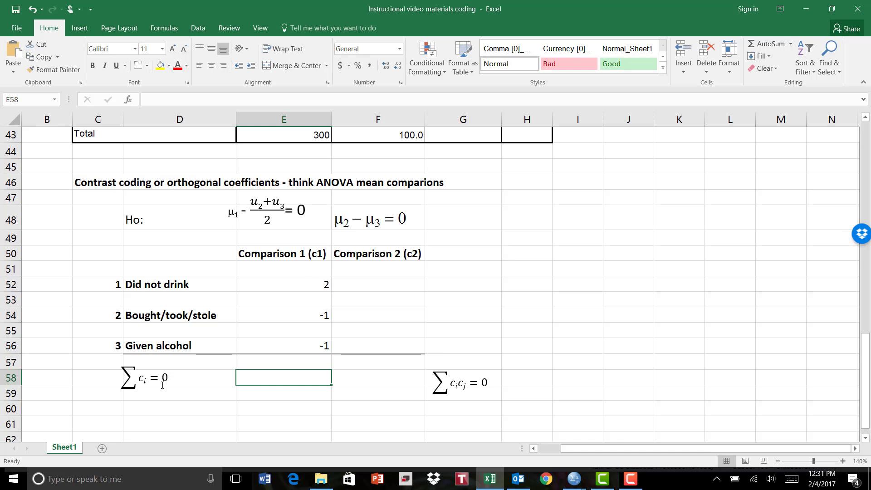
mouse_move(289, 376)
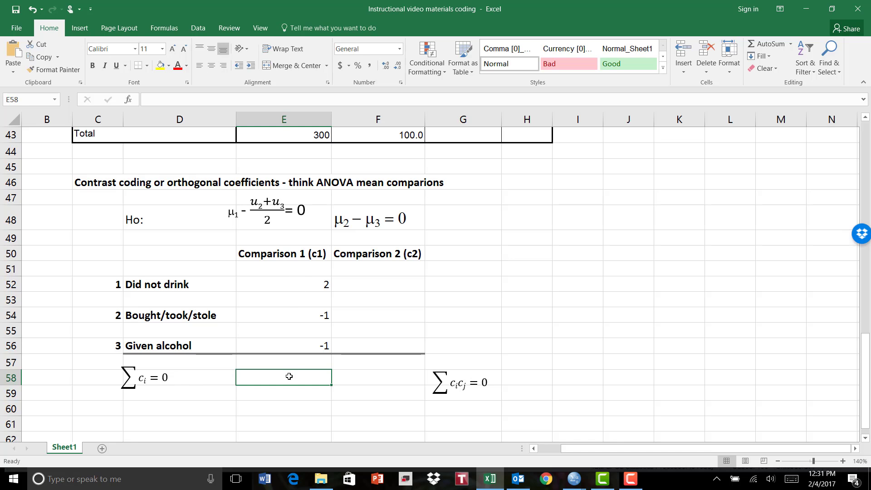
Step: Replace the #VALUE! sum in E58 with =2+E54+E56 so the X1 codes total 0
type("=")
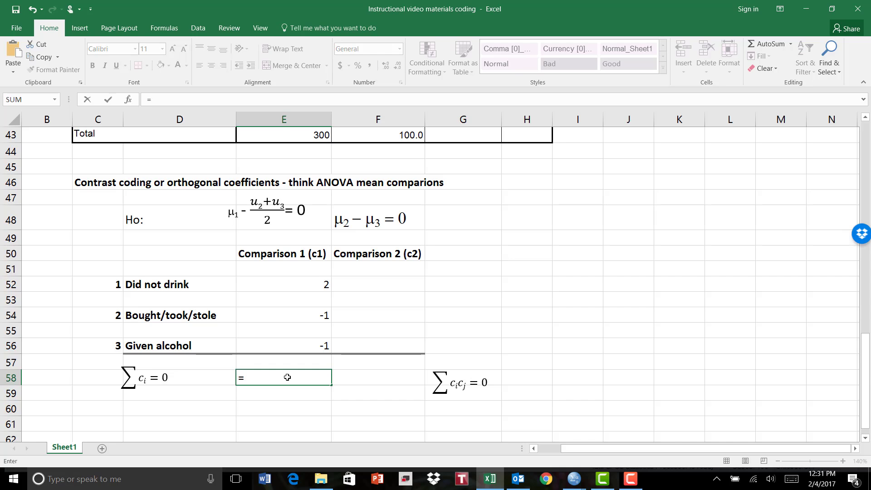
type("(E52:E56")
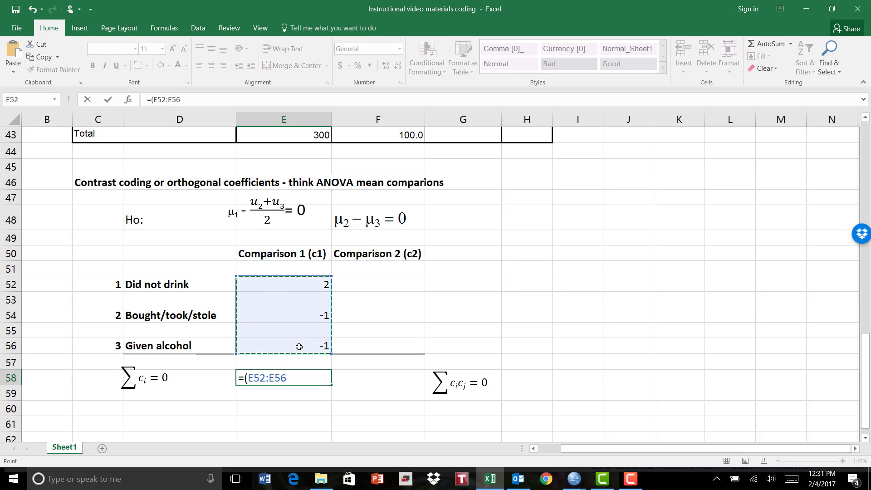
type(")")
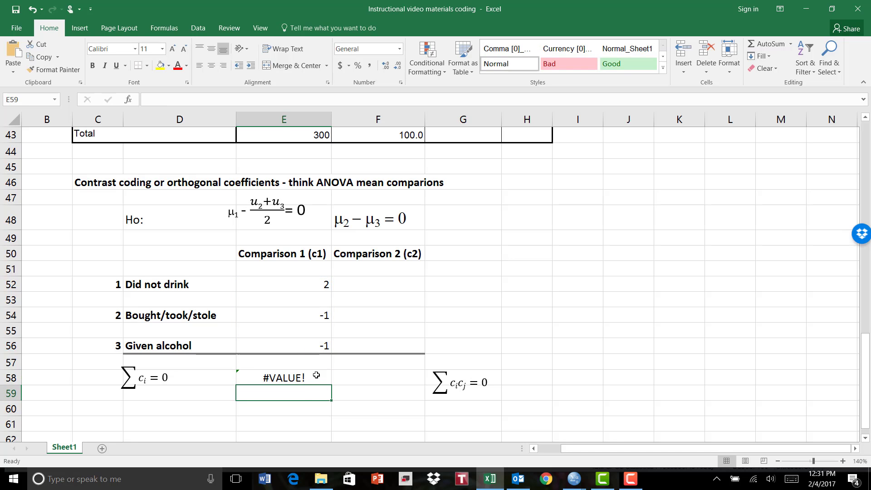
left_click(284, 378)
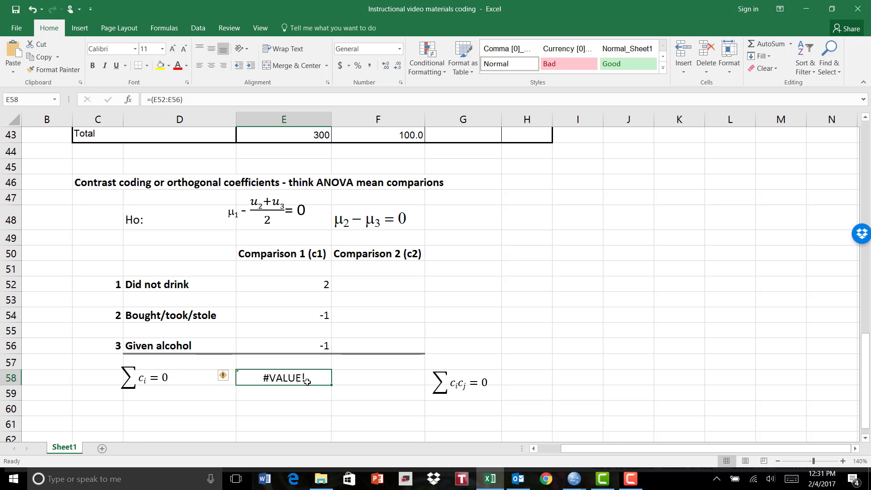
double_click(283, 378)
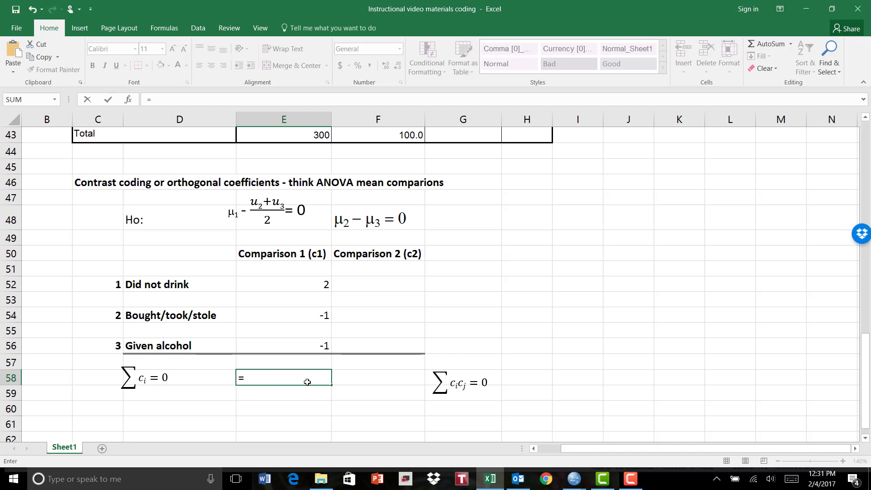
type("2+E54")
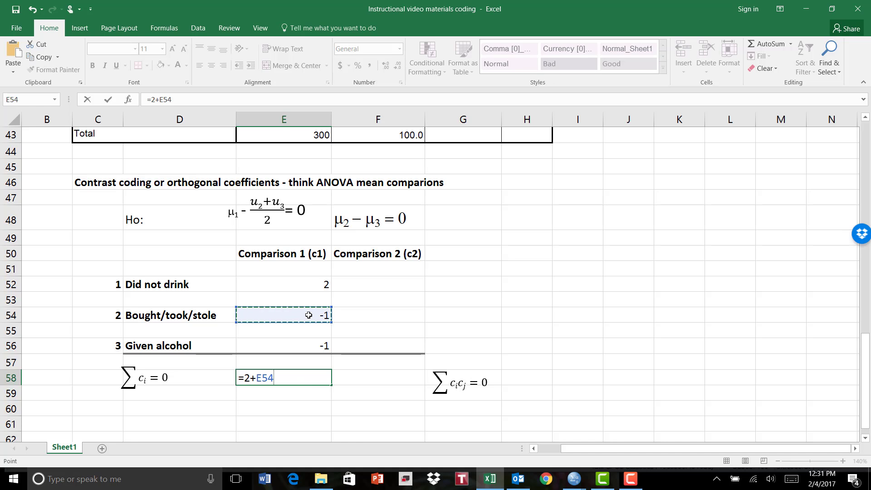
type("+")
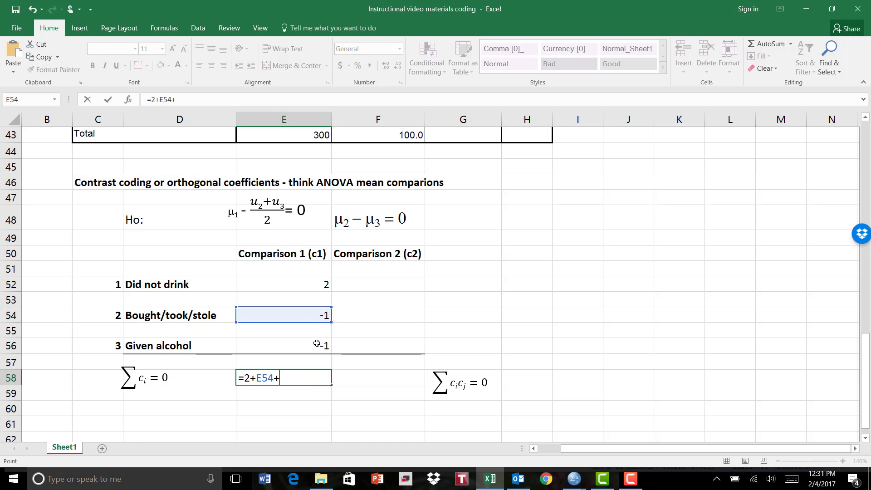
key("Return")
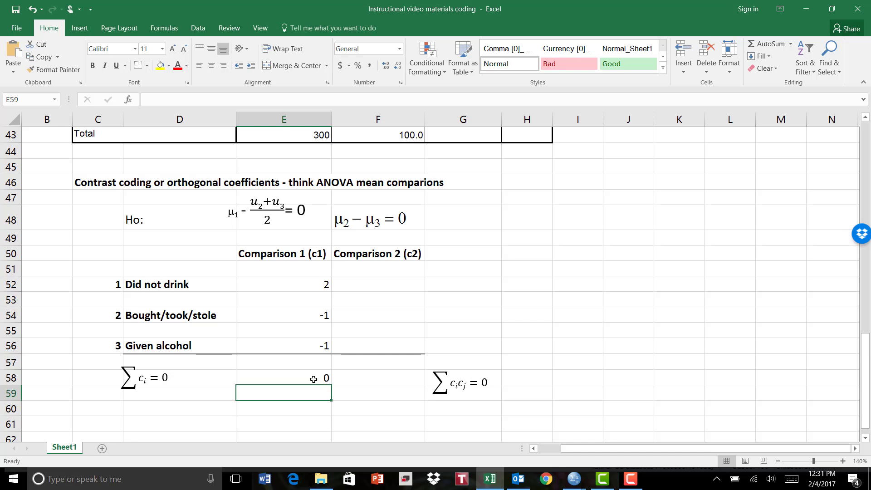
mouse_move(178, 315)
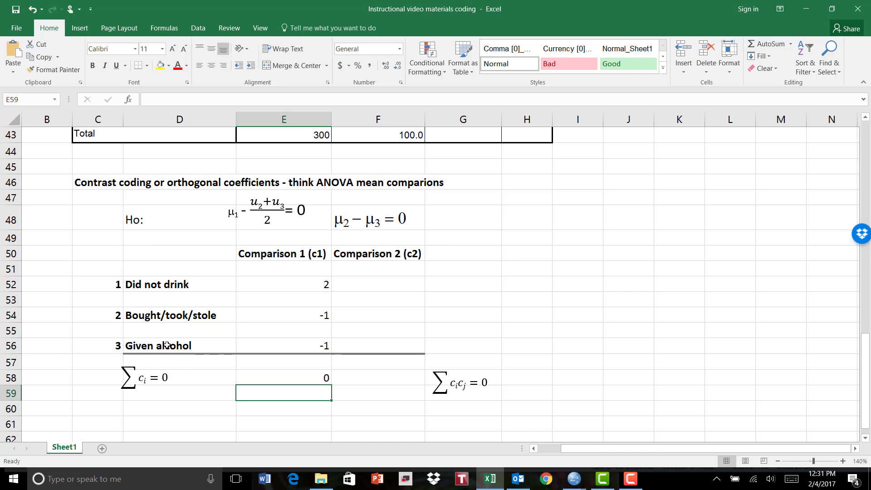
mouse_move(388, 309)
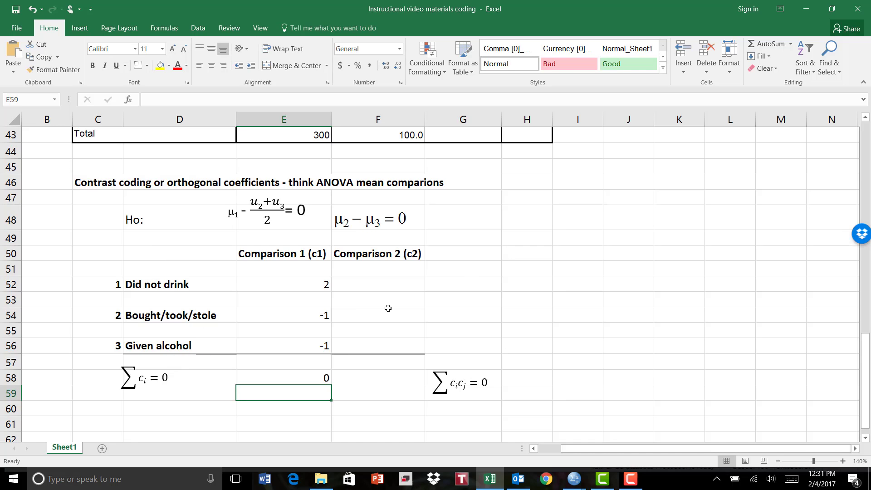
mouse_move(394, 309)
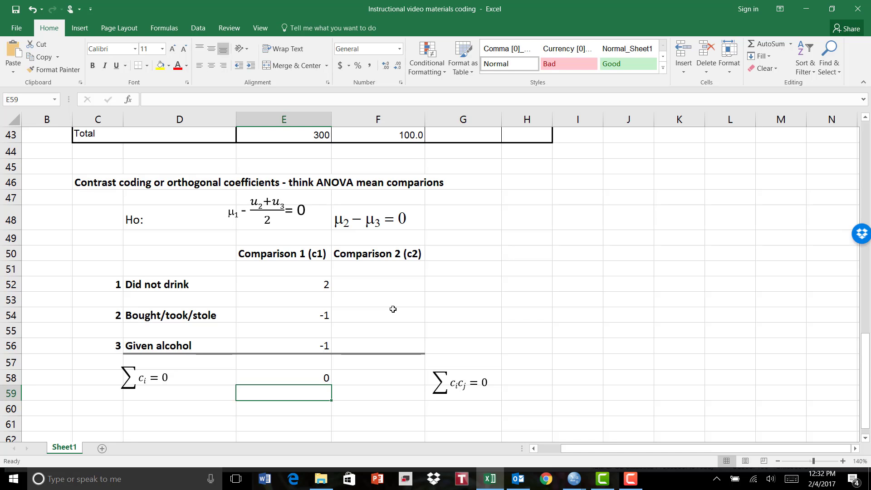
mouse_move(251, 272)
type("X")
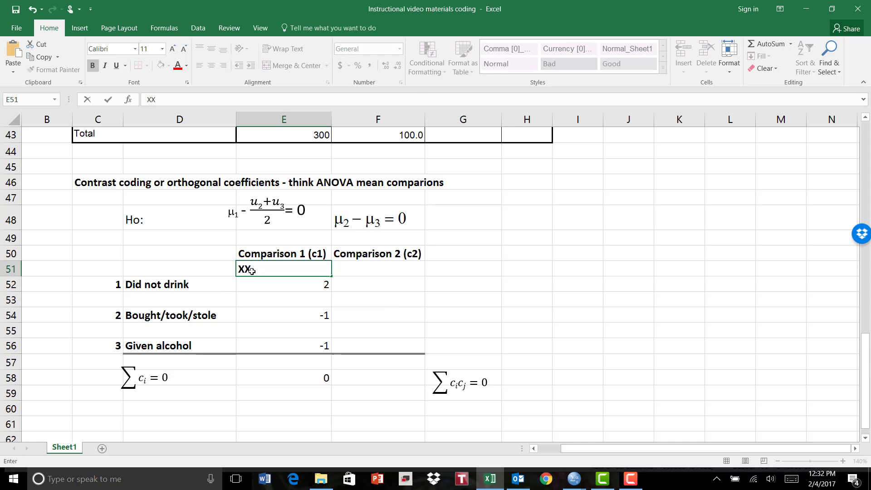
Step: Label E51 and F51 as X1 and X2 and right-align both labels
type("X1")
left_click(378, 268)
type("X2")
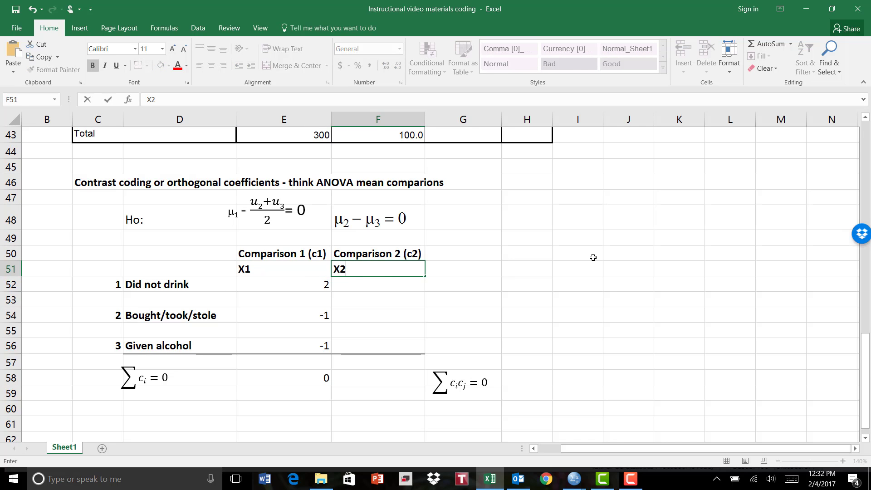
left_click(577, 253)
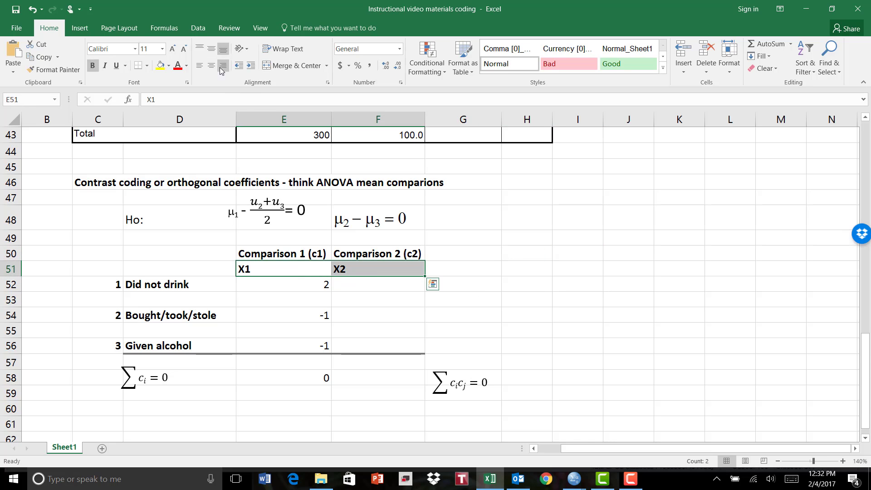
left_click(577, 284)
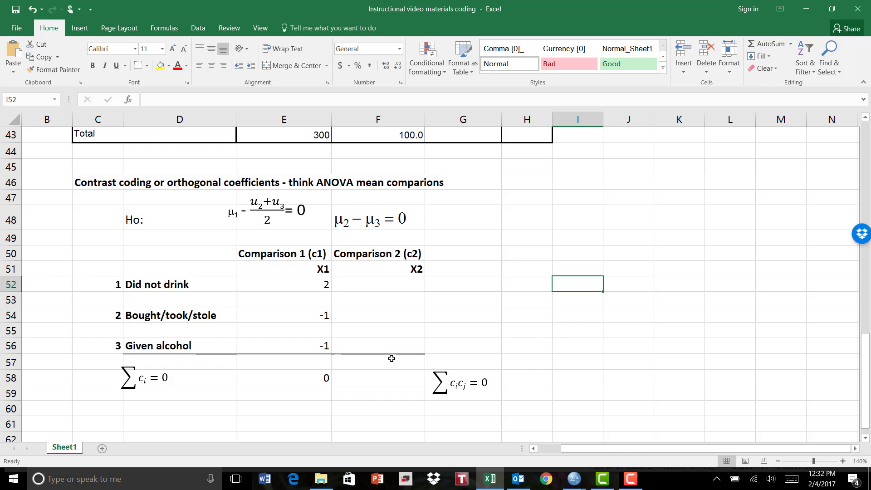
mouse_move(294, 280)
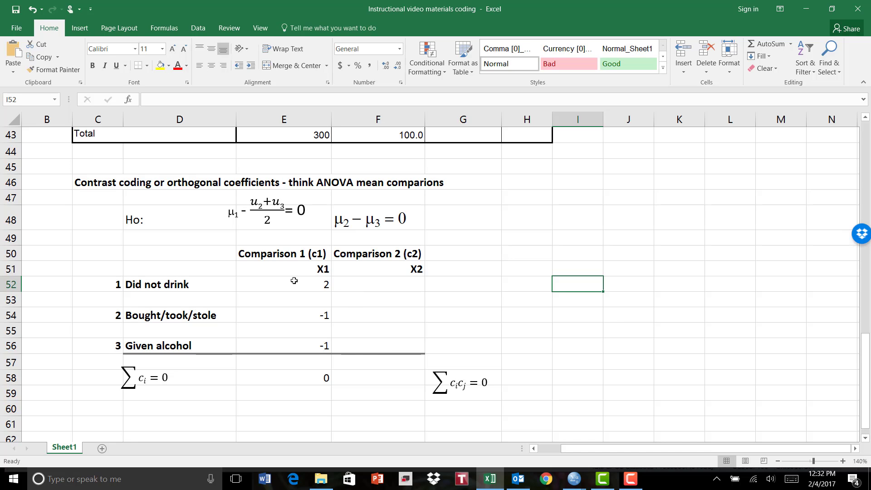
mouse_move(255, 278)
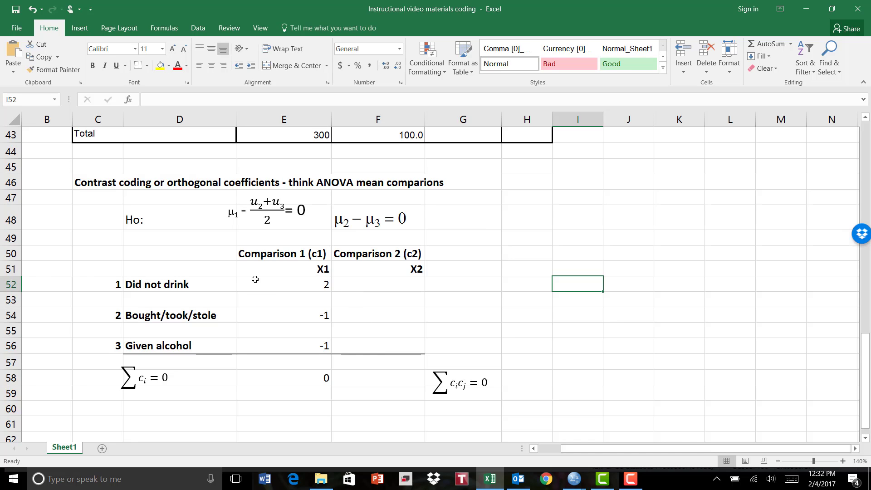
mouse_move(260, 283)
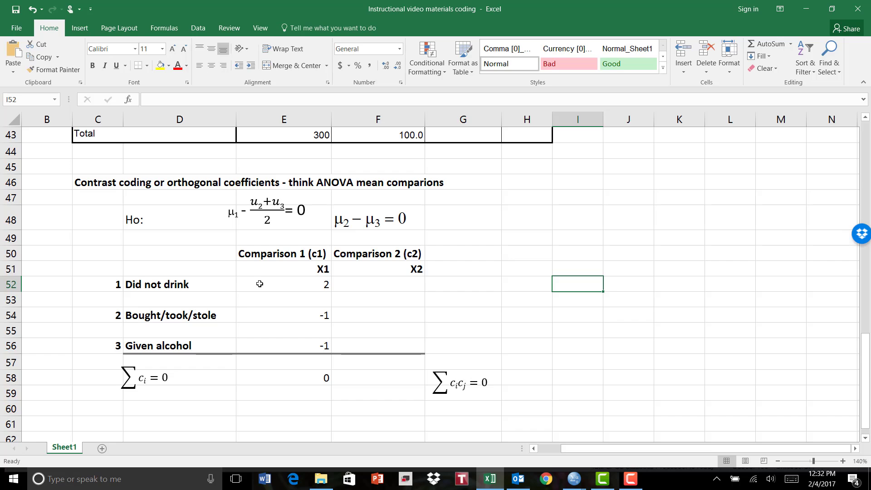
mouse_move(236, 339)
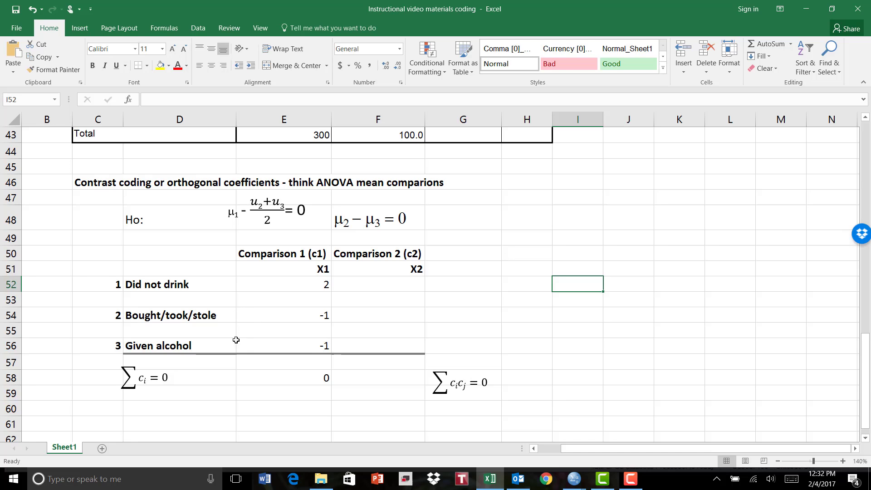
mouse_move(271, 324)
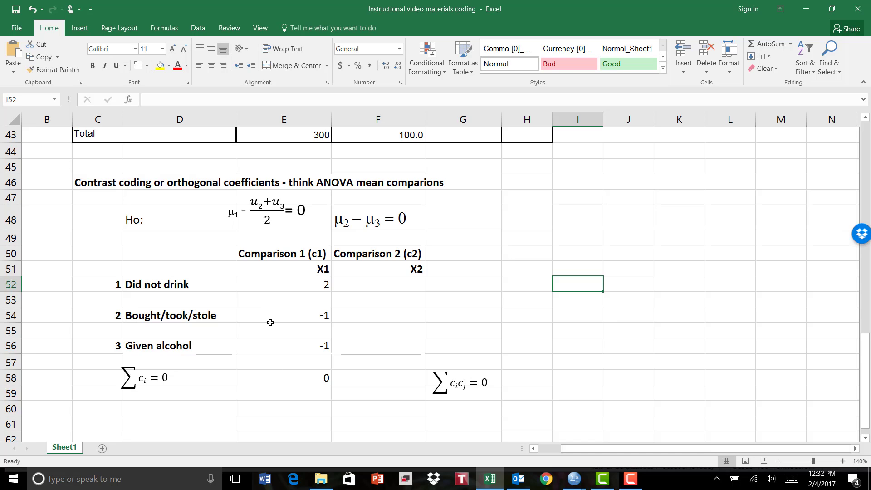
mouse_move(246, 353)
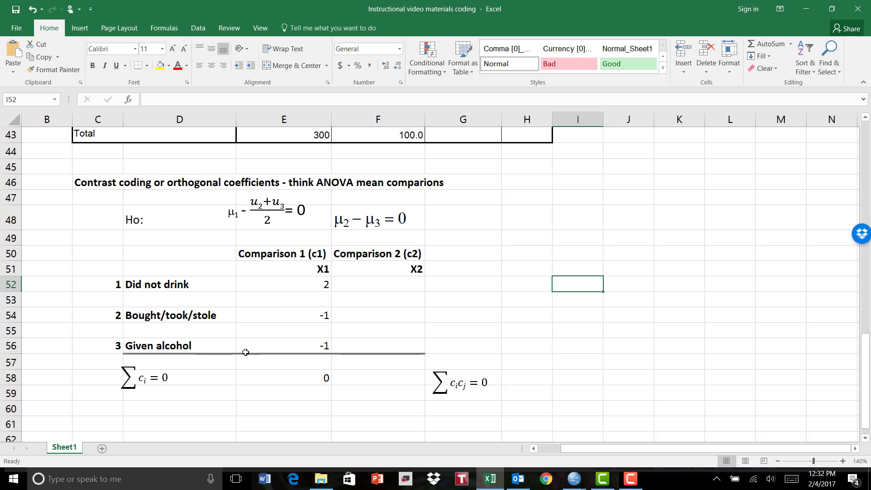
mouse_move(237, 350)
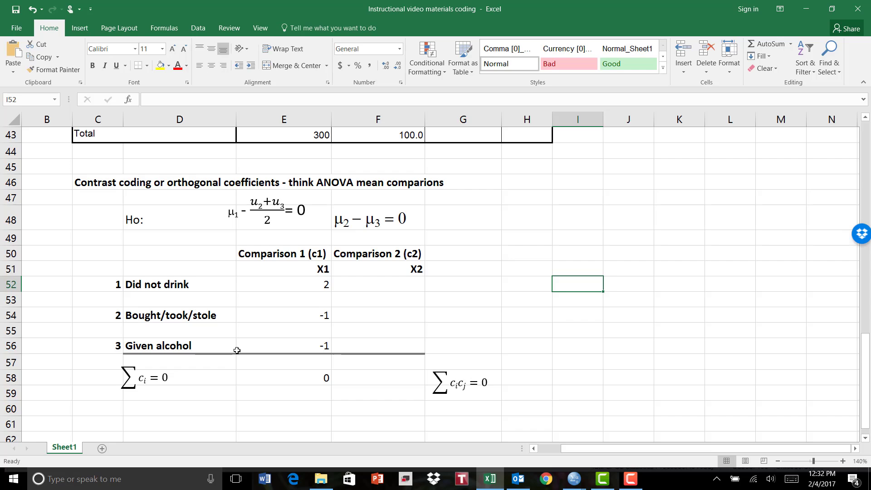
mouse_move(185, 315)
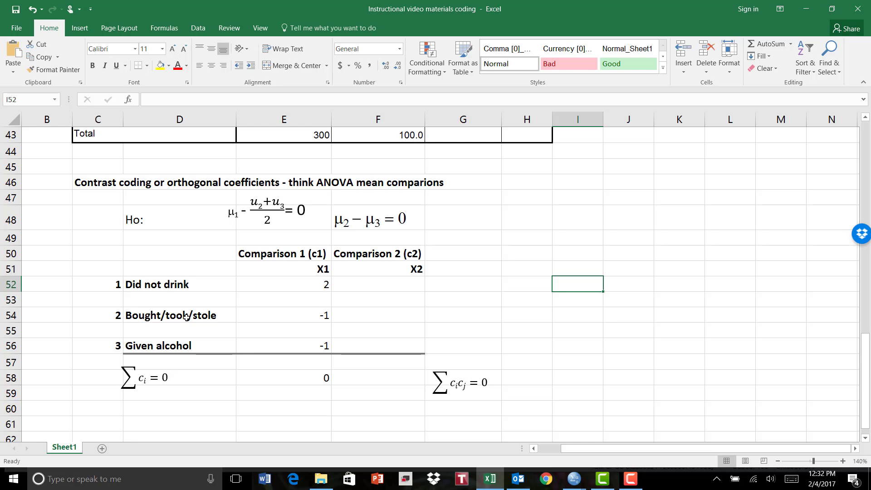
mouse_move(204, 343)
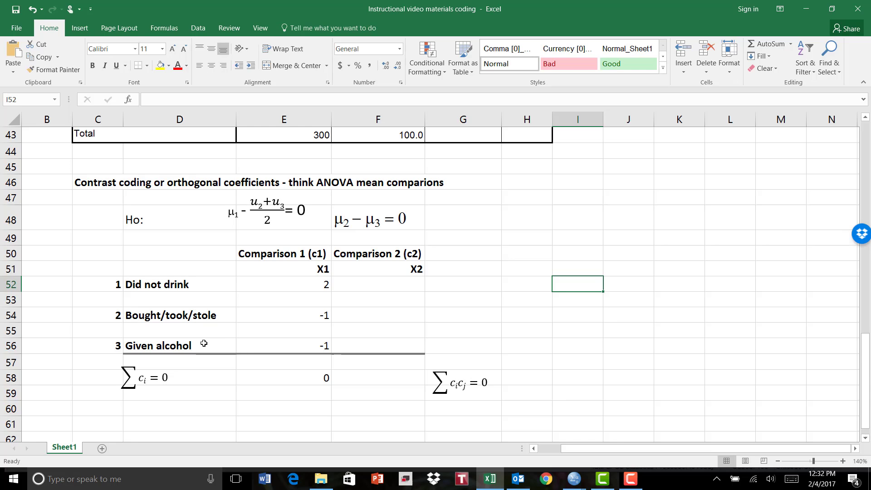
mouse_move(153, 283)
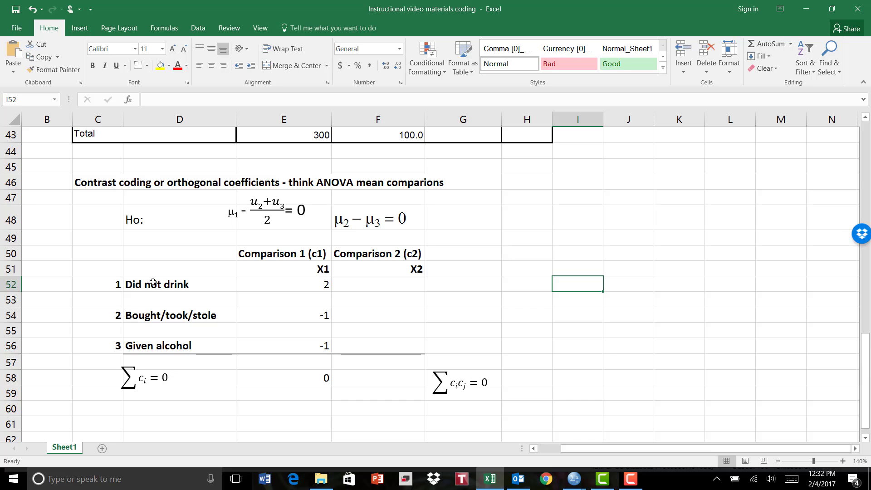
mouse_move(281, 289)
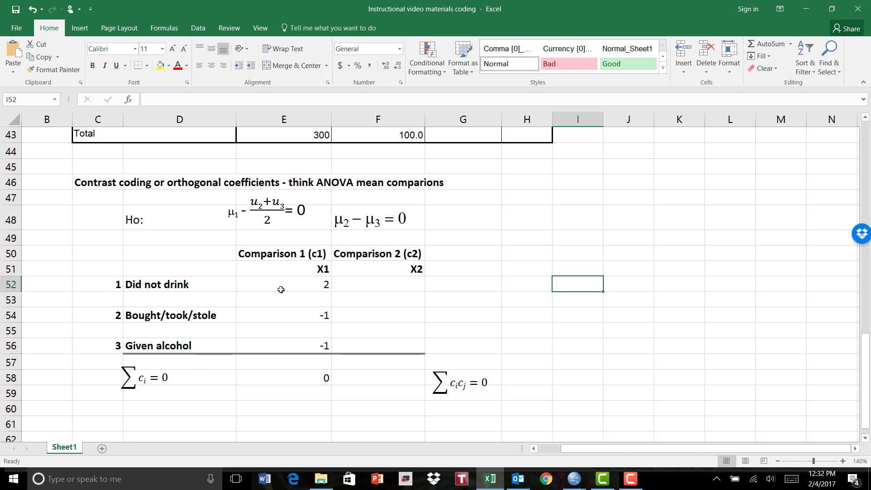
mouse_move(147, 342)
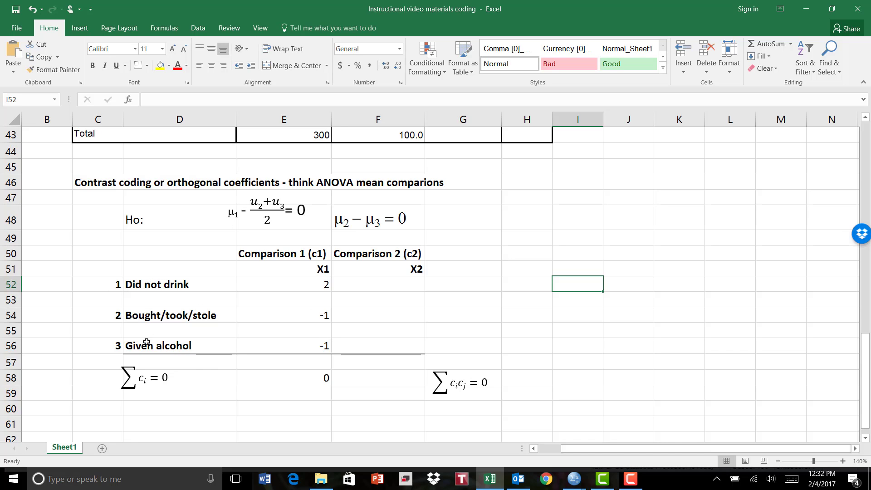
mouse_move(308, 277)
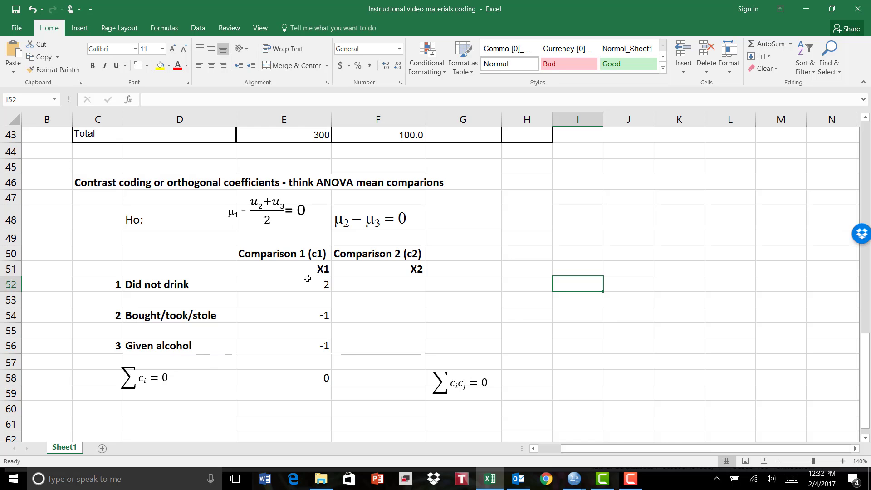
mouse_move(318, 321)
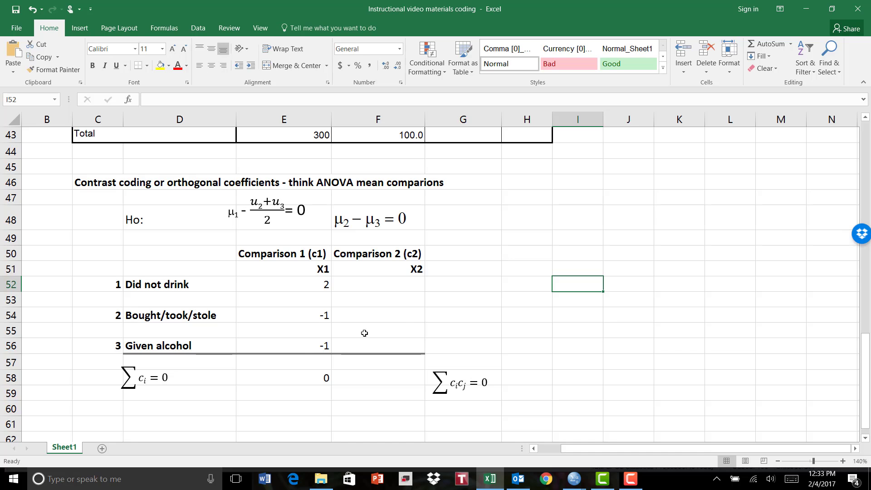
Step: Enter Comparison 2 codes 0, 1, -1 in F52, F54 and F56 for the three groups
left_click(378, 284)
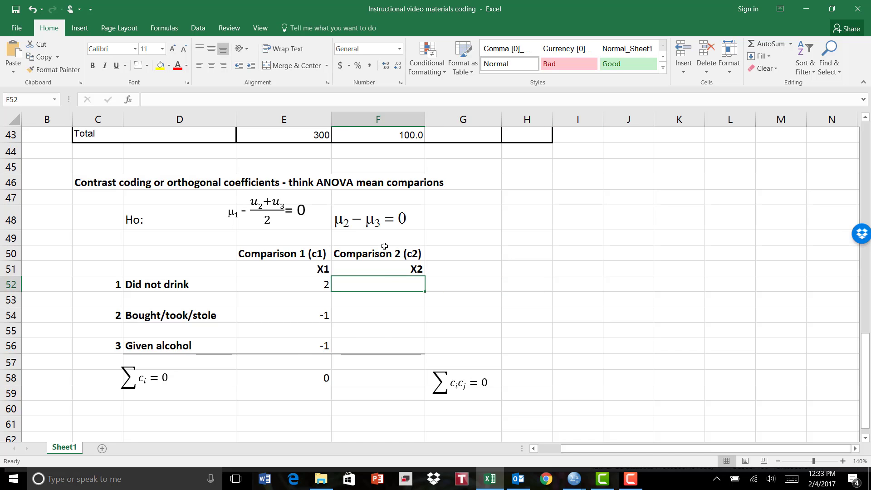
type("0")
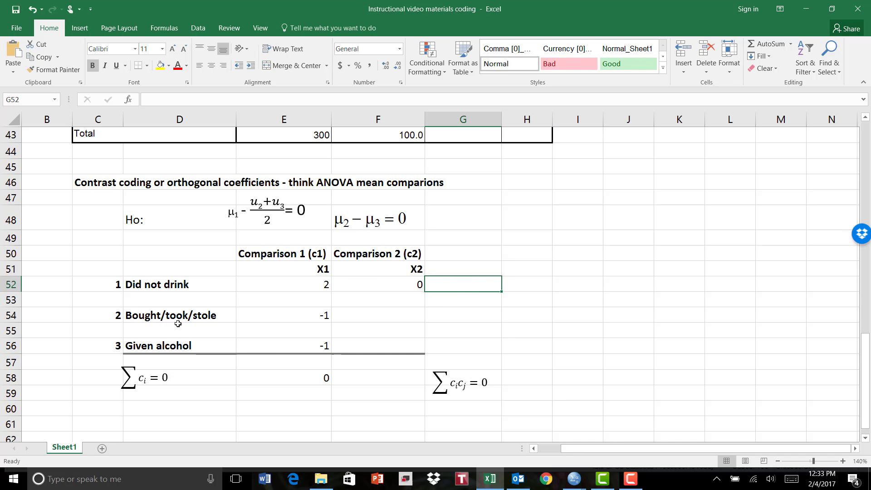
mouse_move(402, 313)
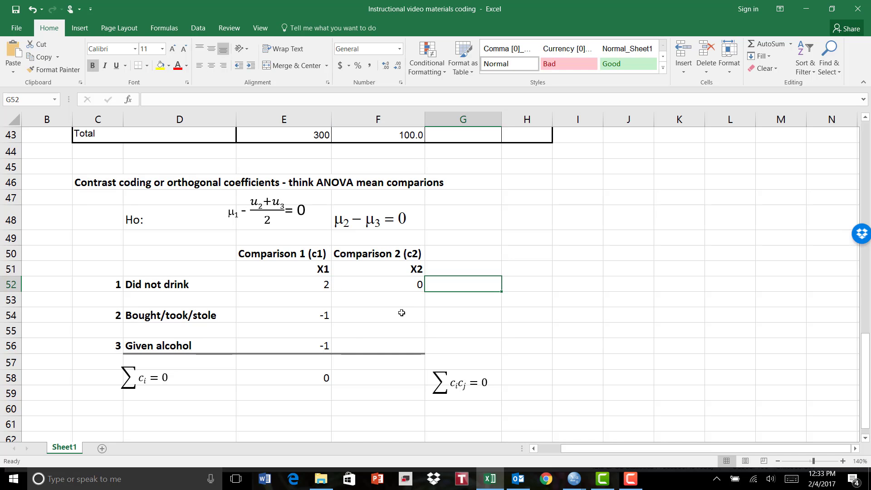
left_click(377, 315)
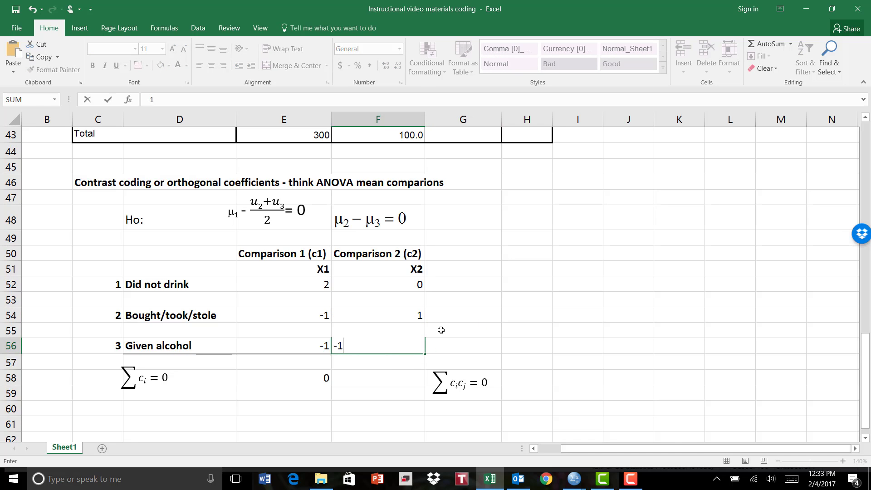
key("Return")
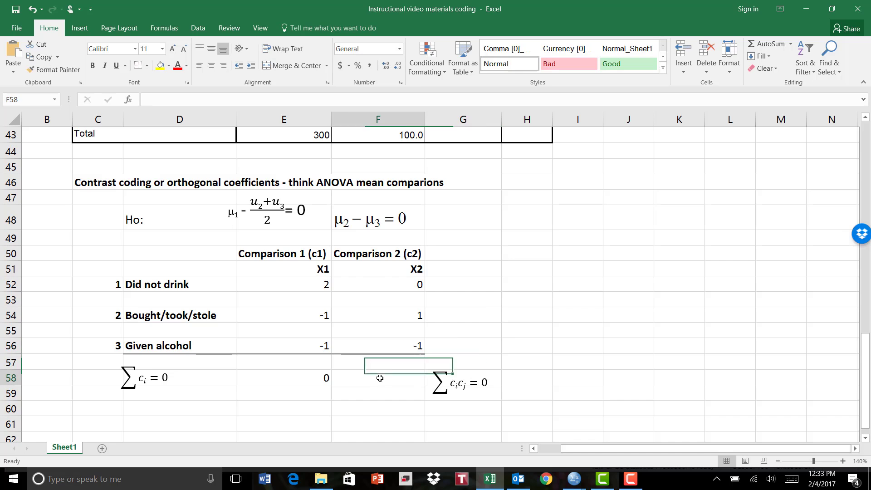
Step: Sum the three X2 codes in F58 with =F52+F54+F56, returning 0
type("=")
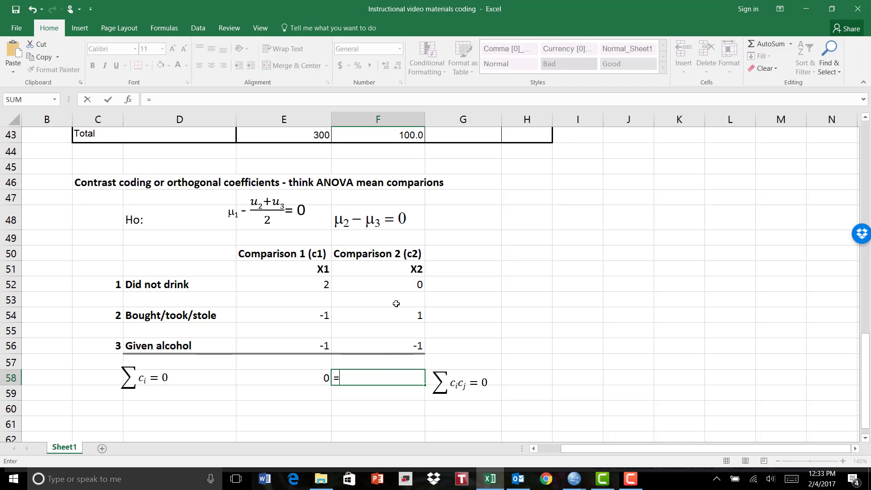
left_click(392, 284)
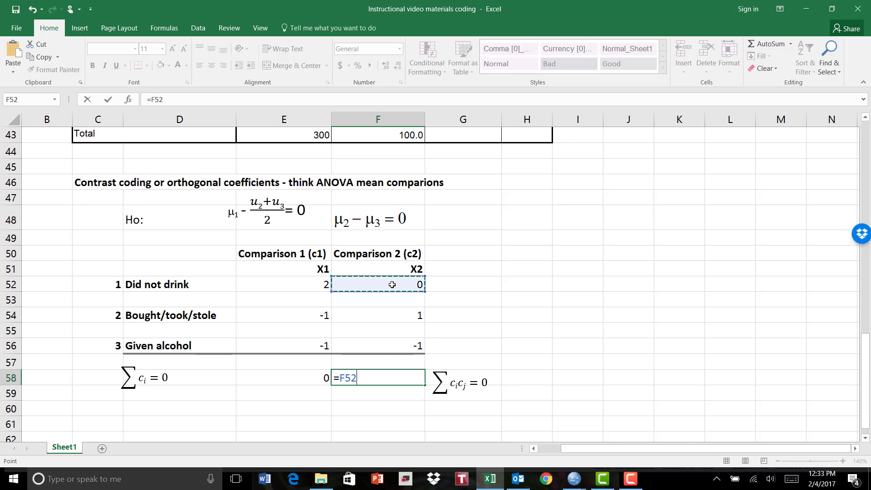
left_click(378, 315)
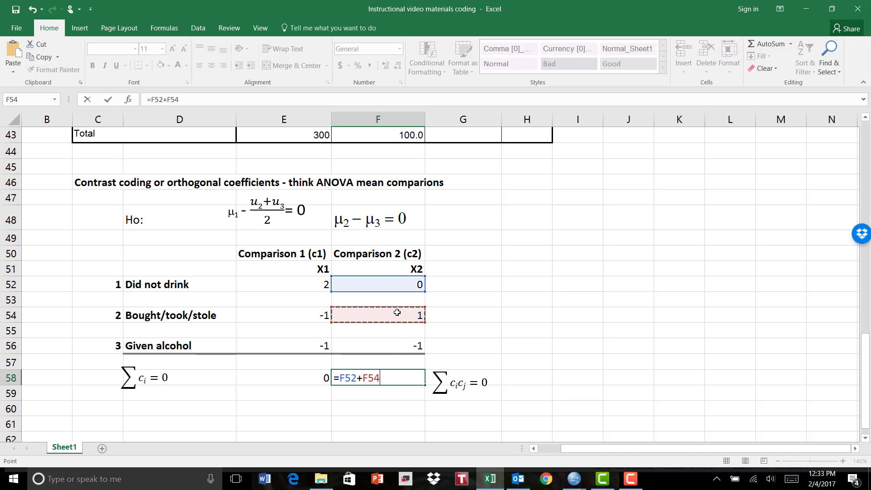
type("+")
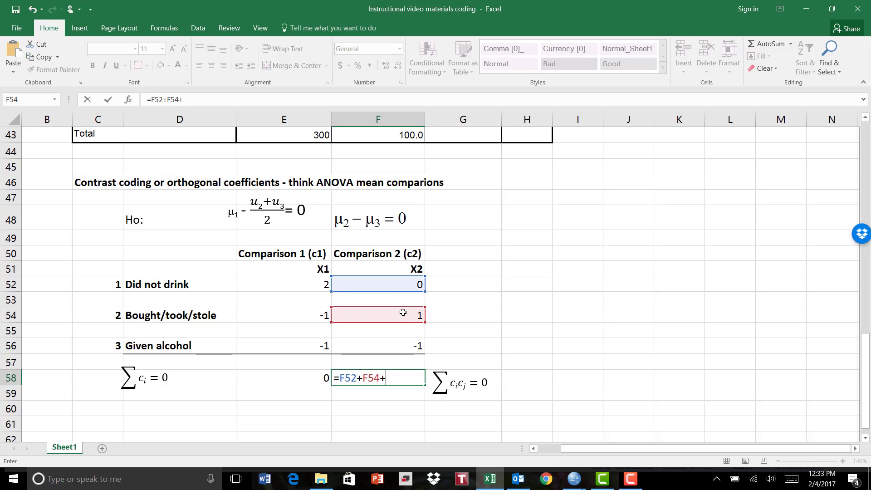
left_click(377, 346)
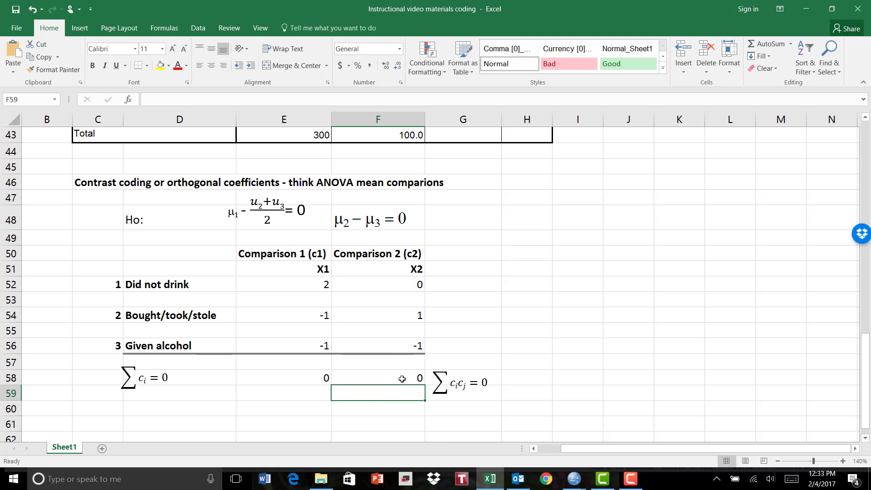
mouse_move(454, 375)
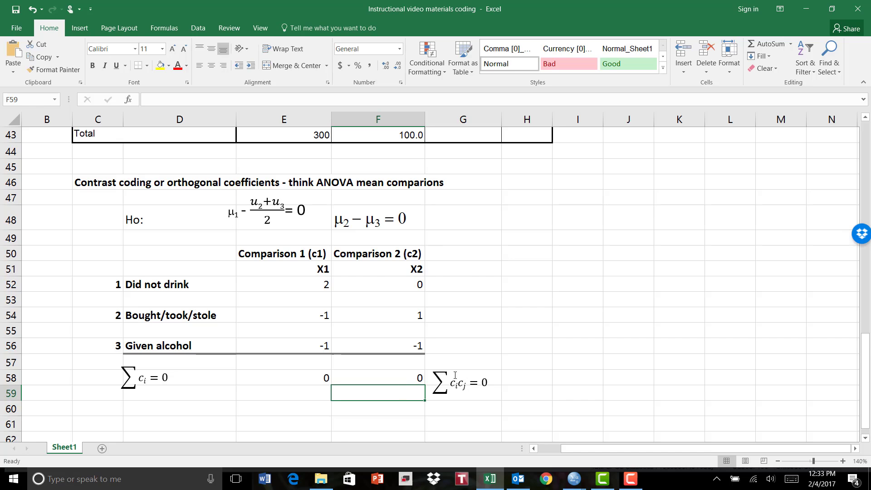
left_click(526, 378)
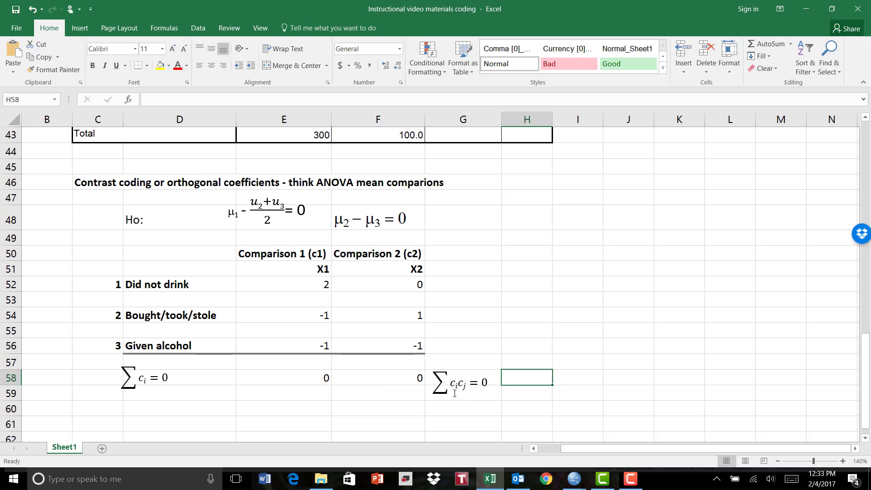
left_click(578, 377)
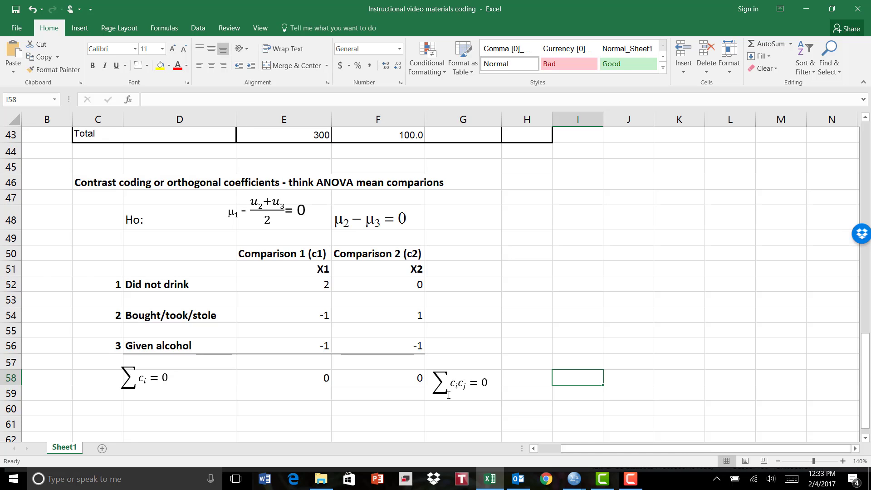
mouse_move(372, 284)
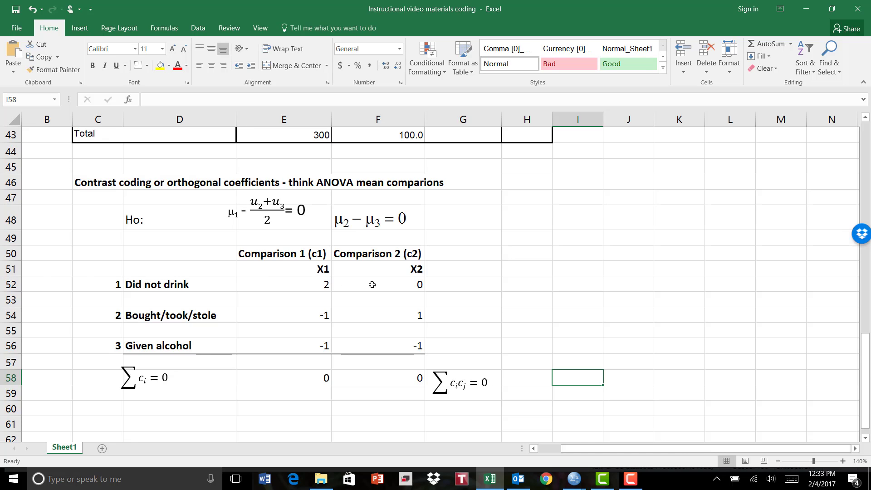
mouse_move(400, 284)
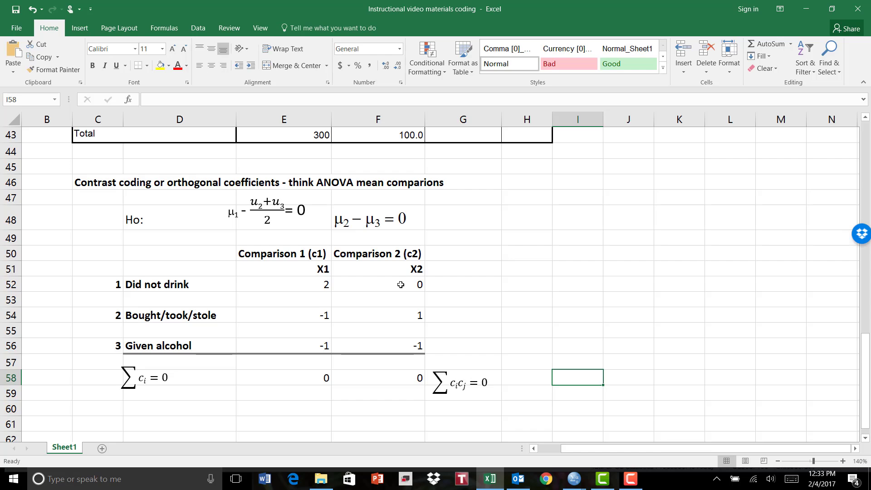
mouse_move(350, 296)
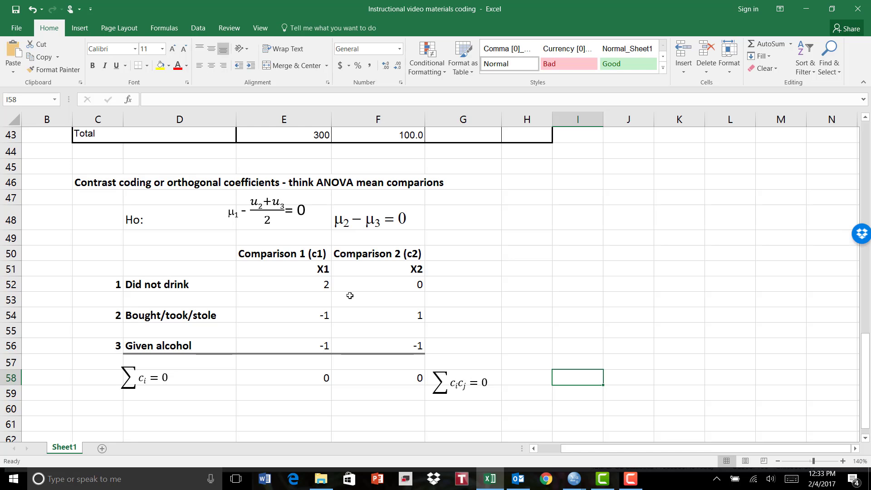
mouse_move(363, 284)
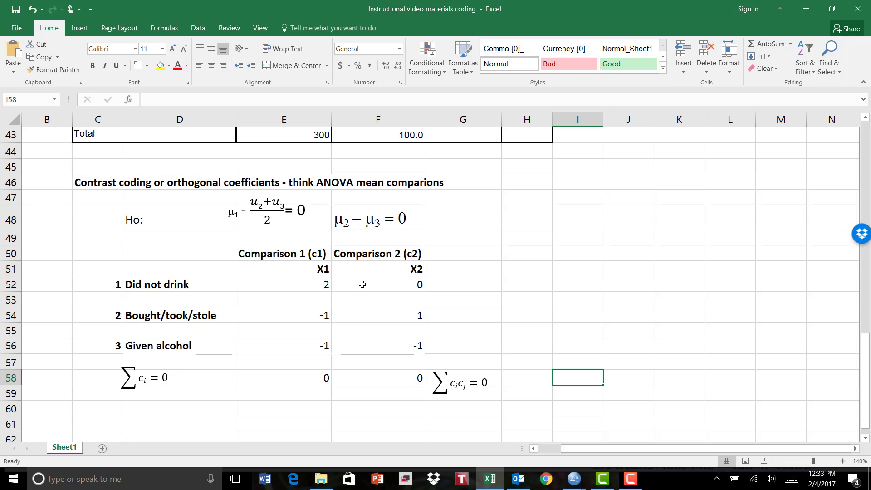
mouse_move(350, 243)
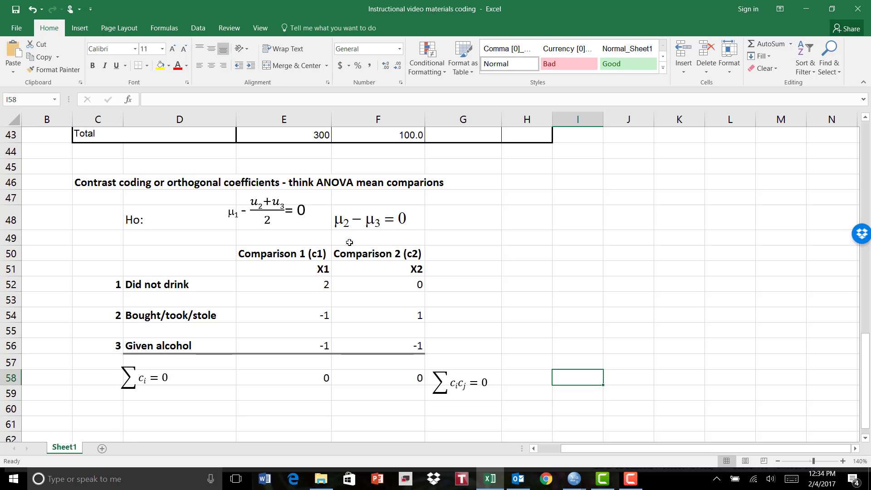
mouse_move(187, 425)
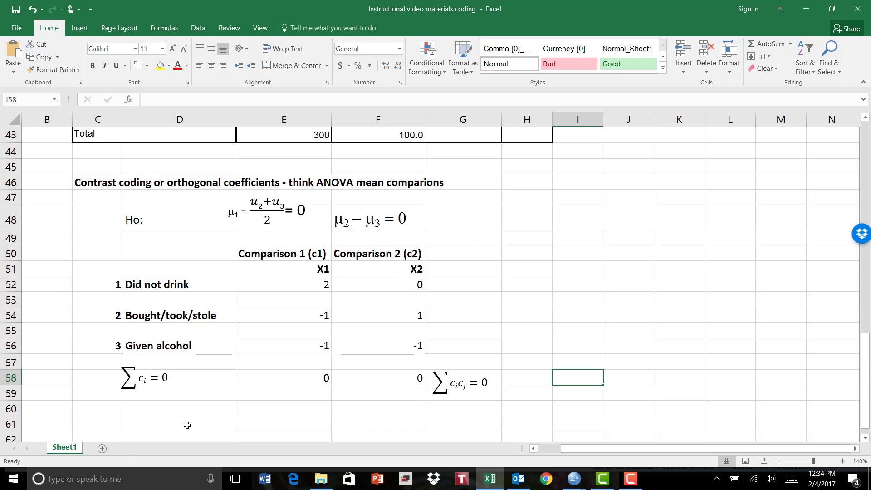
mouse_move(468, 291)
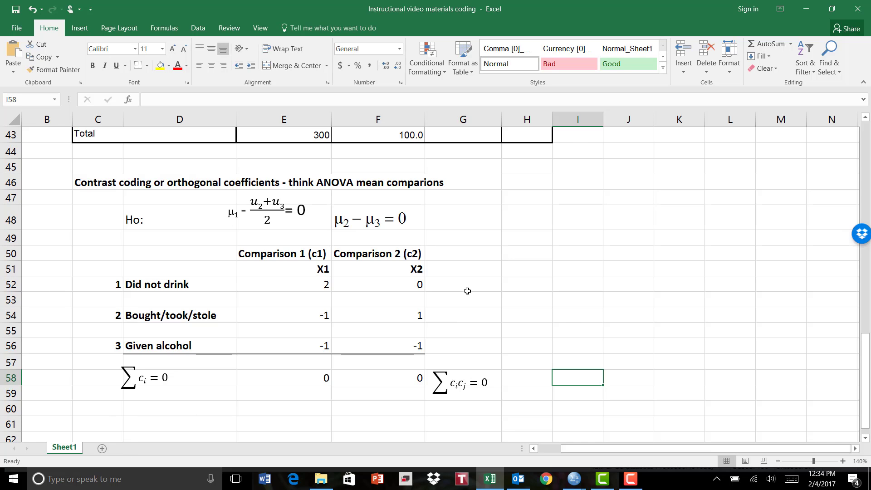
left_click(463, 284)
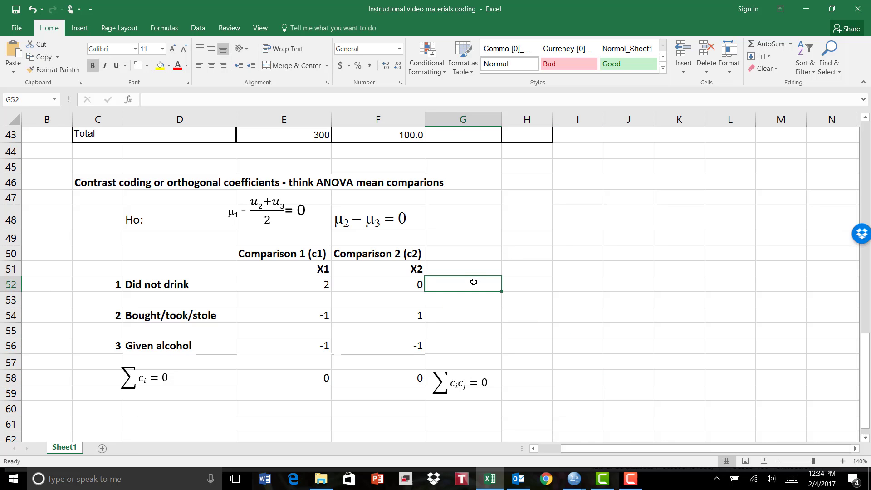
Step: Compute X1*X2 cross-products per group in column G, giving 0, -1 and 1
type("=")
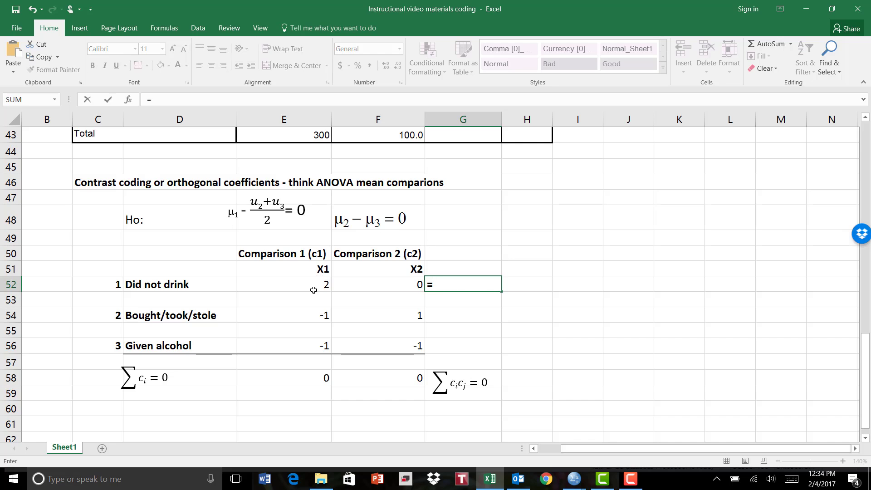
left_click(283, 284)
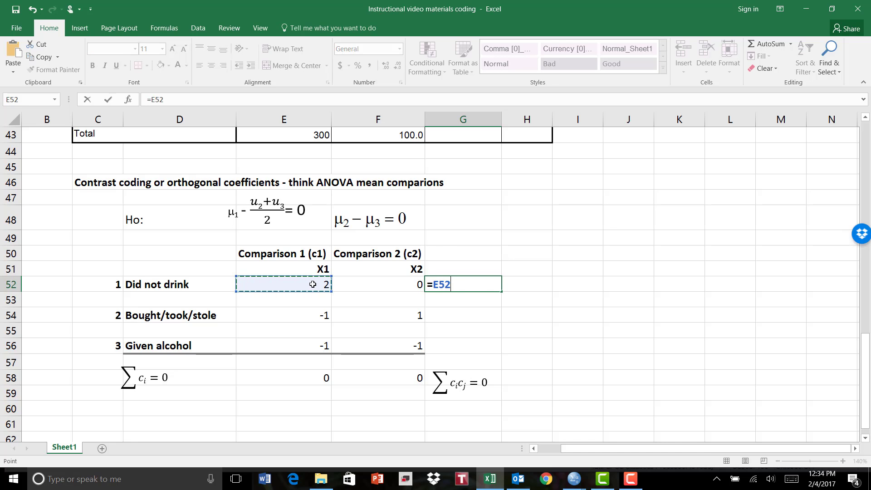
left_click(377, 284)
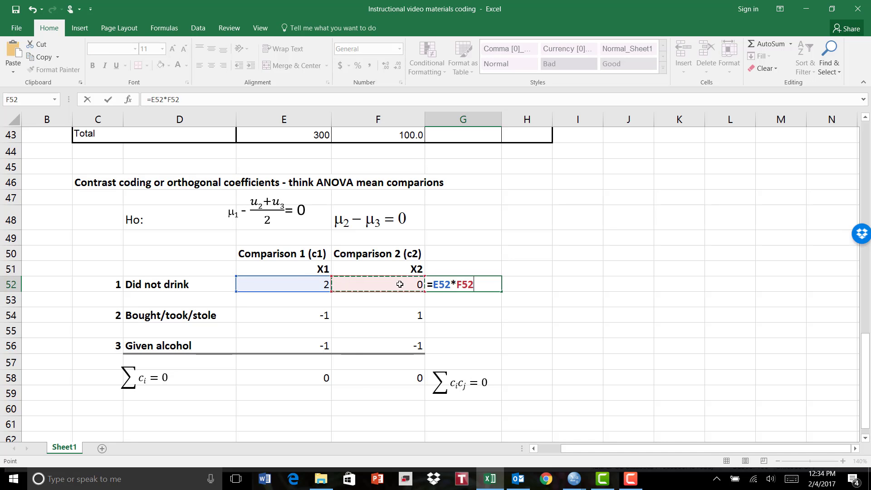
key("Return")
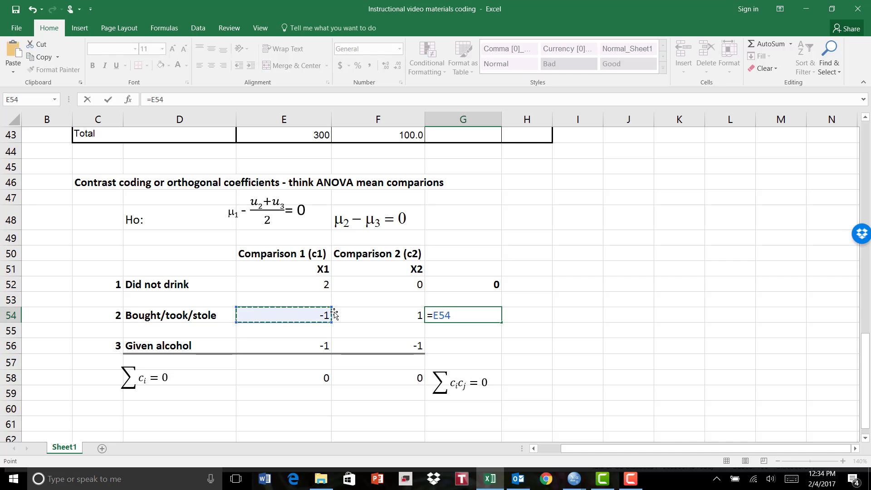
left_click(377, 315)
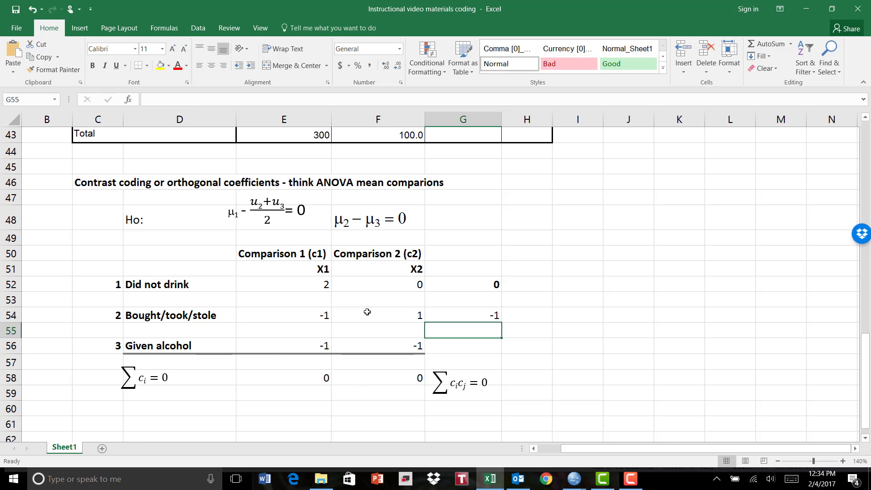
left_click(462, 346)
type("=E56")
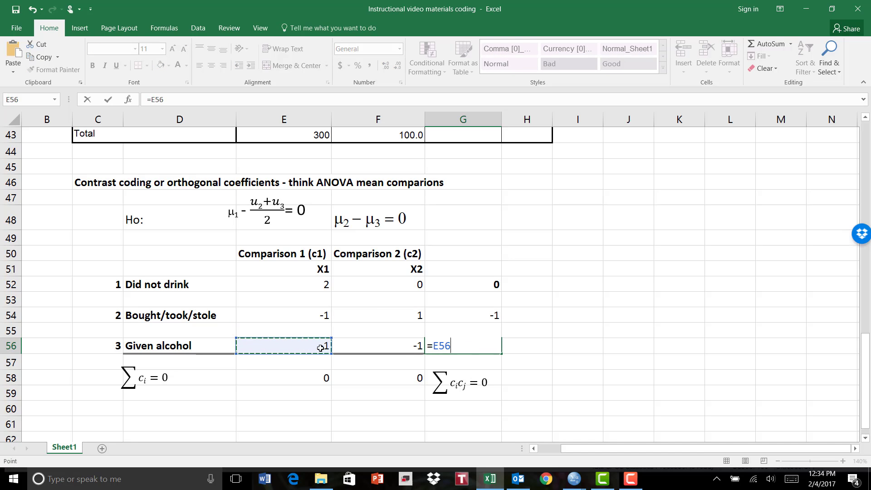
type("*")
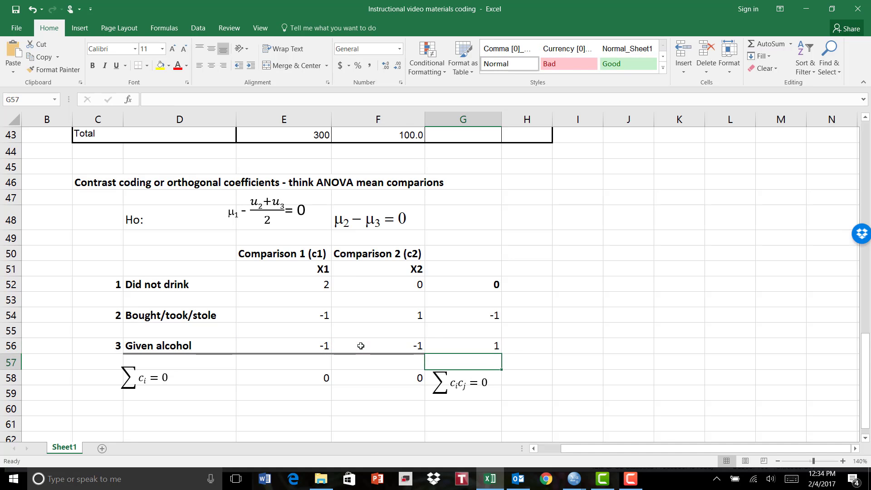
mouse_move(482, 284)
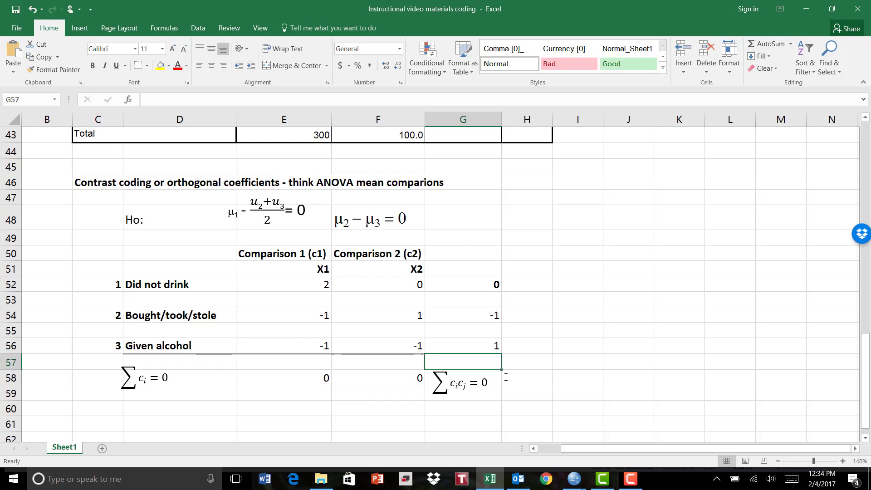
mouse_move(278, 339)
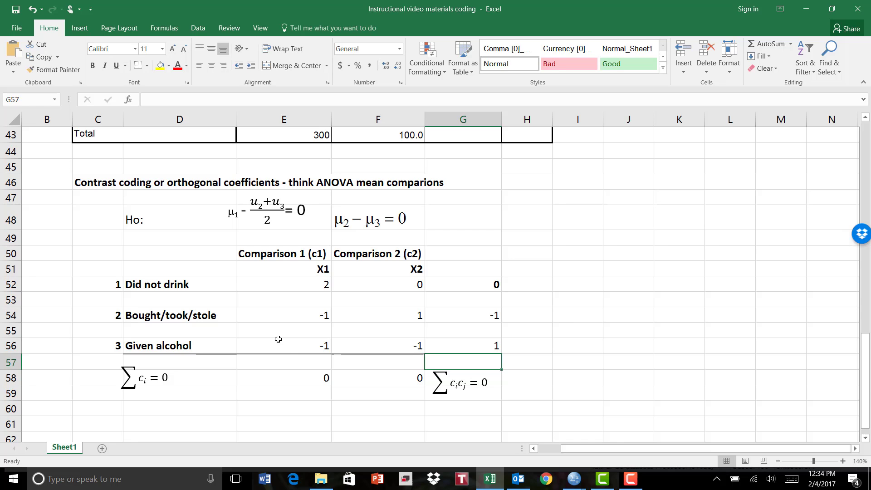
mouse_move(505, 295)
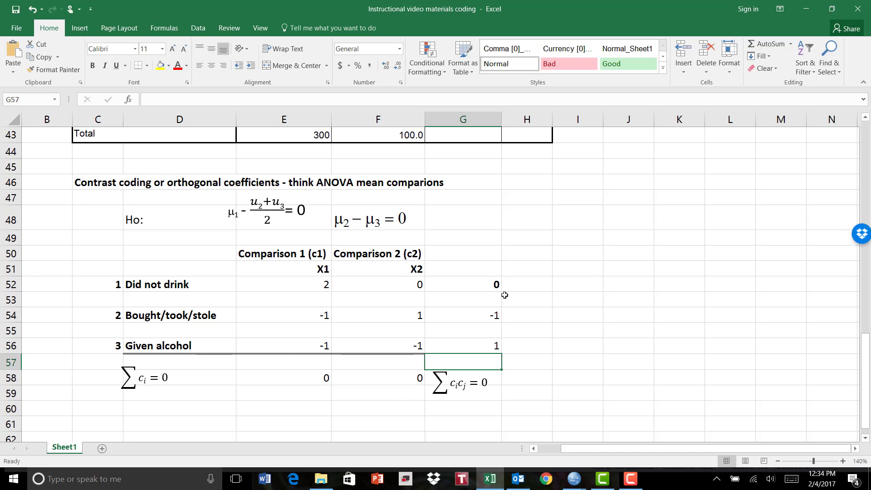
mouse_move(471, 288)
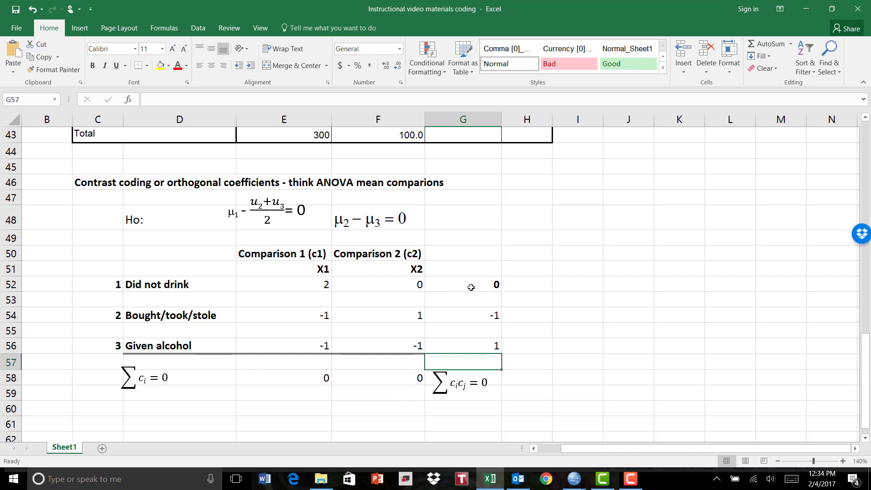
mouse_move(445, 264)
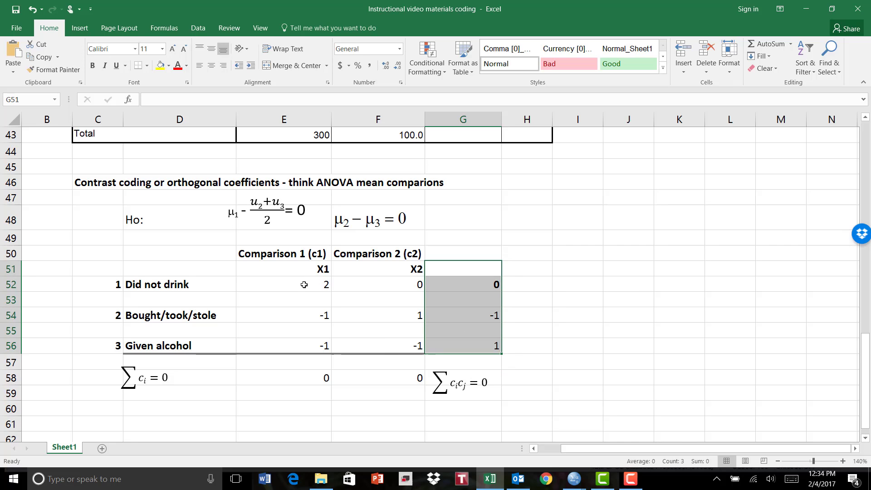
left_click(730, 299)
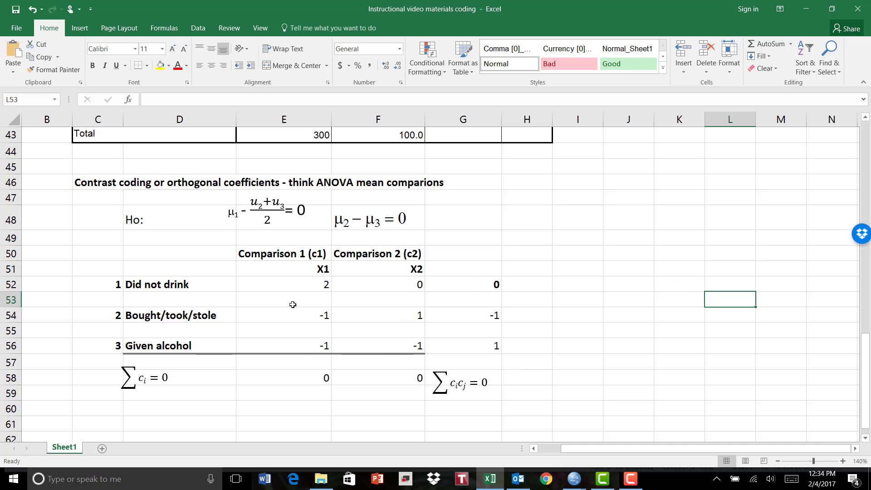
mouse_move(315, 335)
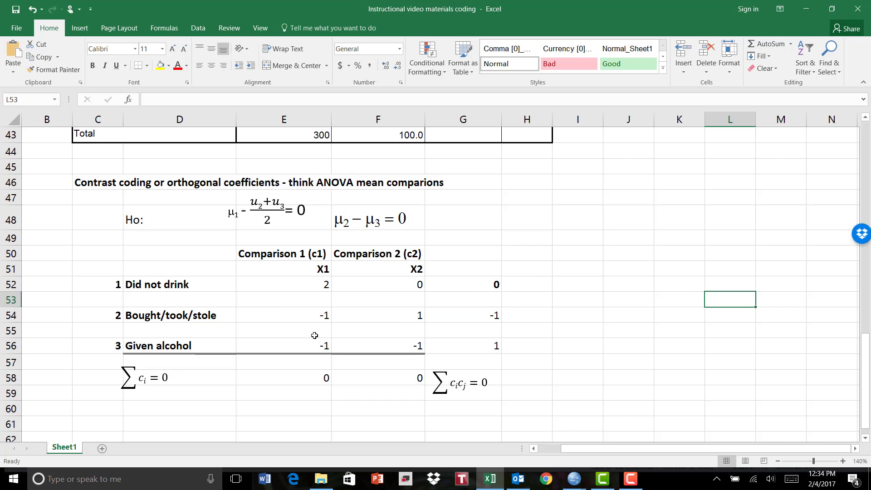
mouse_move(406, 284)
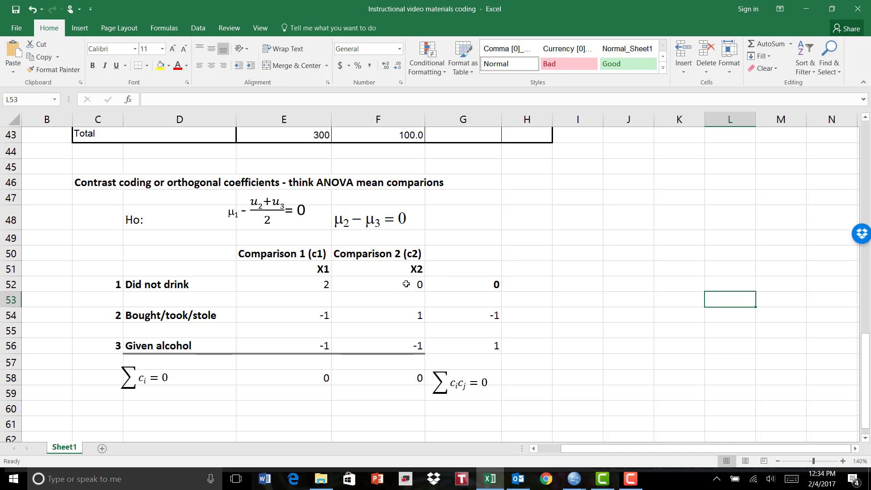
mouse_move(413, 284)
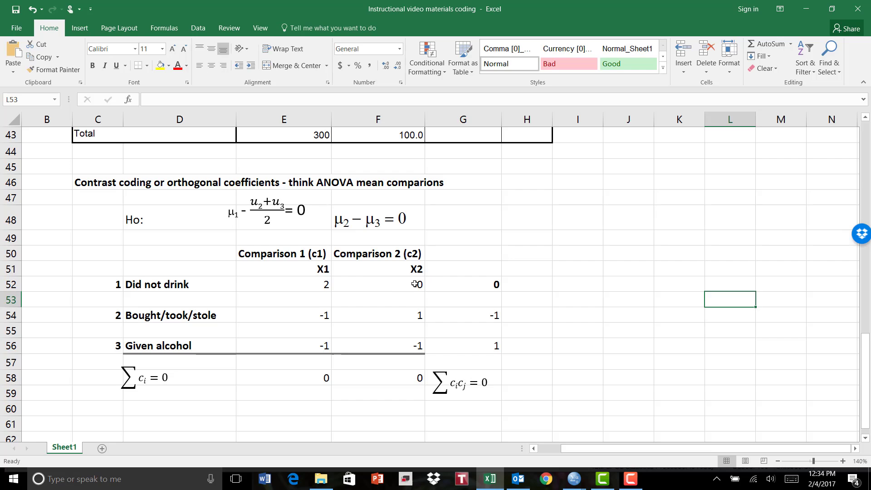
mouse_move(416, 315)
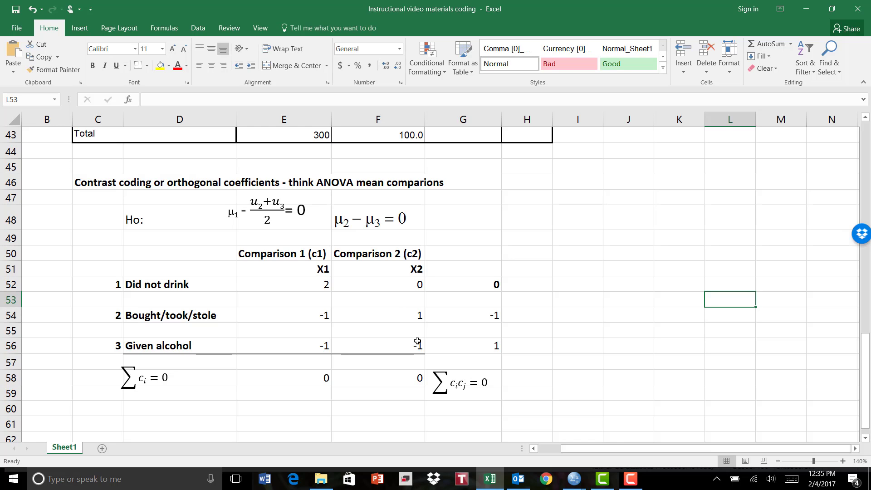
scroll("down", 3)
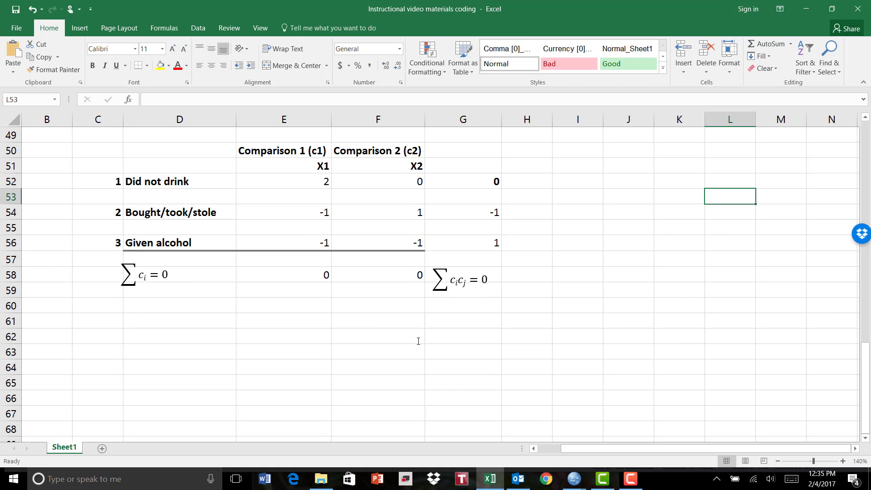
Step: Type the regression equation Y' = a + b(X) + b(X) in D61, fixing a typo
scroll("up", 3)
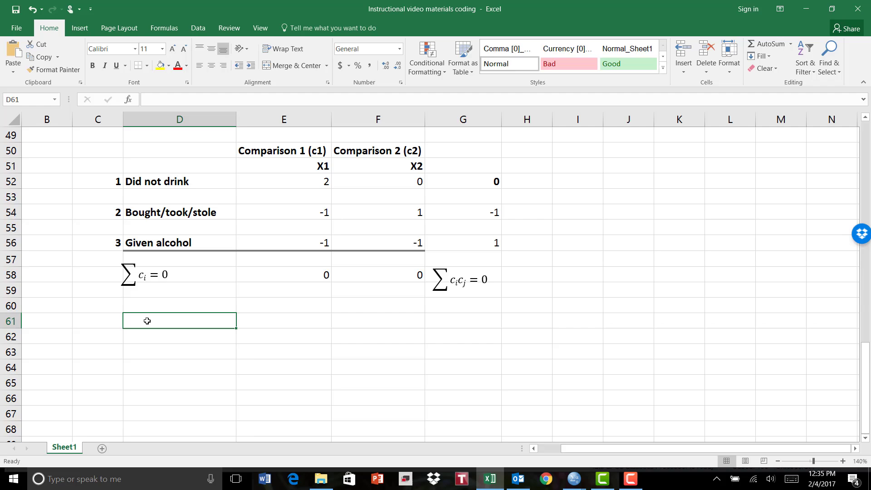
type("Y")
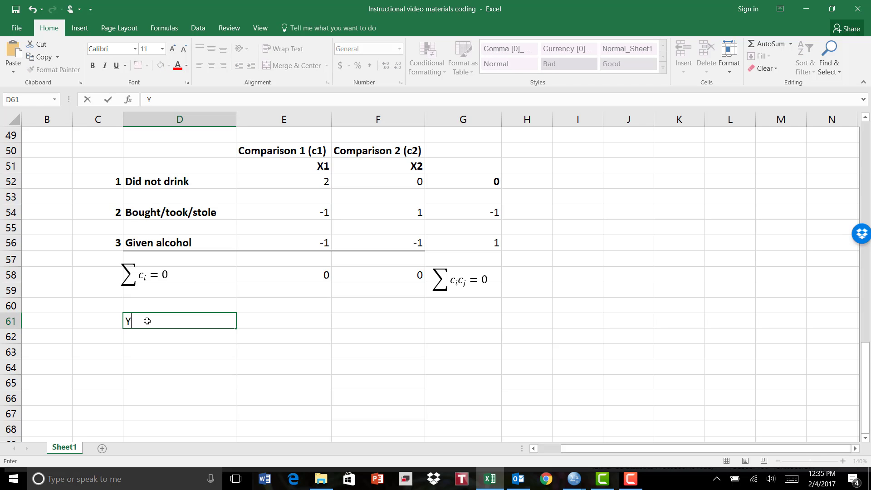
type("' = a + b")
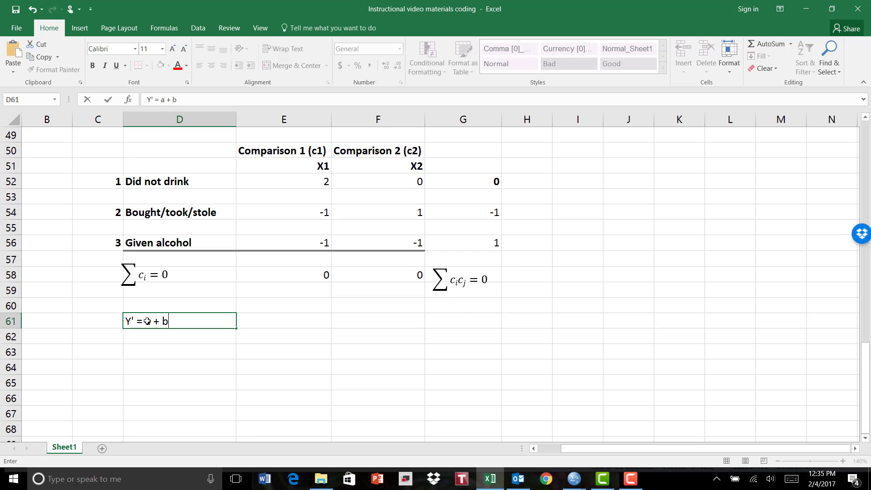
type("(")
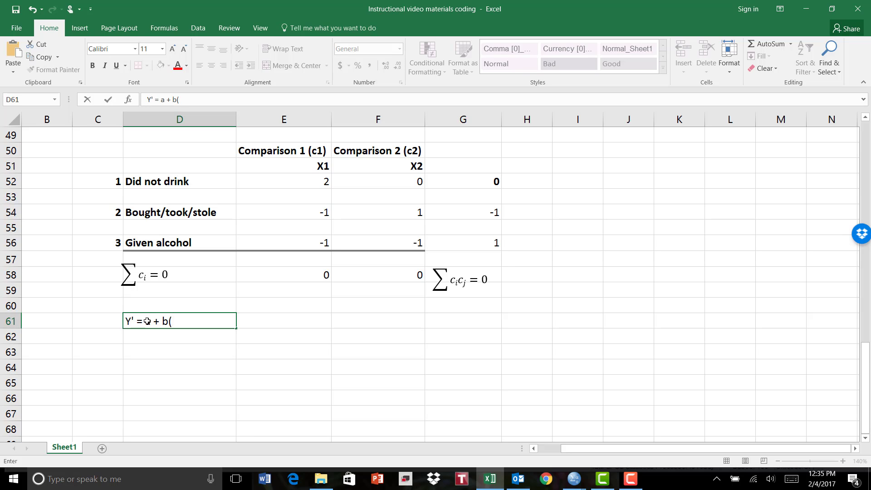
type("X_")
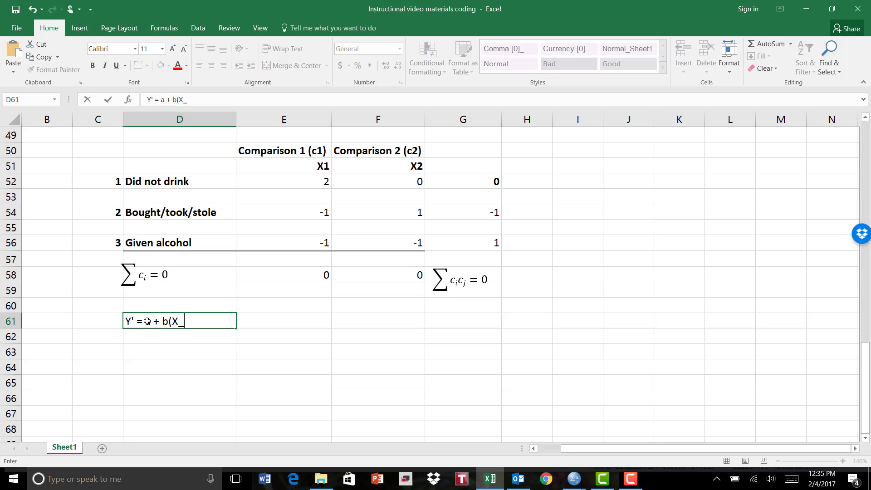
key("Backspace")
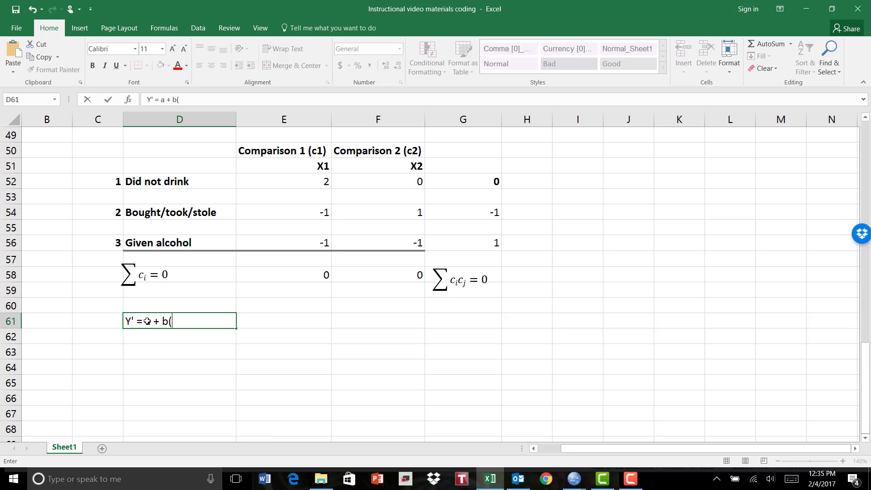
type("X) +")
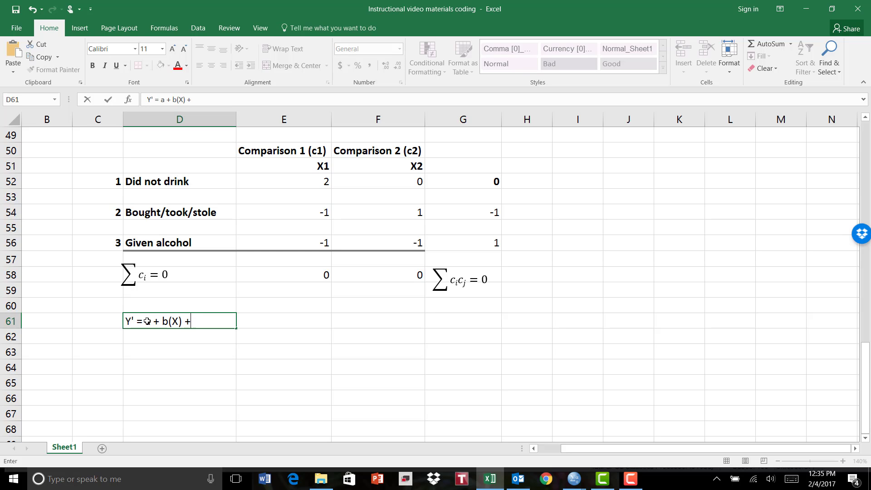
type("b(")
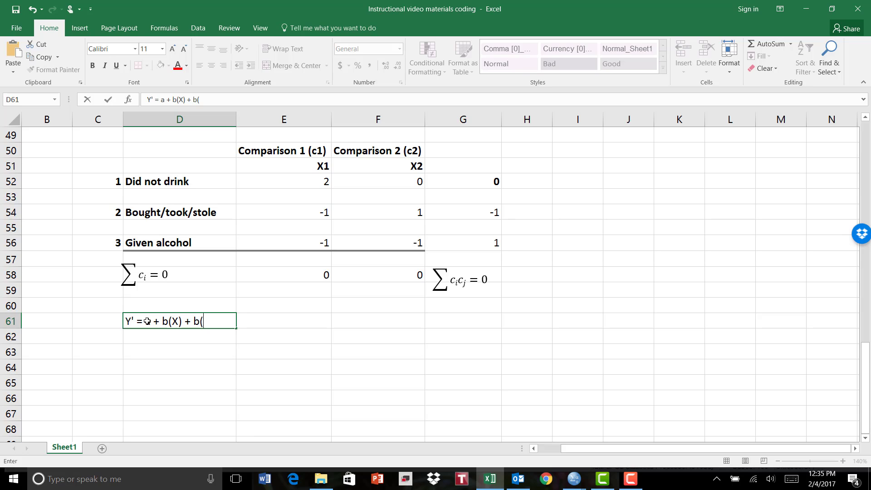
type("X)")
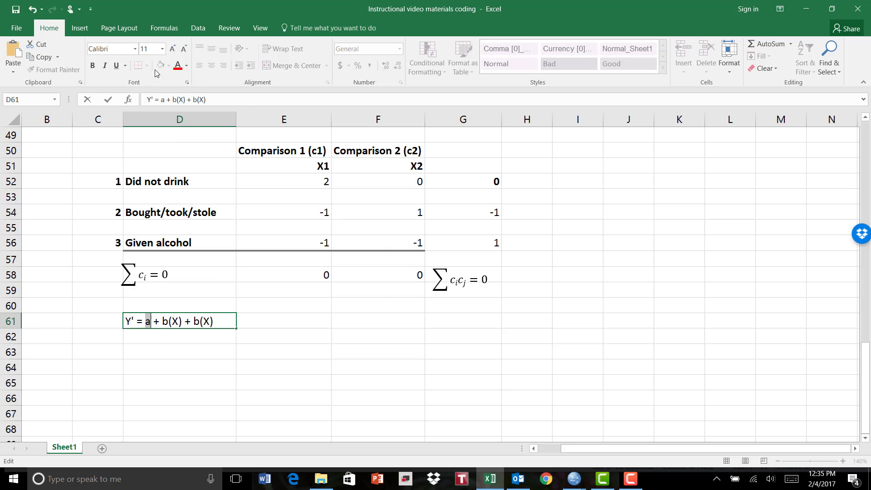
left_click(134, 49)
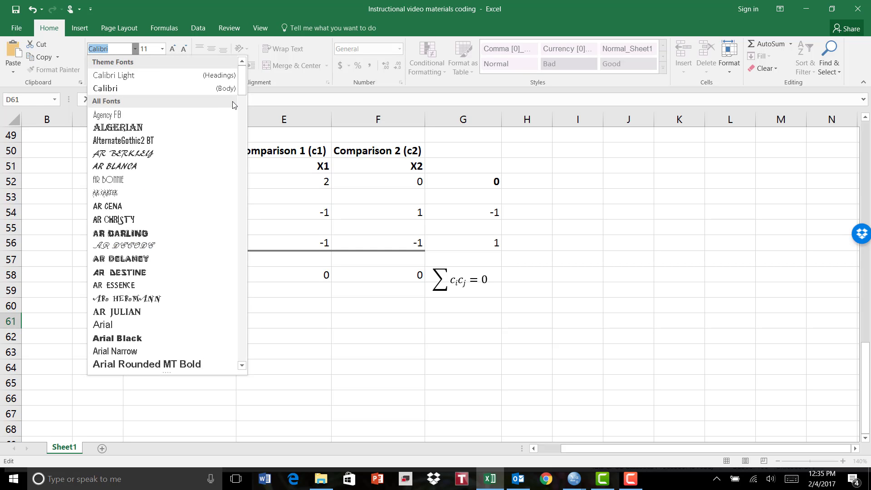
Step: Set the α symbol in the equation to 12 point and confirm Y' = α + b(X) + b(X)
scroll("down", 3)
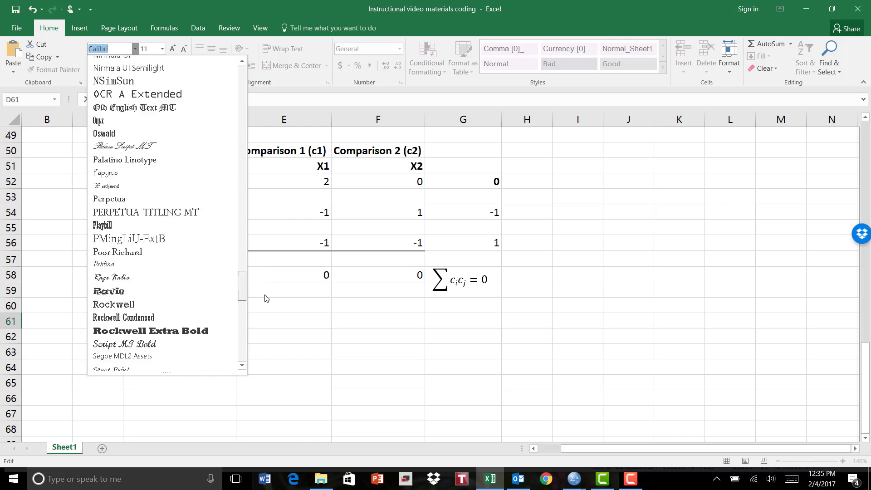
scroll("down", 3)
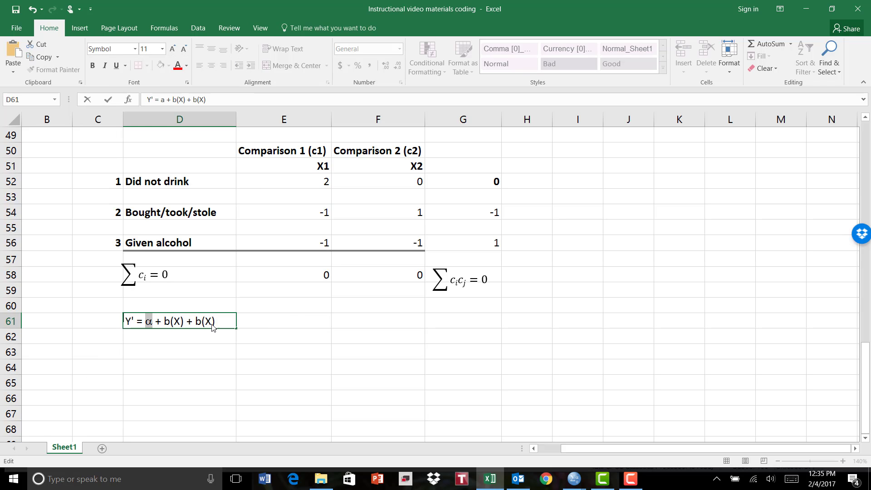
mouse_move(323, 382)
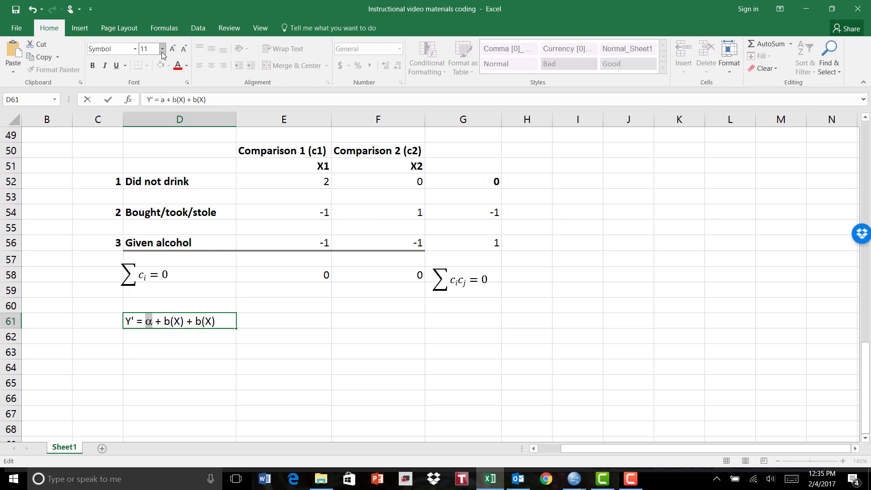
left_click(163, 49)
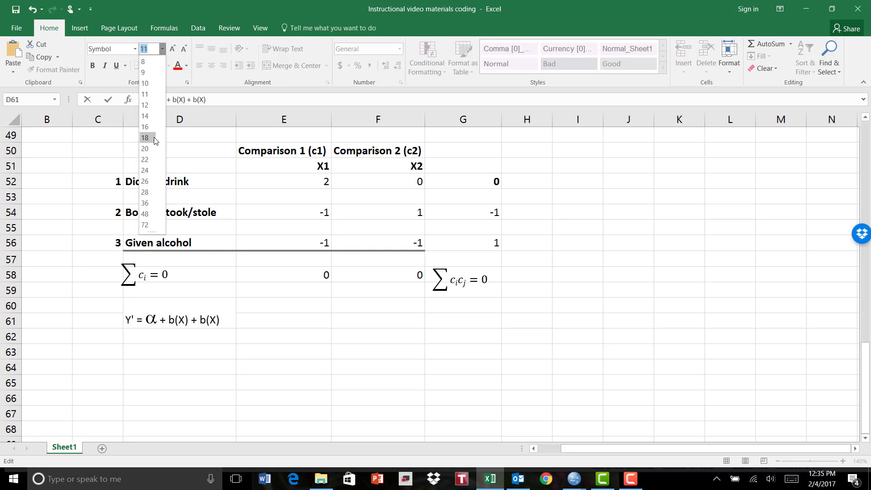
left_click(145, 104)
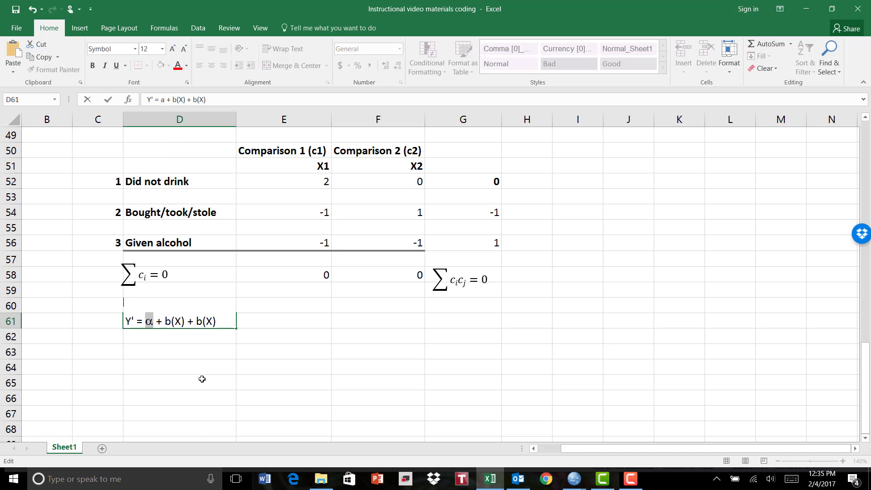
left_click(179, 368)
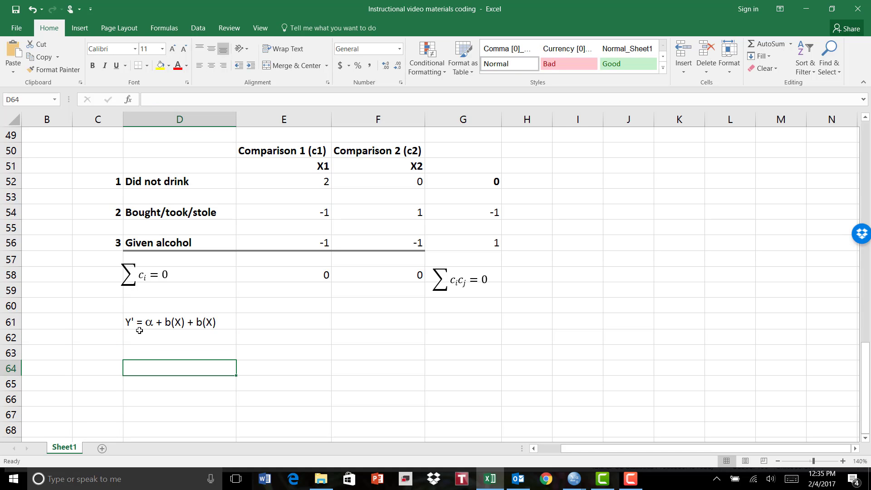
mouse_move(130, 331)
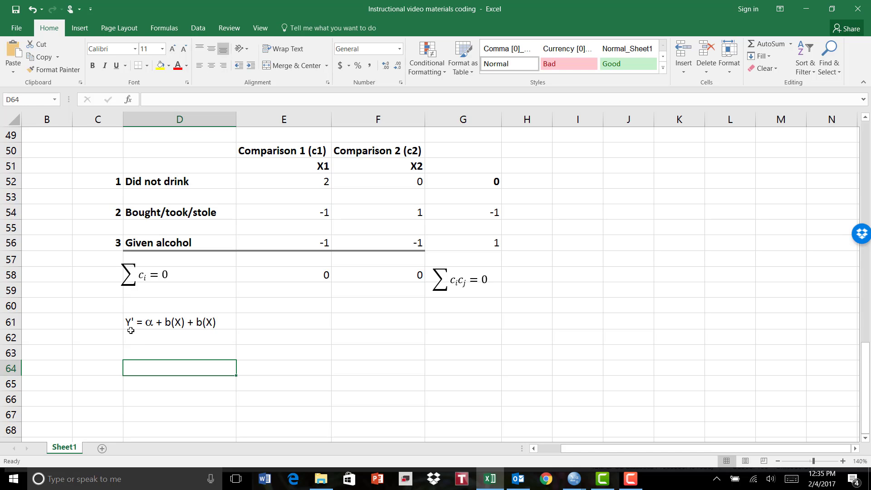
mouse_move(138, 330)
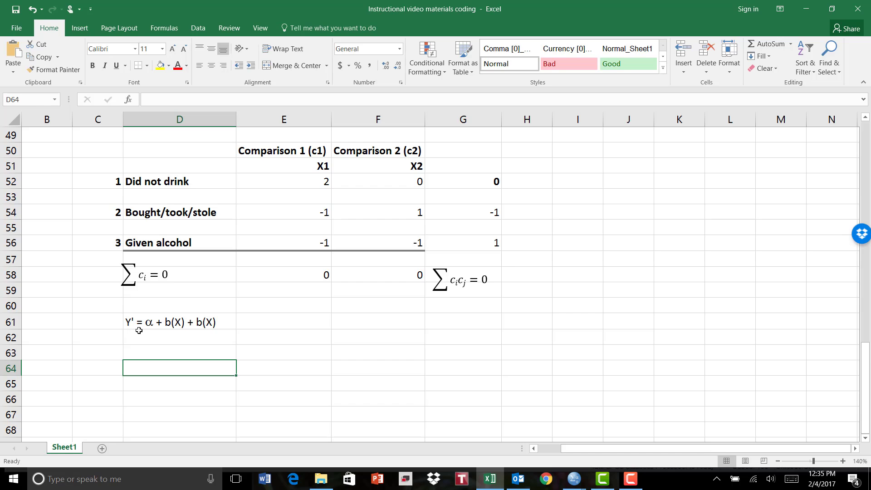
mouse_move(130, 323)
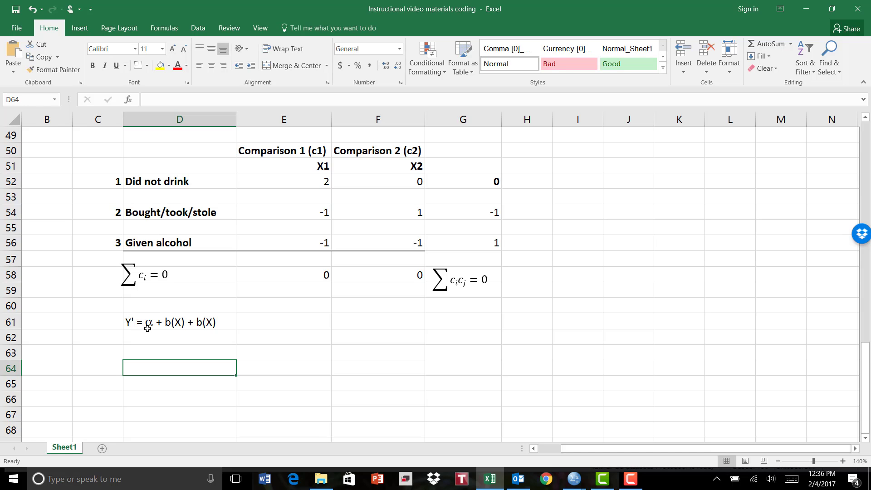
mouse_move(153, 332)
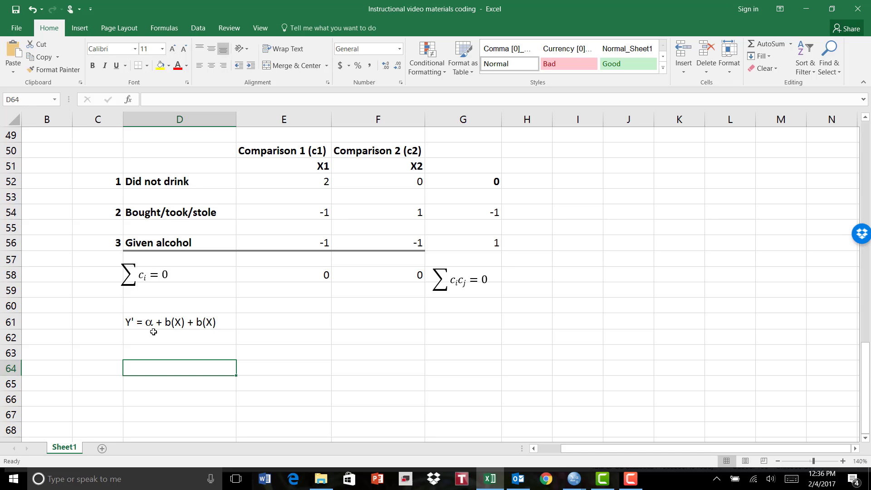
mouse_move(148, 335)
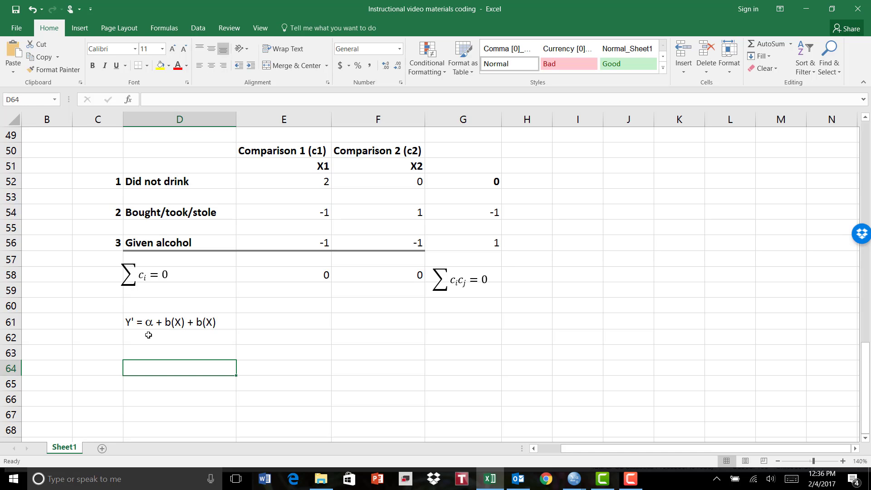
mouse_move(165, 334)
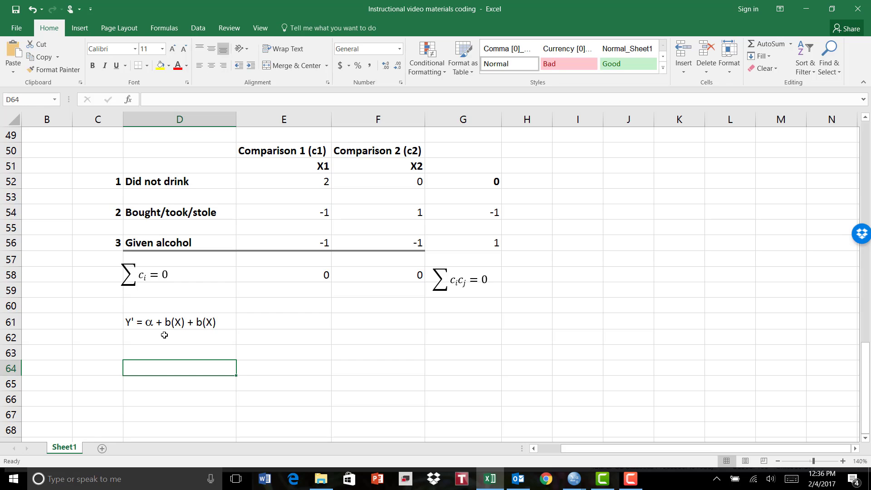
mouse_move(175, 320)
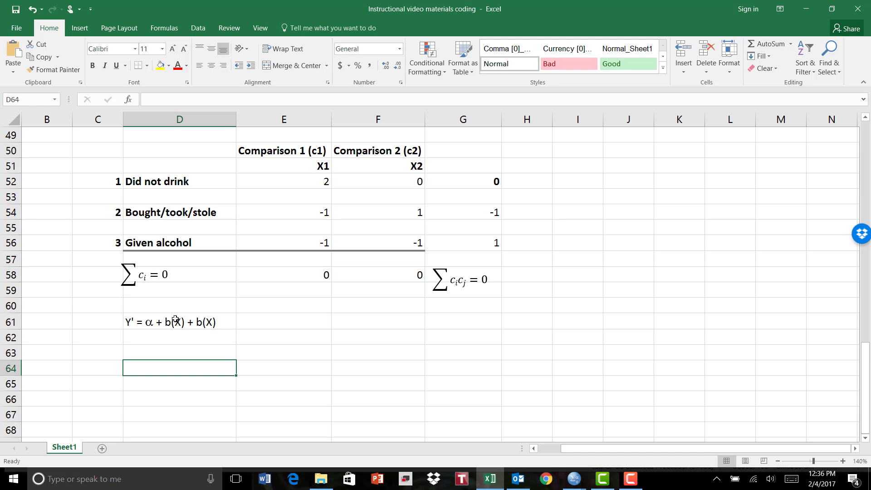
mouse_move(169, 332)
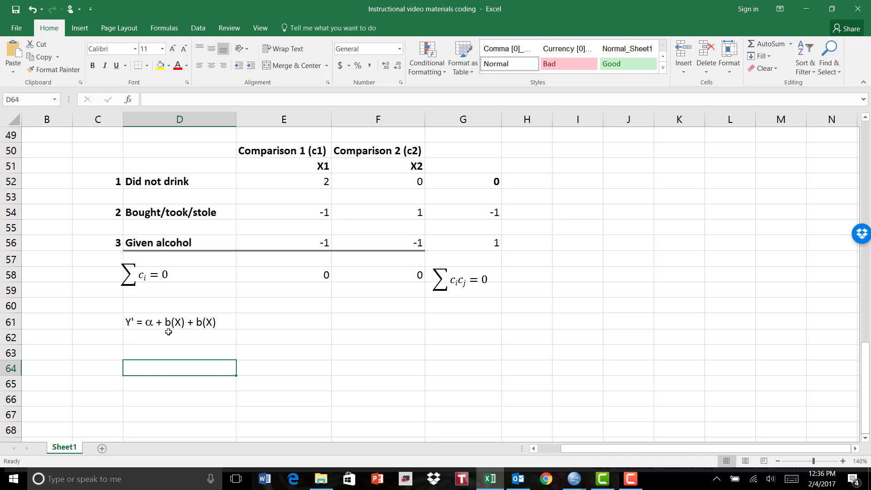
mouse_move(187, 323)
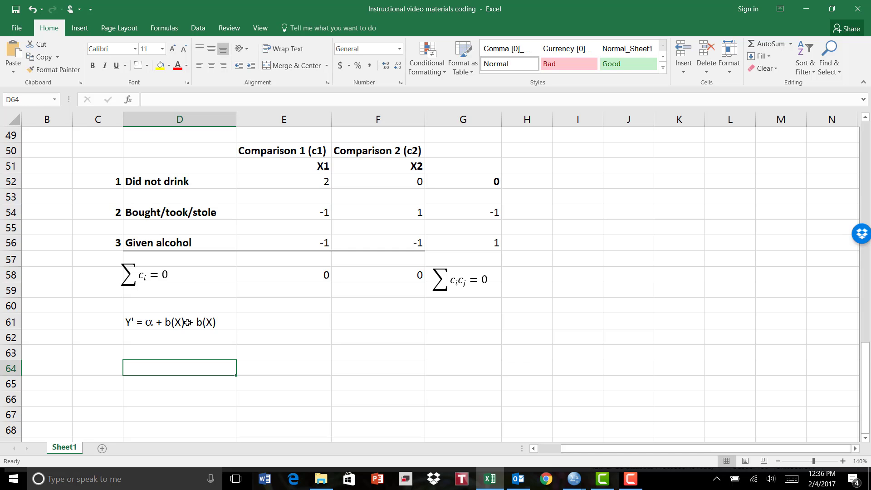
mouse_move(185, 314)
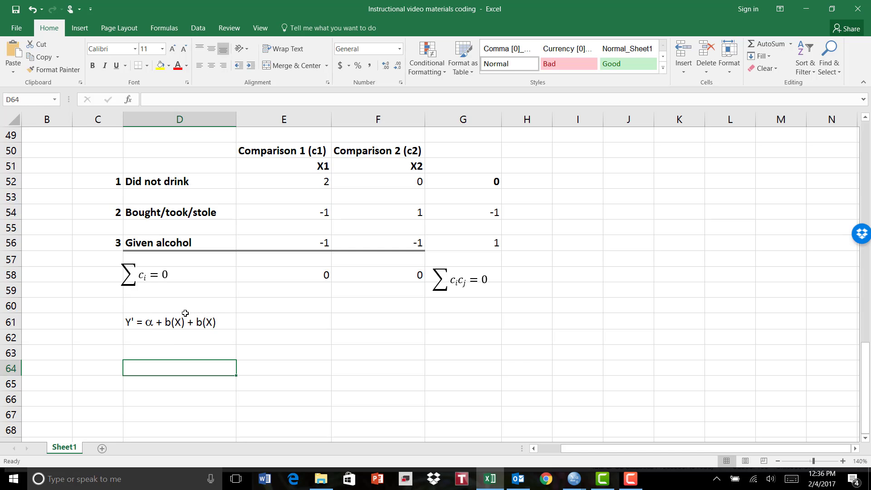
mouse_move(204, 335)
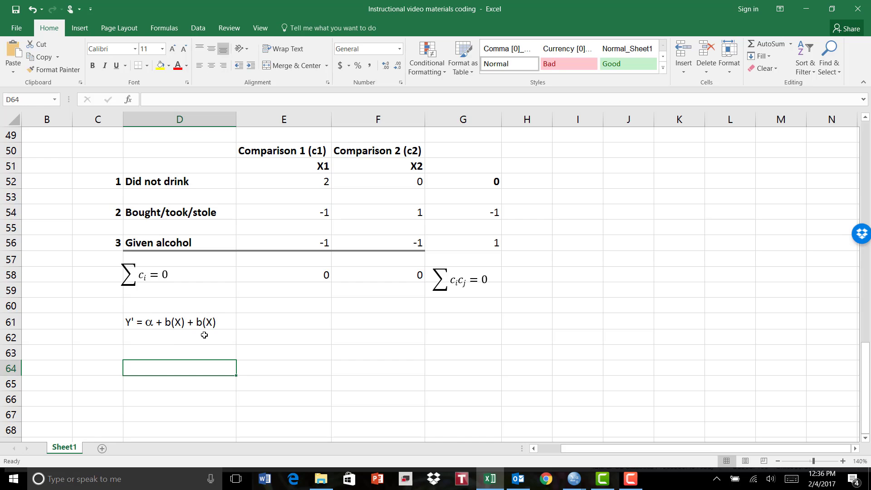
mouse_move(157, 261)
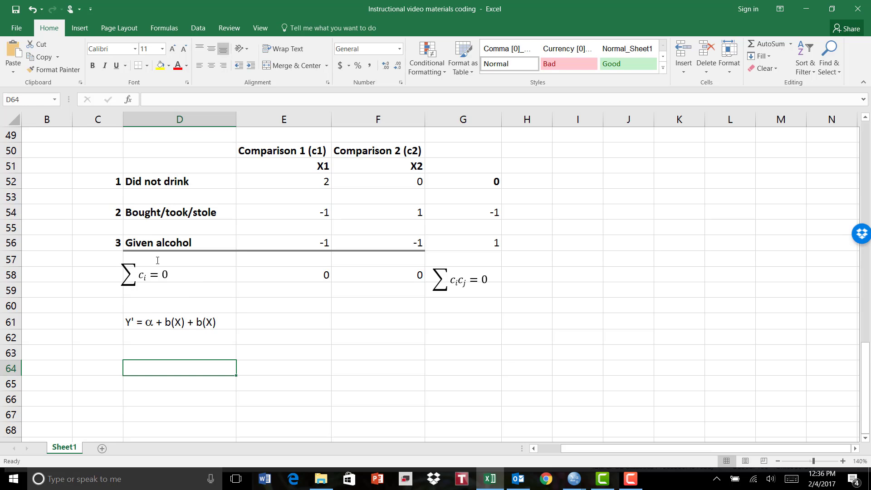
mouse_move(172, 331)
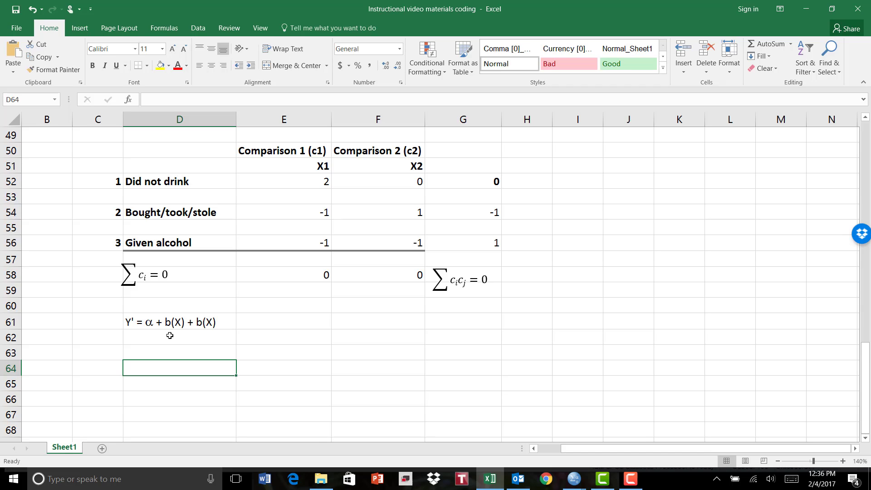
mouse_move(166, 335)
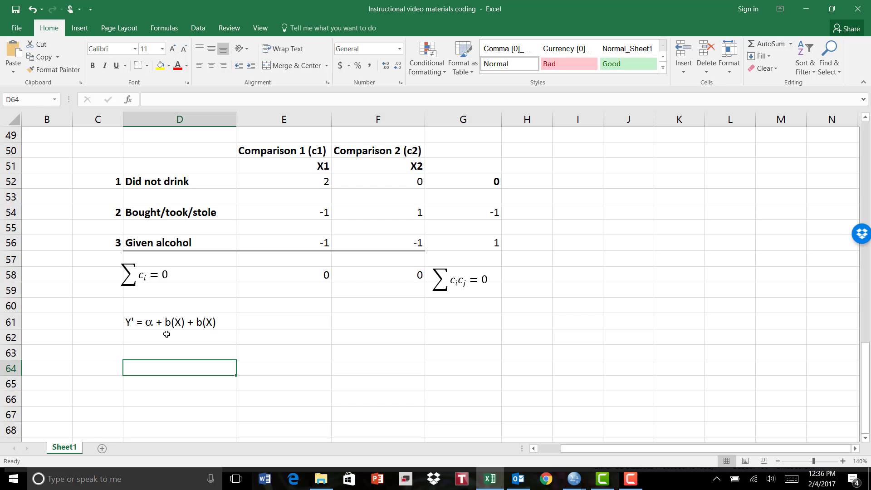
mouse_move(173, 334)
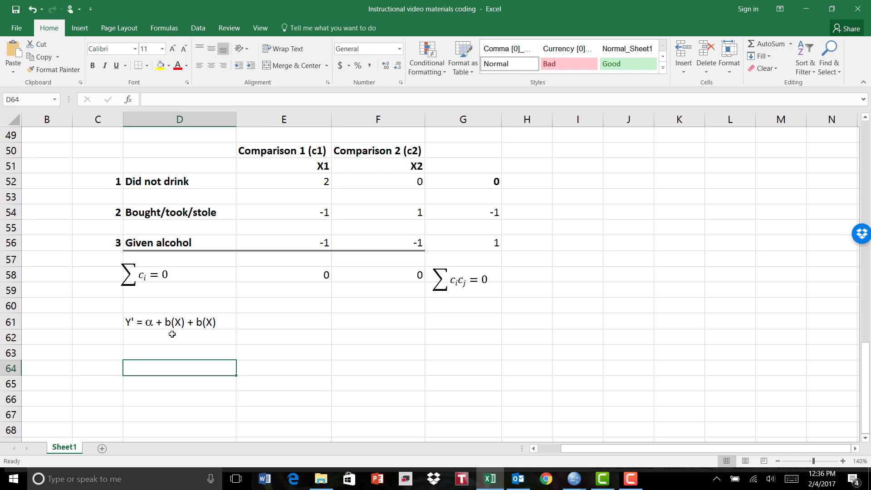
Step: Scroll up until the frequency table in rows 37–43 is back in view
scroll("up", 3)
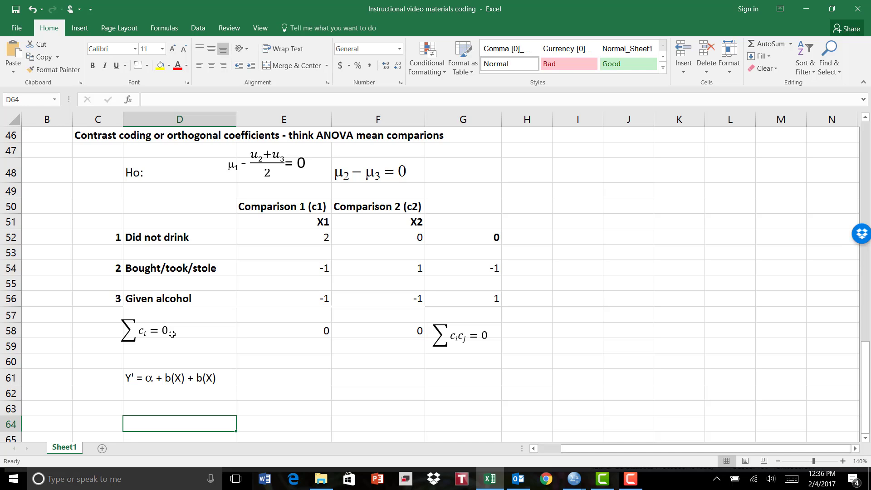
mouse_move(272, 217)
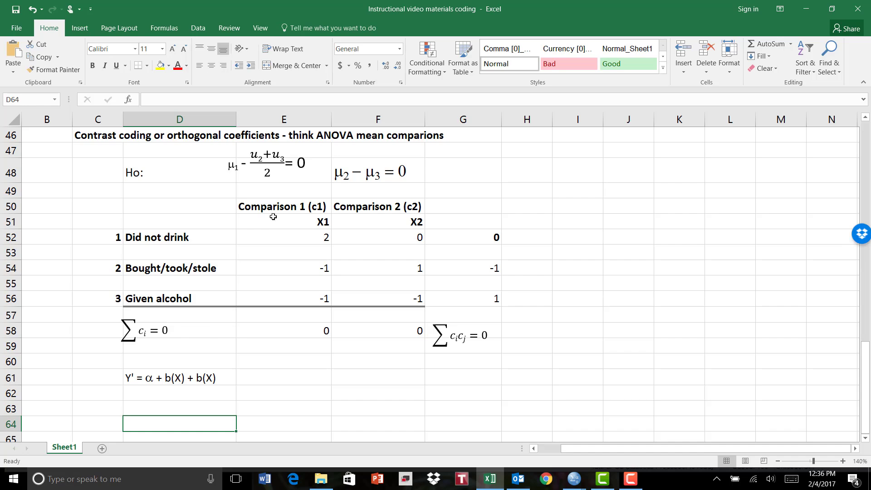
mouse_move(91, 242)
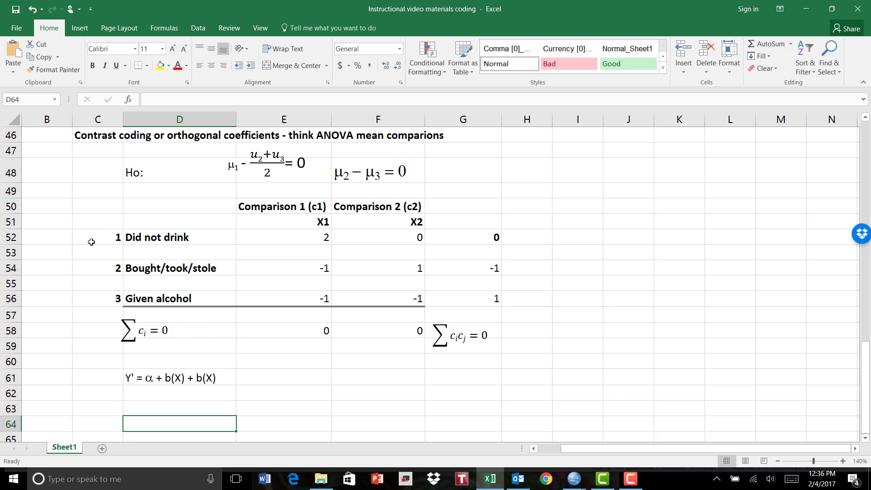
mouse_move(103, 287)
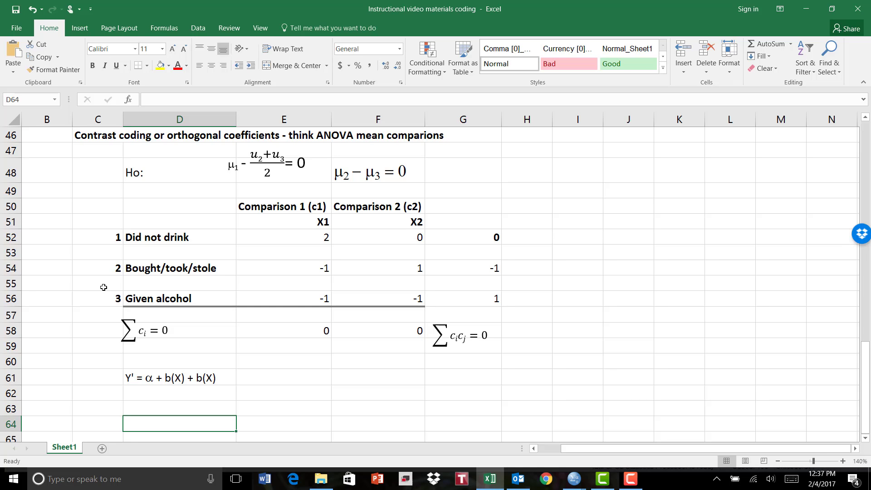
scroll("up", 3)
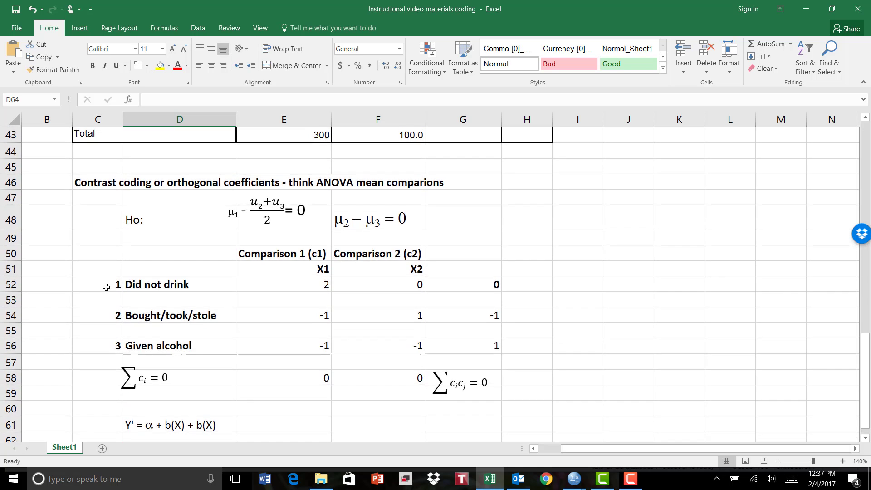
scroll("up", 3)
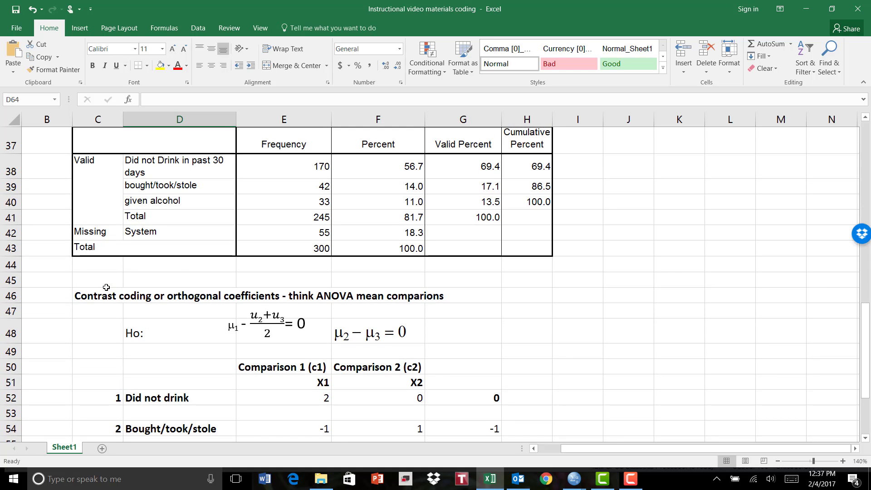
left_click(630, 480)
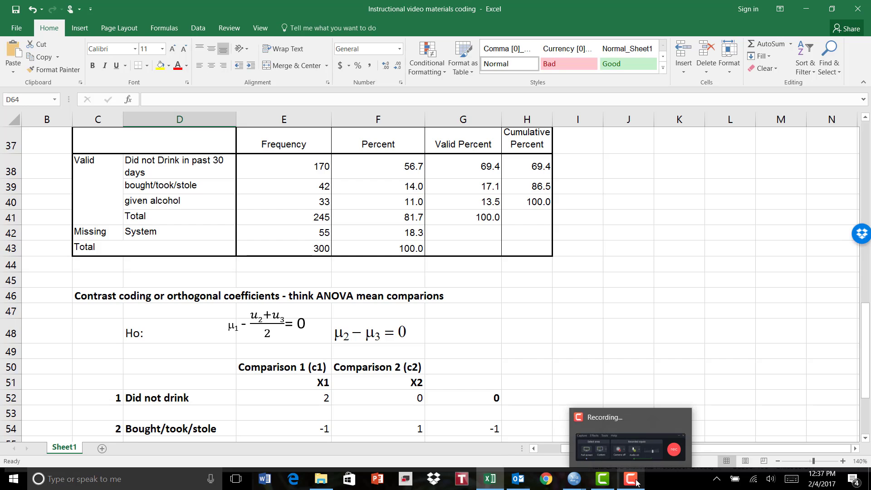
left_click(631, 479)
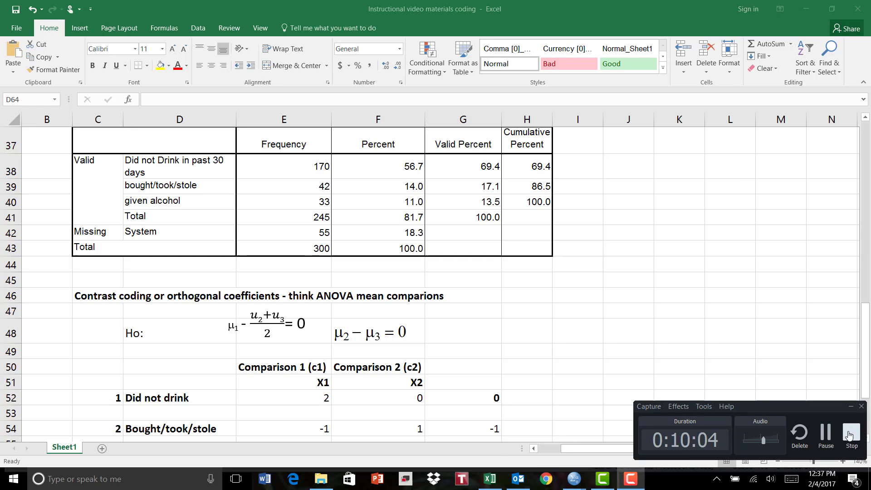